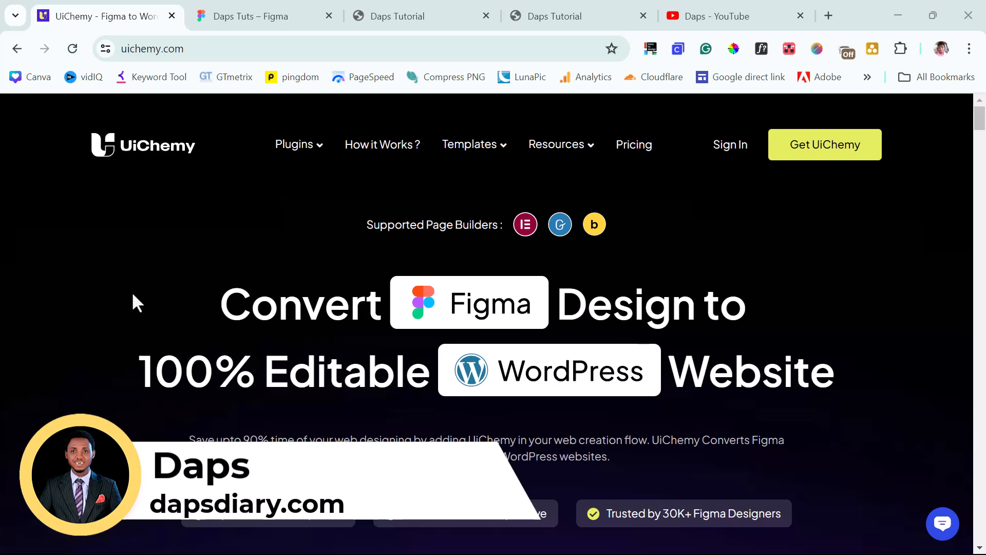
# - Scroll the uichemy.com homepage past Elementor and Bricks to the Figma to Gutenberg Convertor section
pyautogui.scroll(-3)
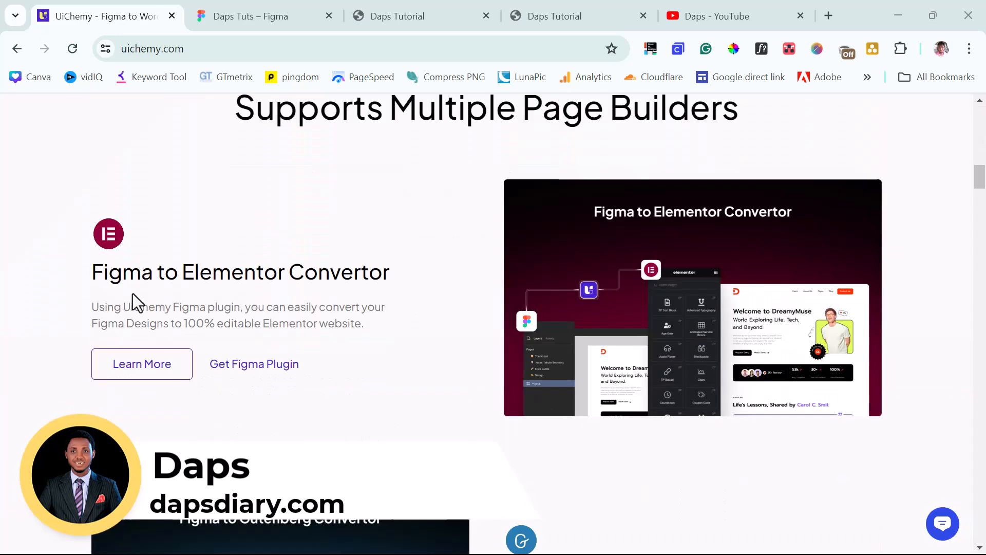
pyautogui.scroll(-3)
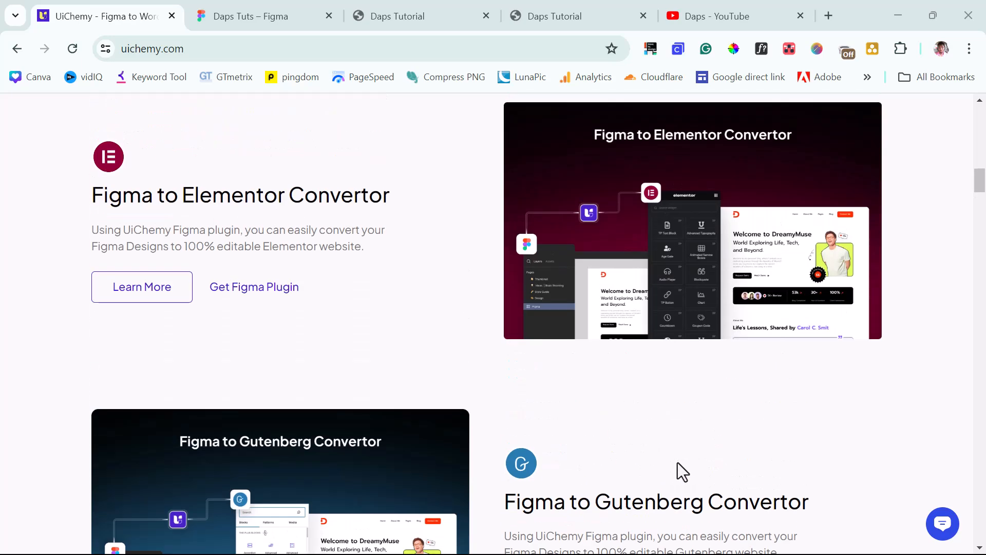
pyautogui.moveTo(455, 181)
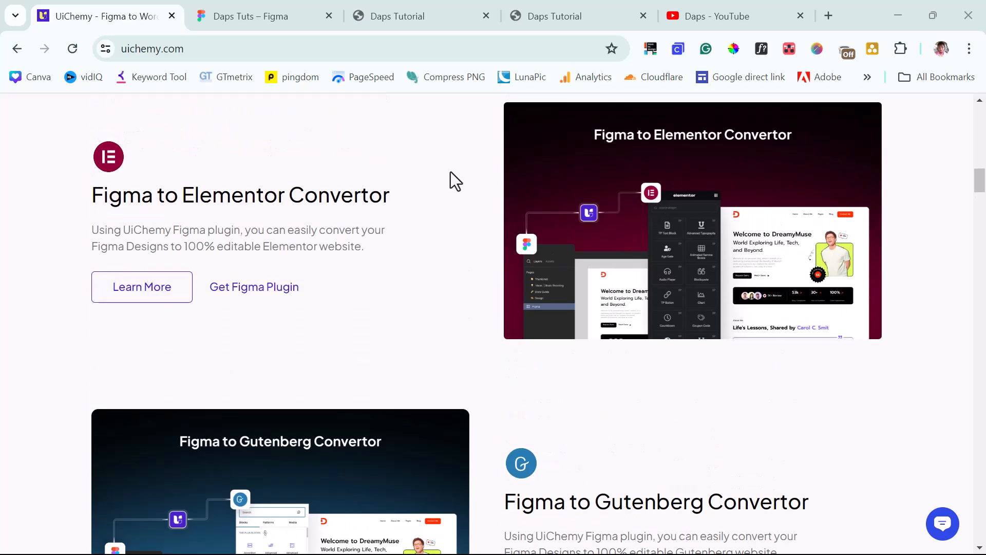
pyautogui.scroll(-3)
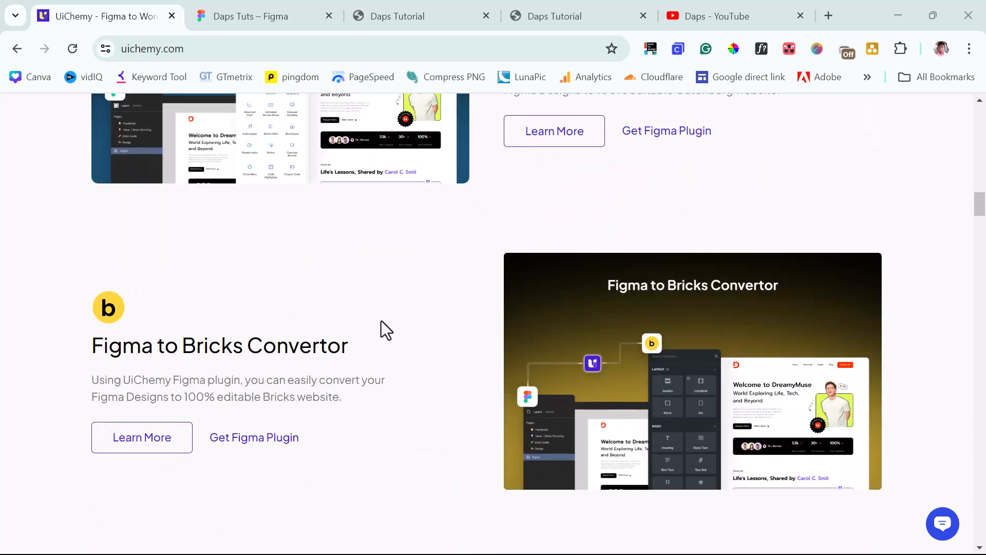
pyautogui.moveTo(384, 332)
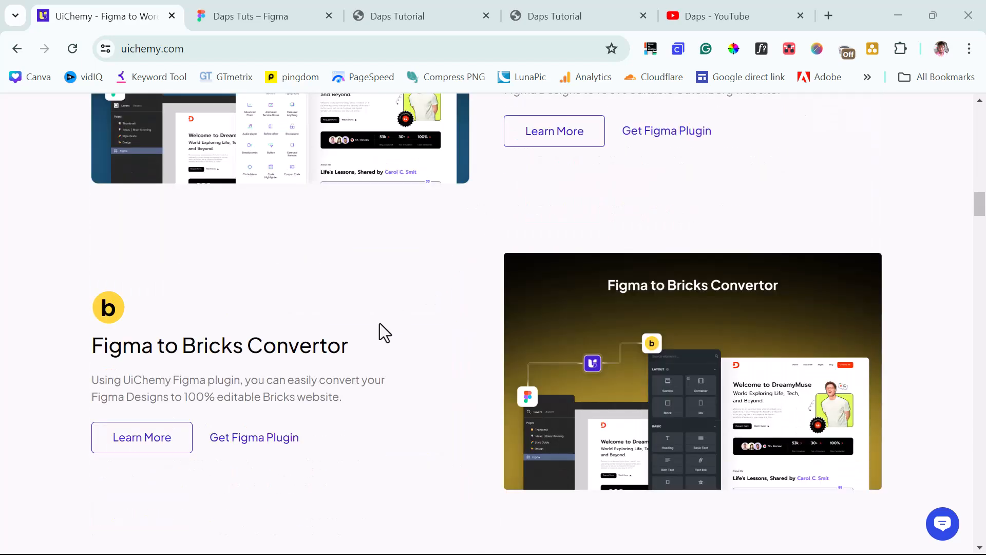
pyautogui.scroll(3)
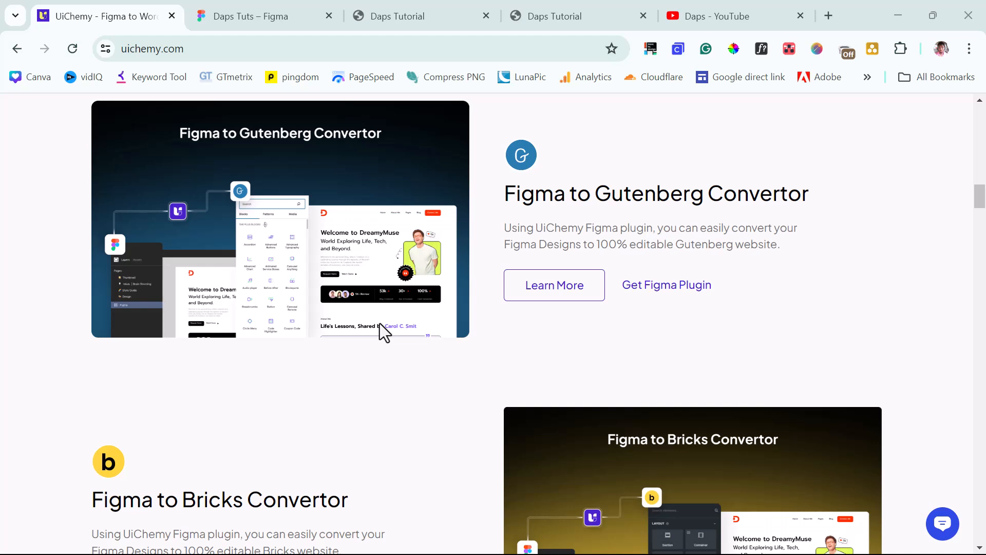
pyautogui.scroll(-3)
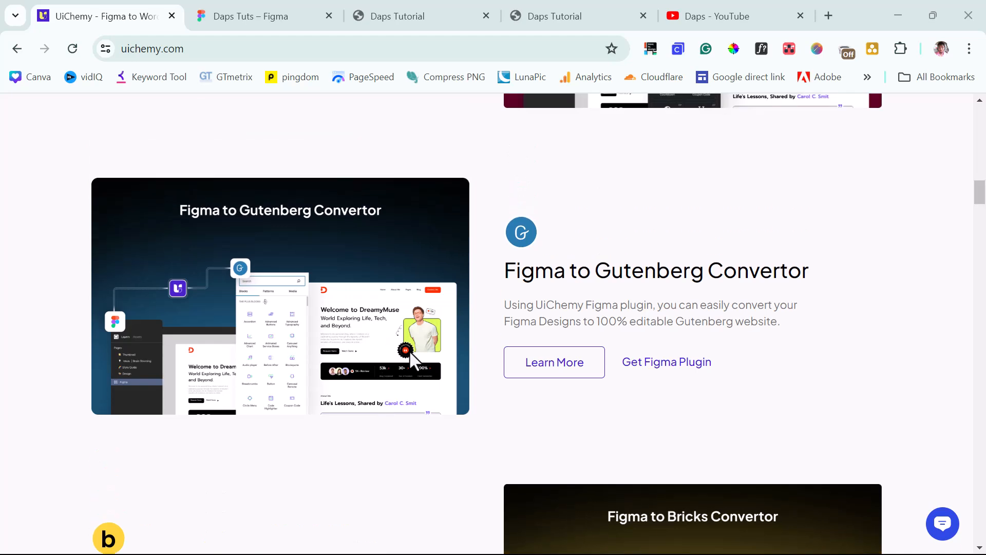
pyautogui.moveTo(824, 267)
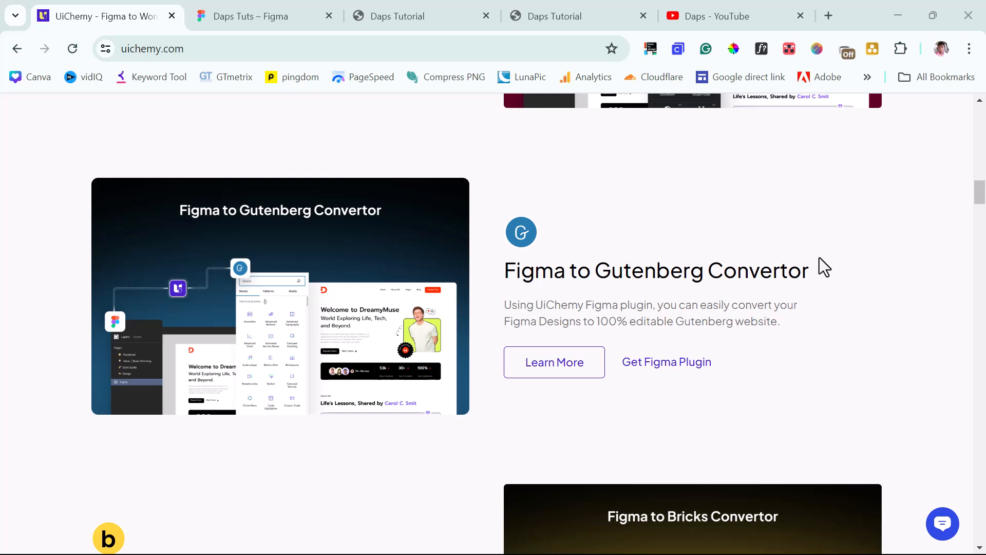
pyautogui.moveTo(234, 338)
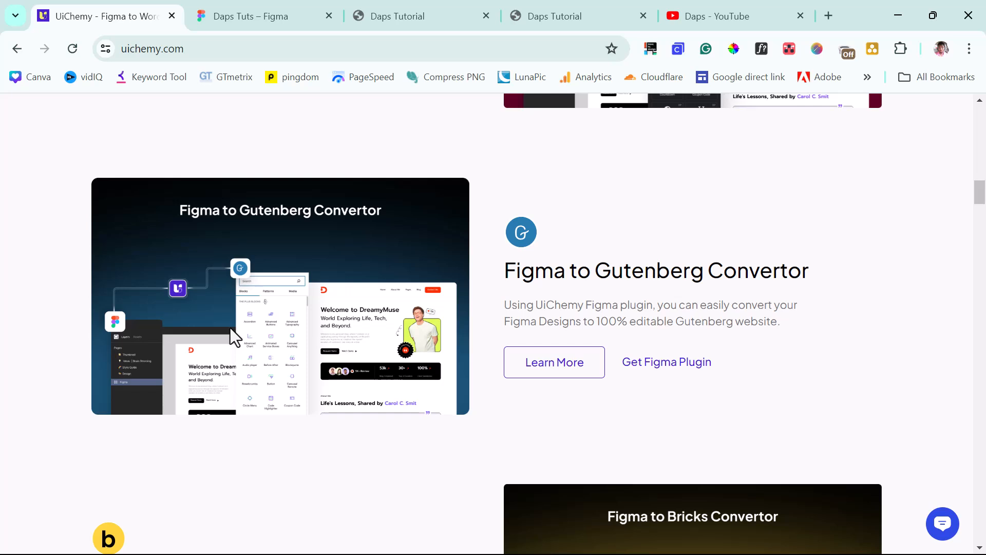
# - Run the UiChemy - Convert Figma to Gutenberg plugin from Figma's main menu on the Daps Tuts file
pyautogui.click(258, 16)
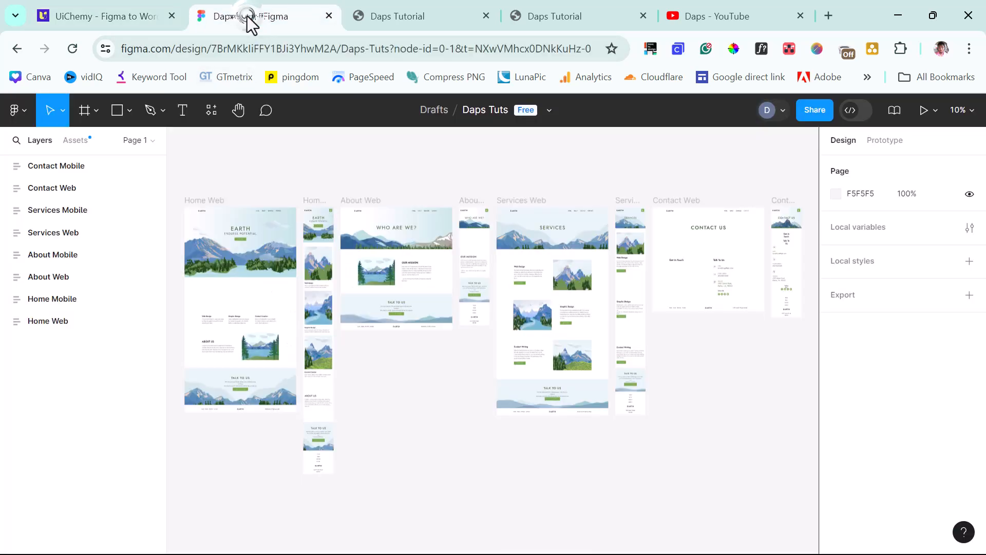
pyautogui.click(552, 309)
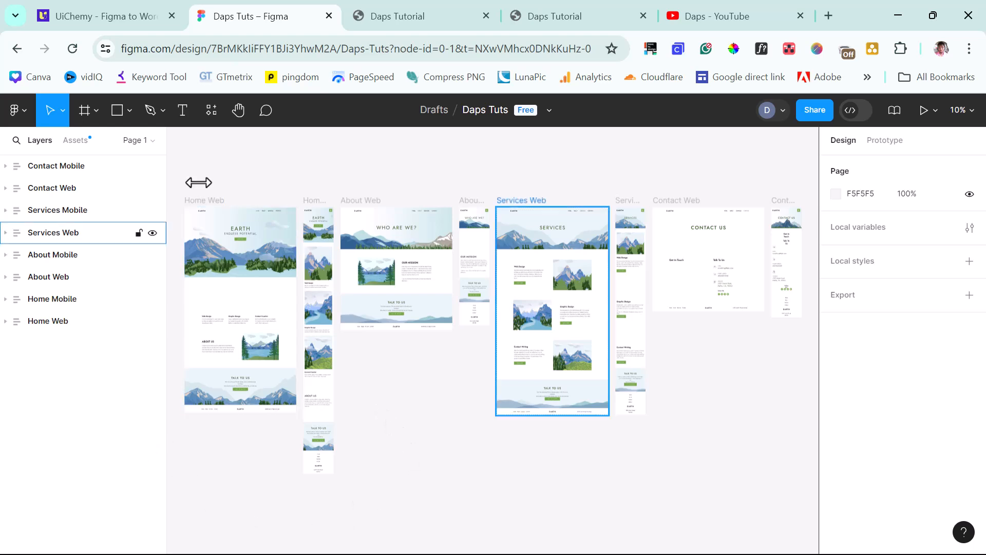
pyautogui.click(528, 161)
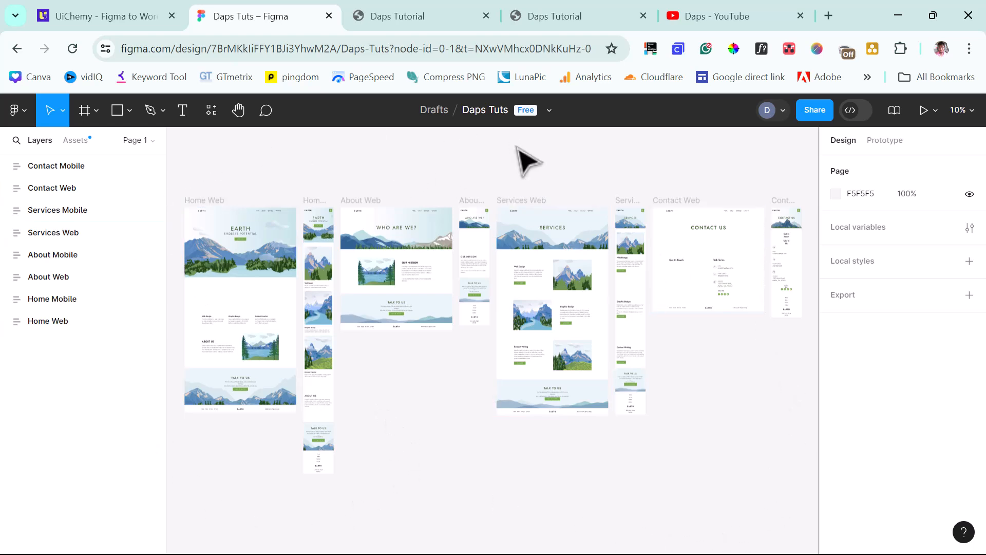
pyautogui.click(15, 110)
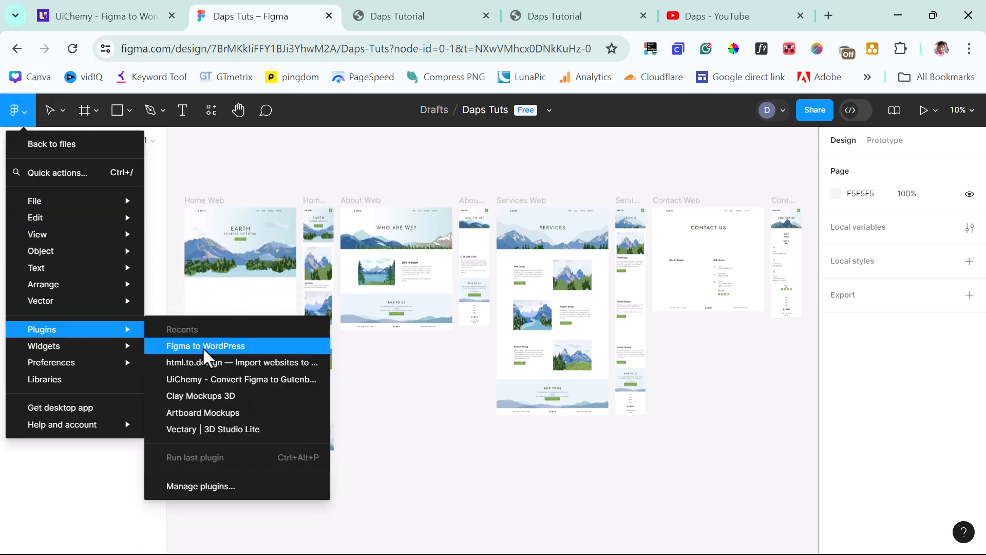
pyautogui.click(241, 379)
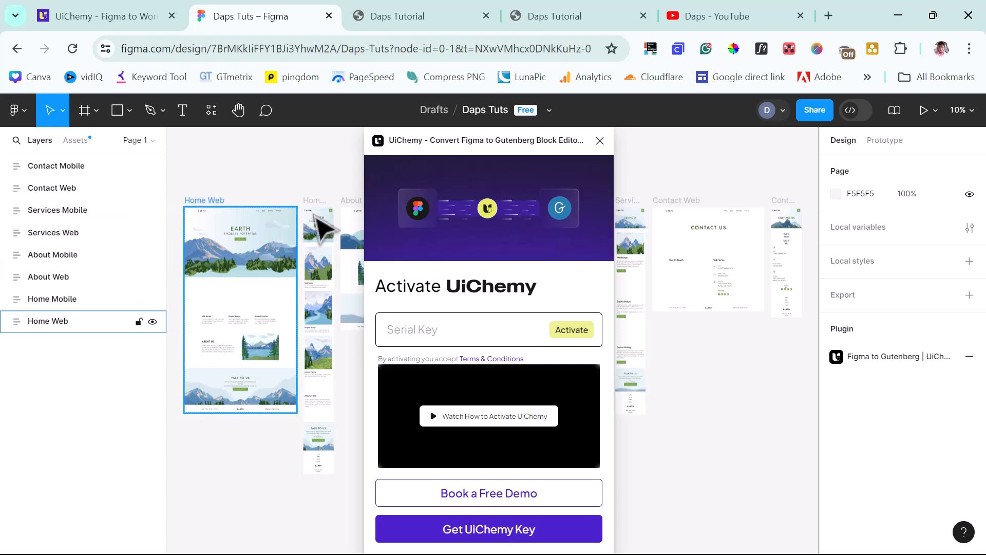
pyautogui.click(13, 110)
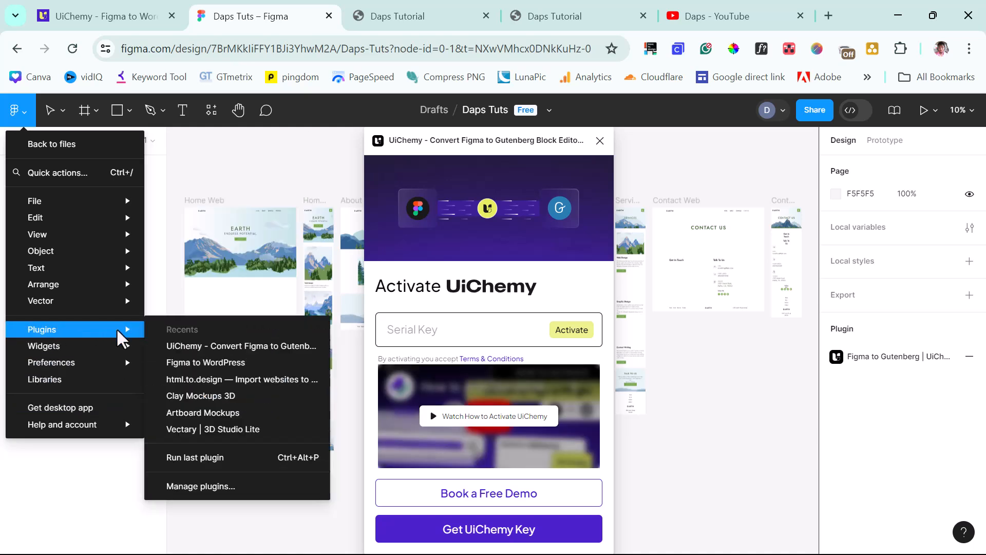
pyautogui.moveTo(200, 486)
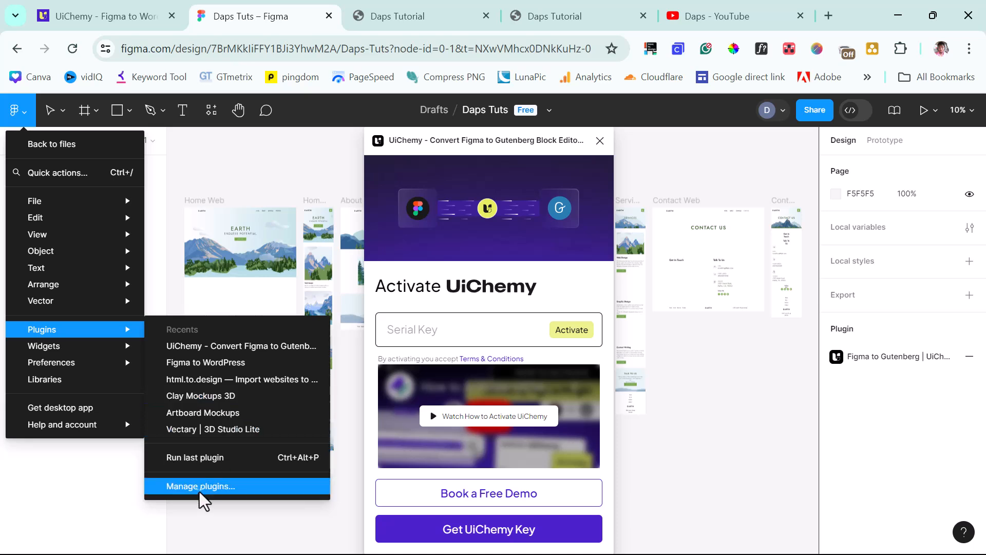
# - Search Figma plugins for 'uichemy' to see its Gutenberg, Elementor and Bricks converters, then close the results
pyautogui.click(200, 486)
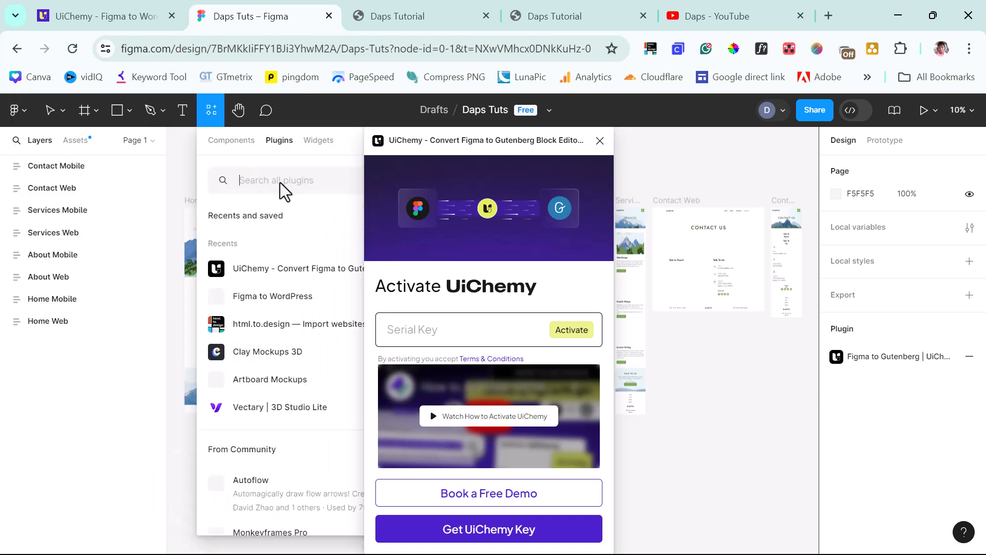
pyautogui.write('uichemy')
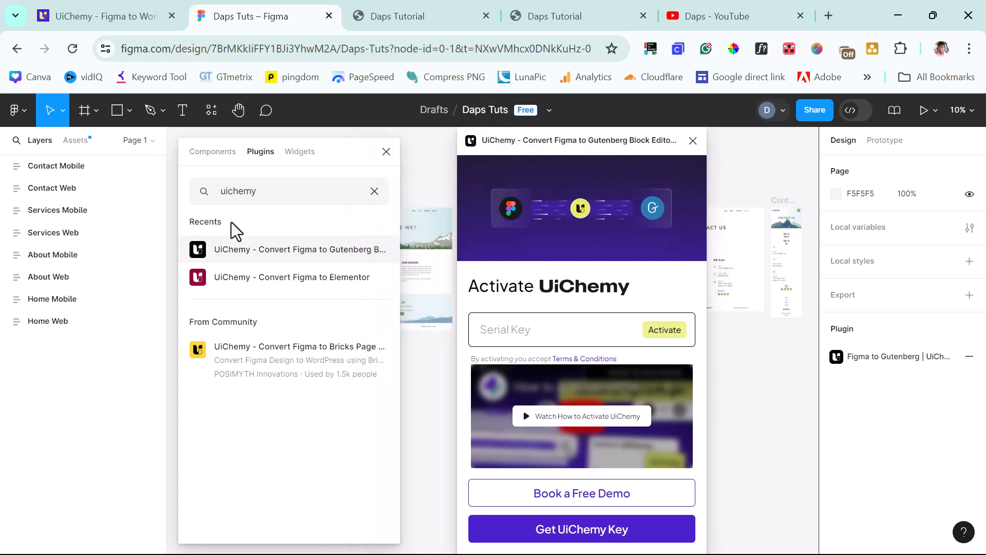
pyautogui.moveTo(287, 258)
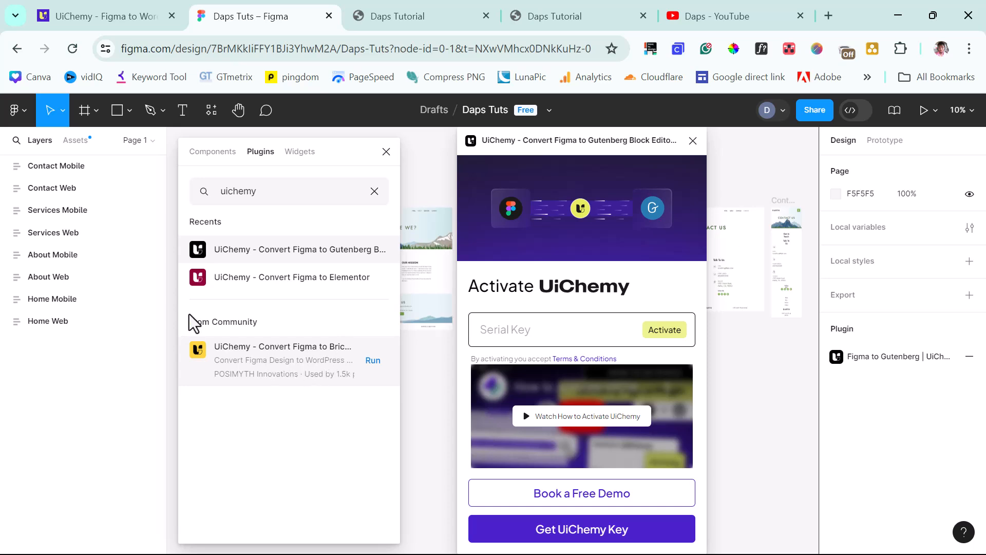
pyautogui.moveTo(313, 277)
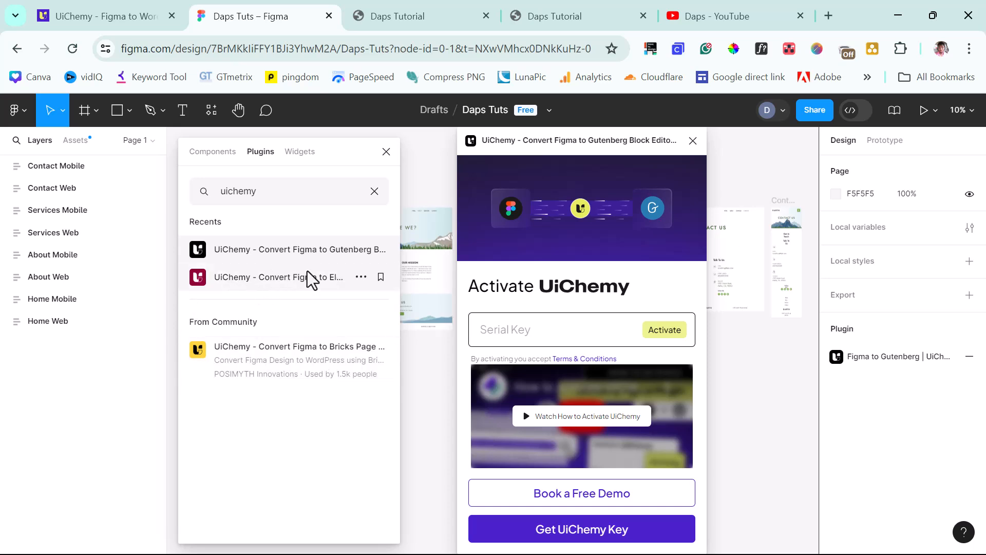
pyautogui.moveTo(279, 299)
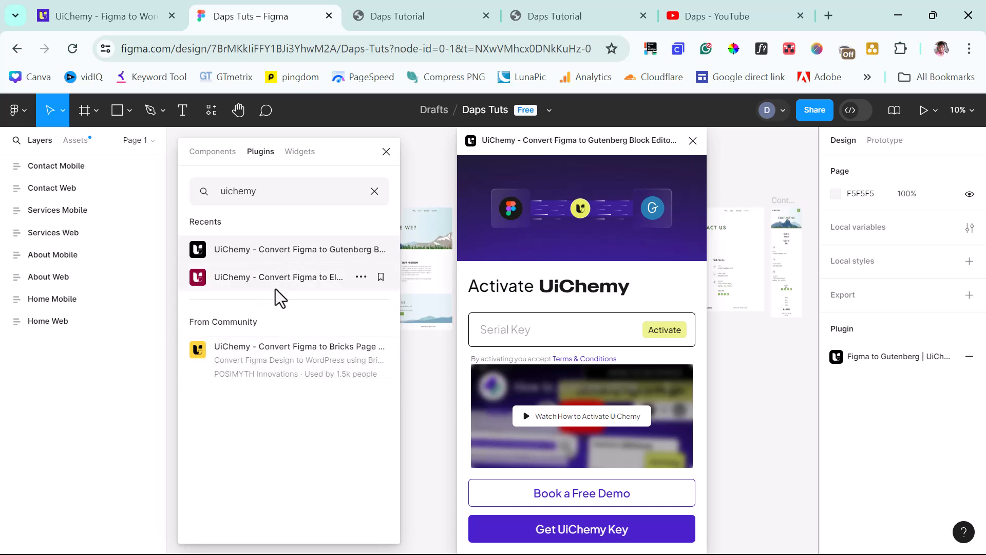
pyautogui.moveTo(580, 140)
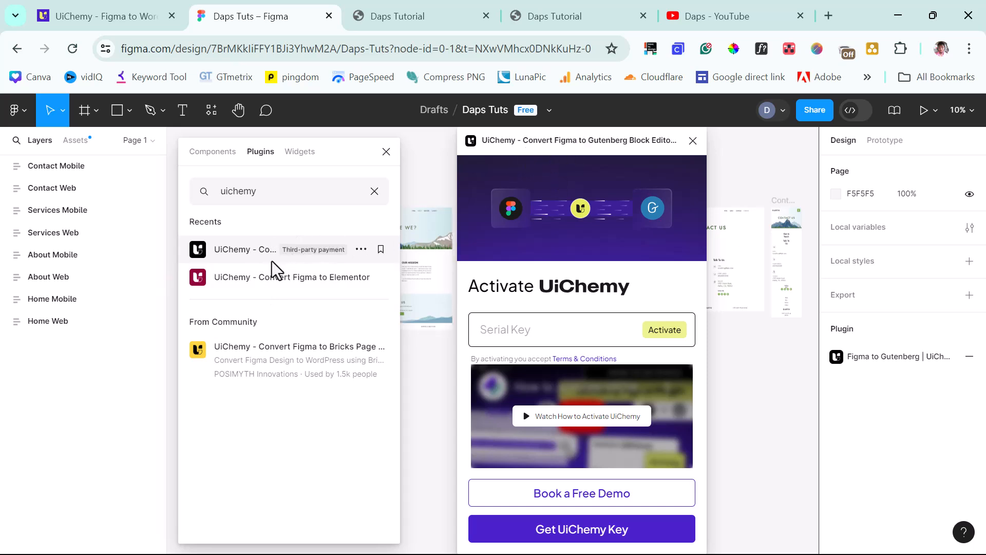
pyautogui.moveTo(267, 263)
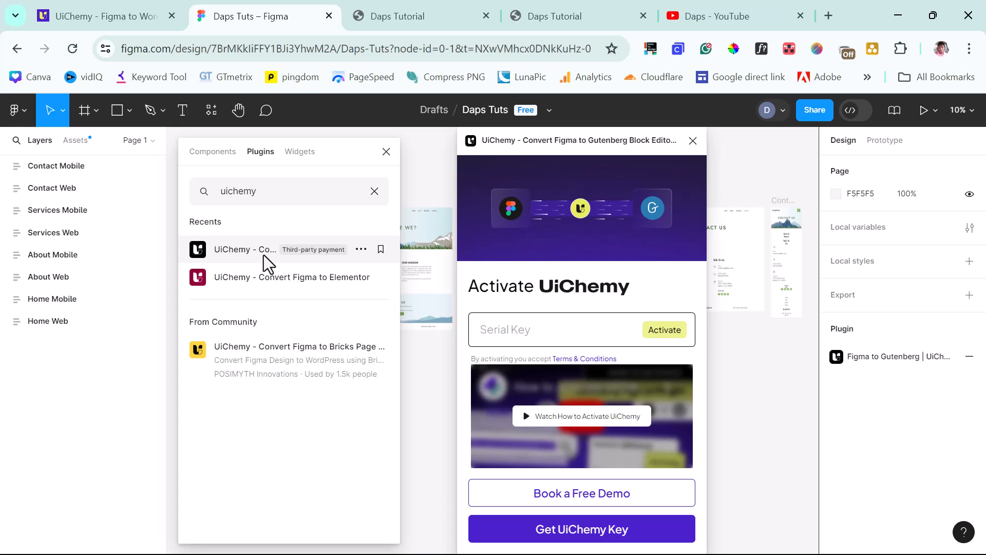
pyautogui.moveTo(313, 358)
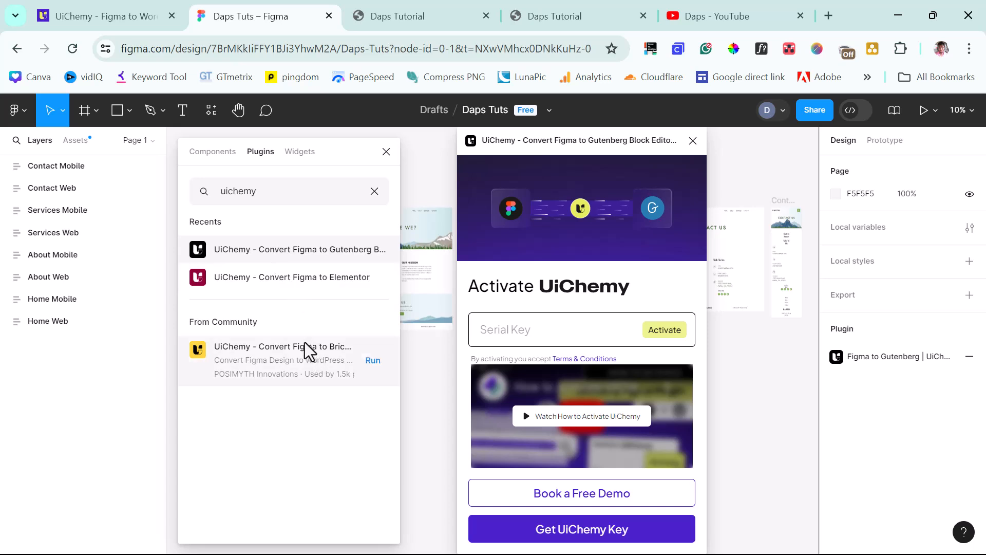
pyautogui.click(386, 152)
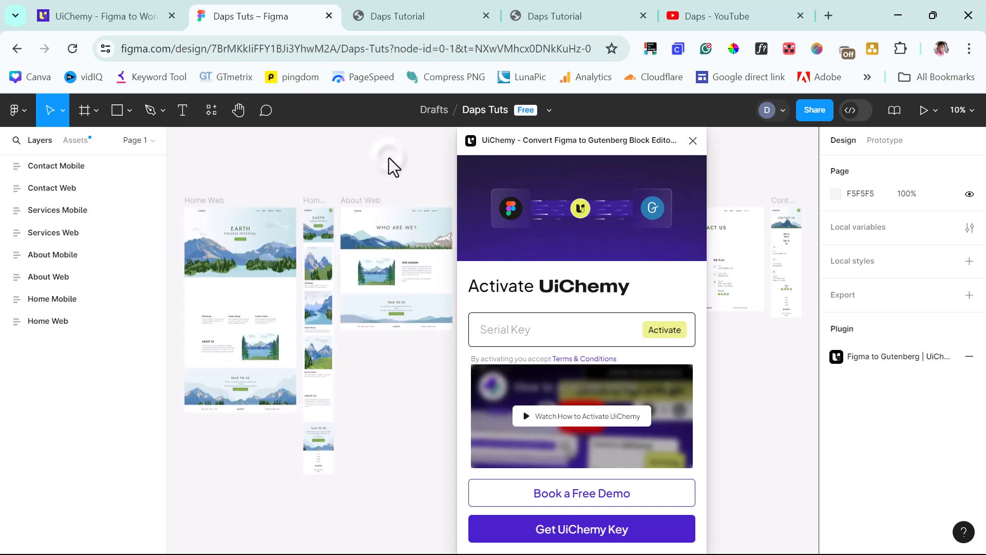
pyautogui.moveTo(551, 301)
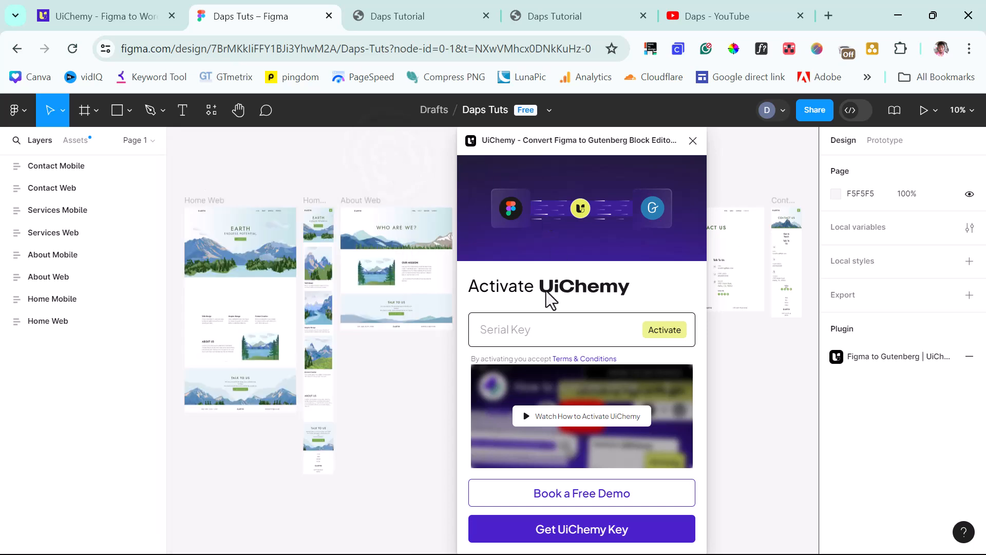
pyautogui.moveTo(580, 329)
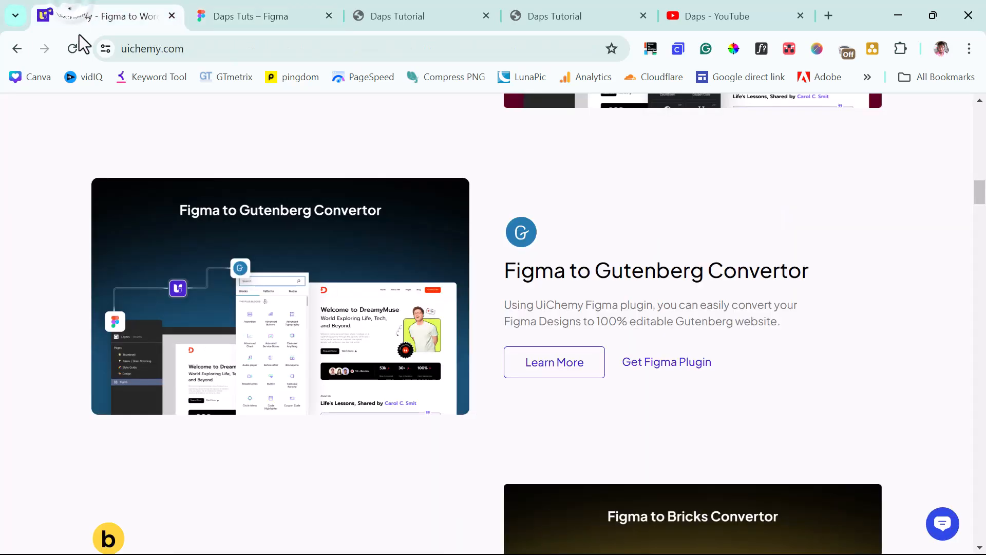
# - Review the Free, Pro and All Access plan cards on uichemy.com/pricing
pyautogui.scroll(3)
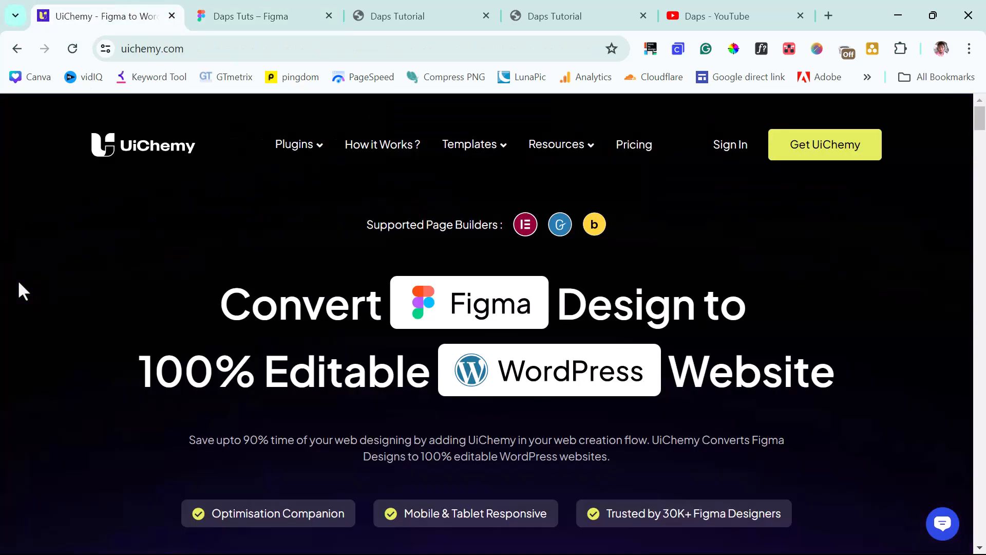
pyautogui.click(634, 144)
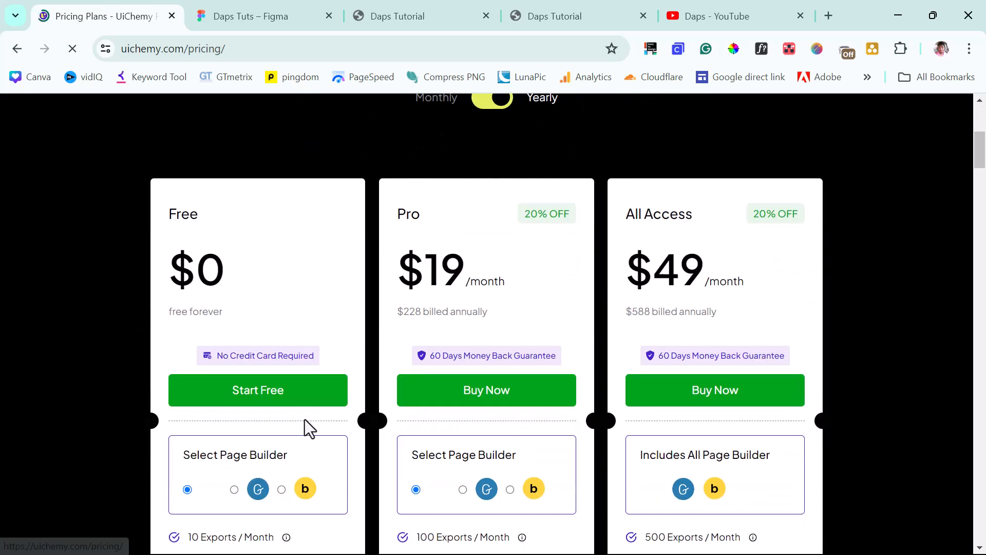
pyautogui.scroll(-3)
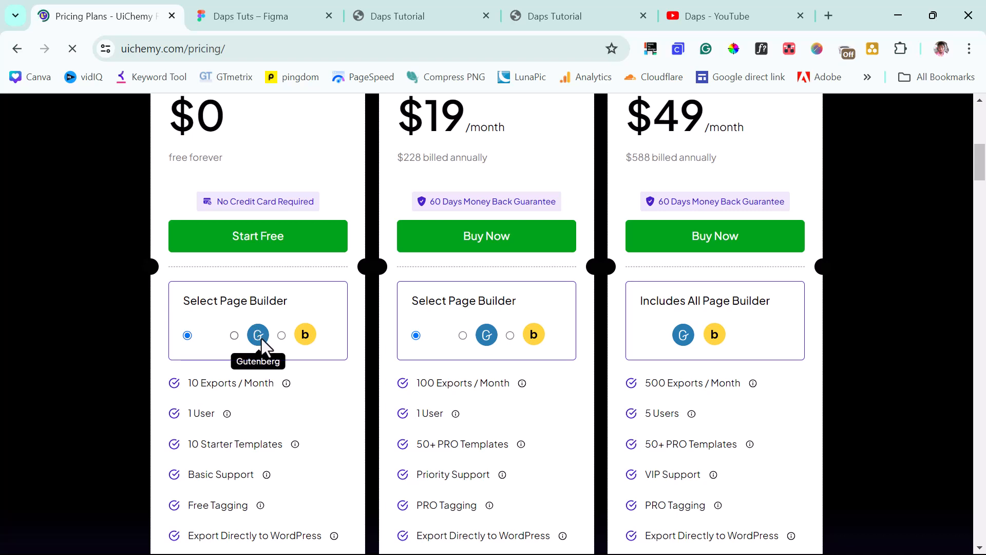
pyautogui.moveTo(321, 388)
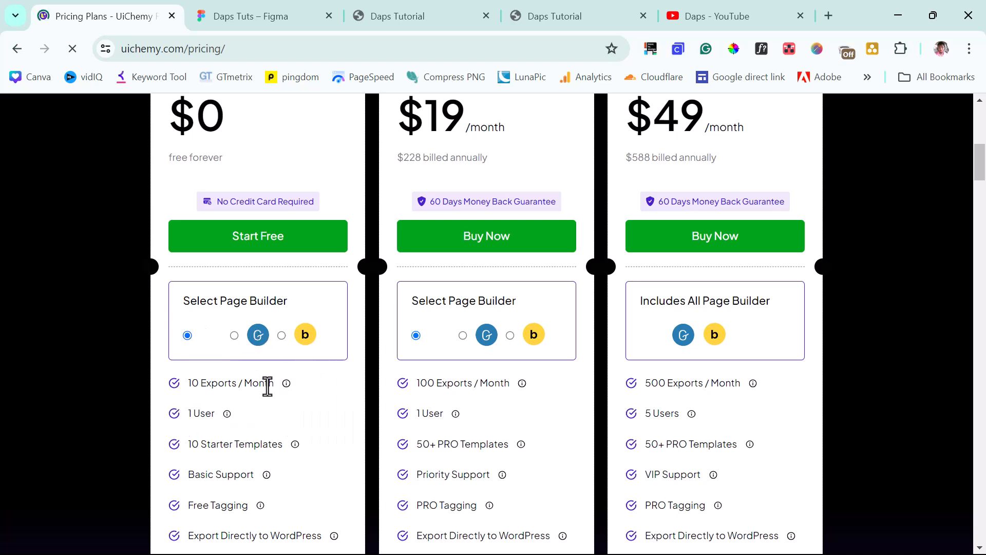
pyautogui.scroll(3)
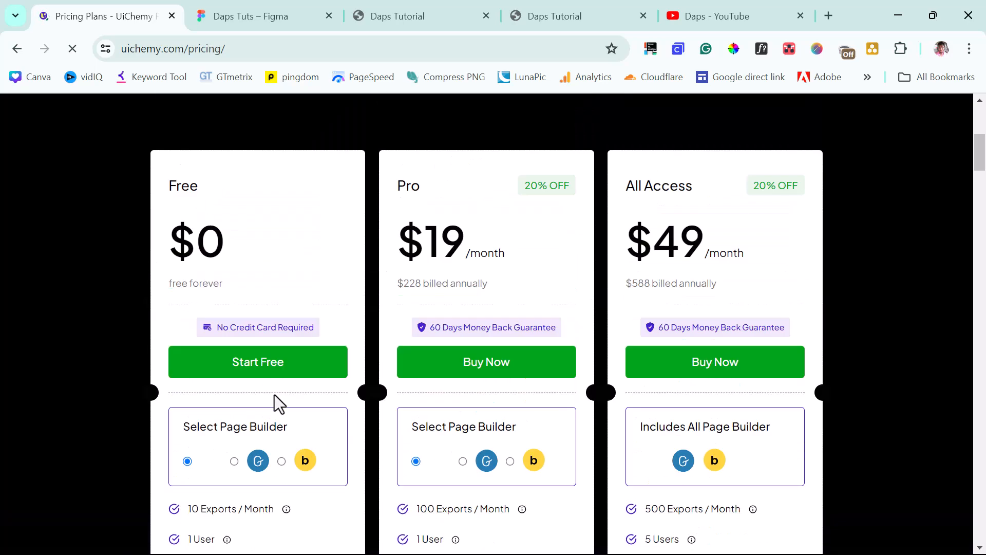
pyautogui.scroll(3)
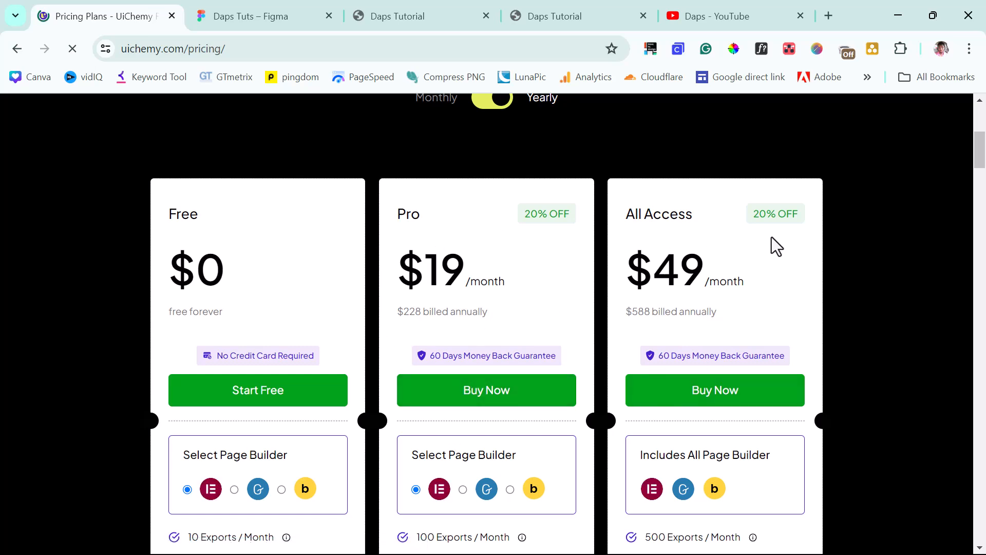
pyautogui.scroll(-3)
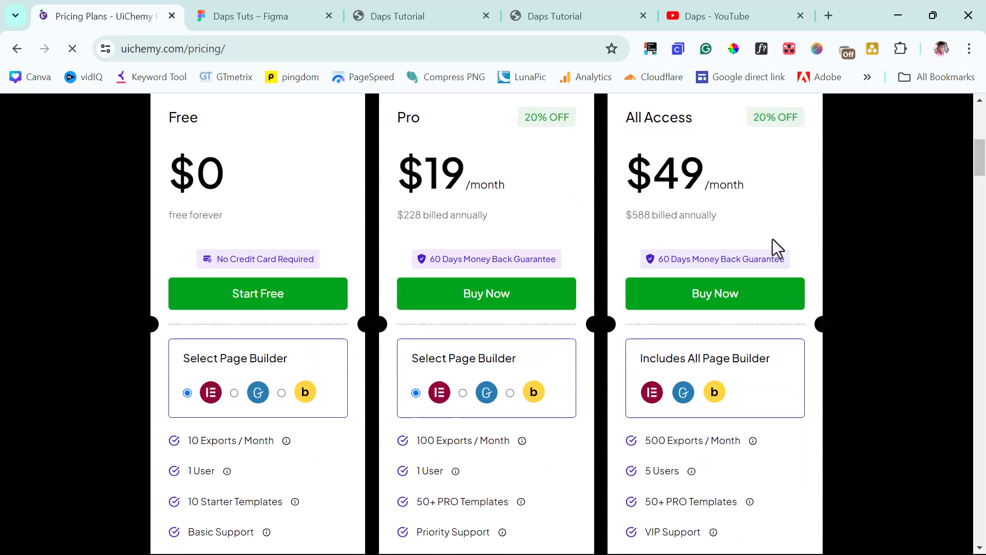
pyautogui.scroll(-3)
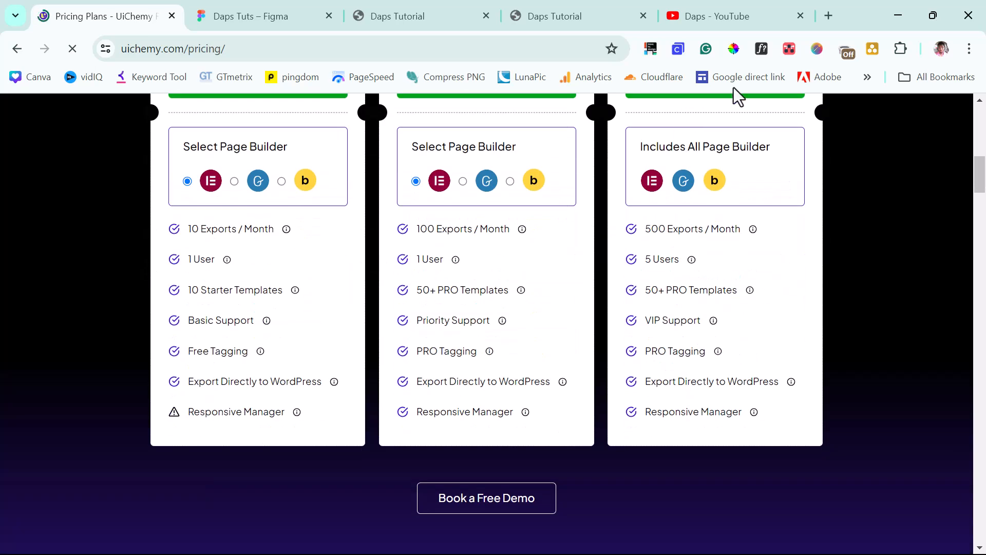
pyautogui.scroll(3)
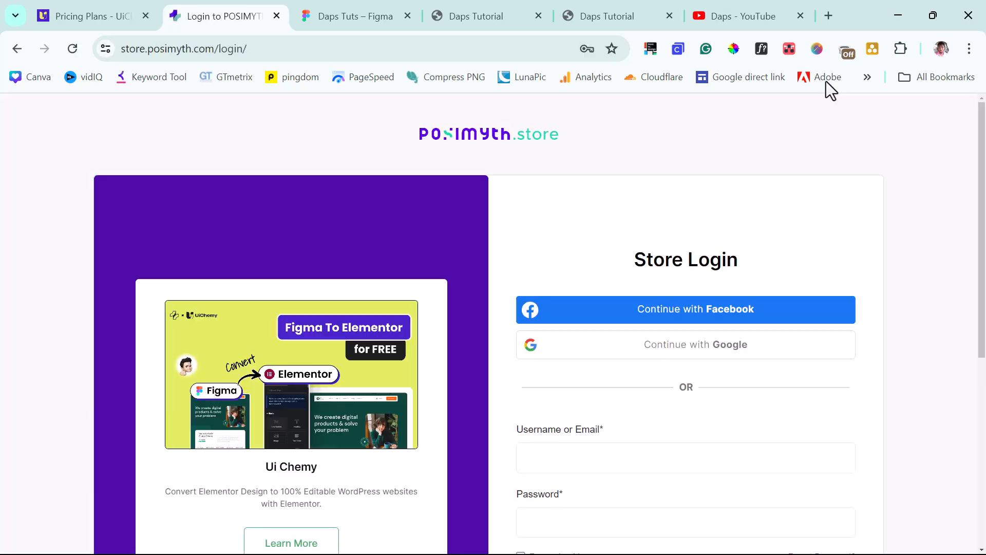
# - Log into the POSIMYTH store to view the UiChemy license key, then return to the Figma file
pyautogui.scroll(-3)
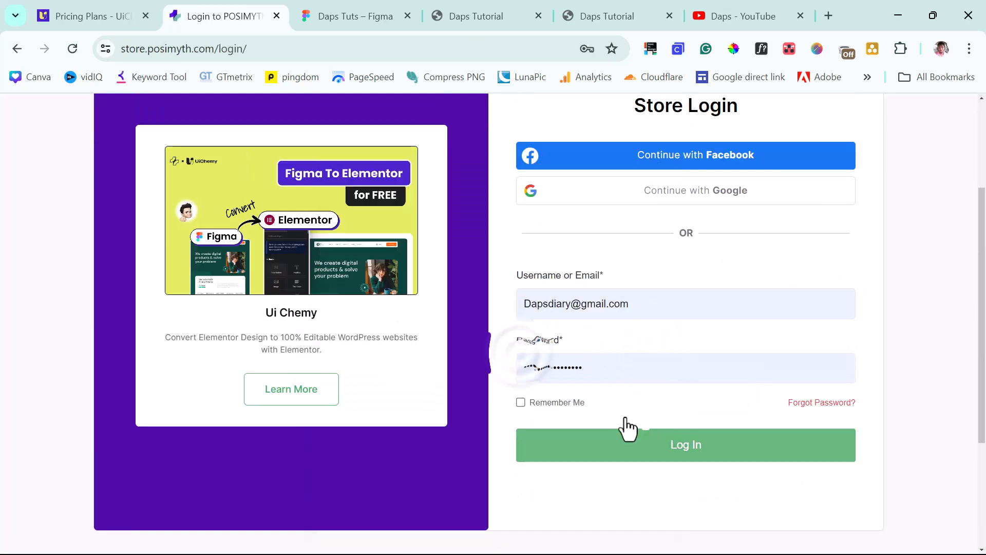
pyautogui.click(686, 445)
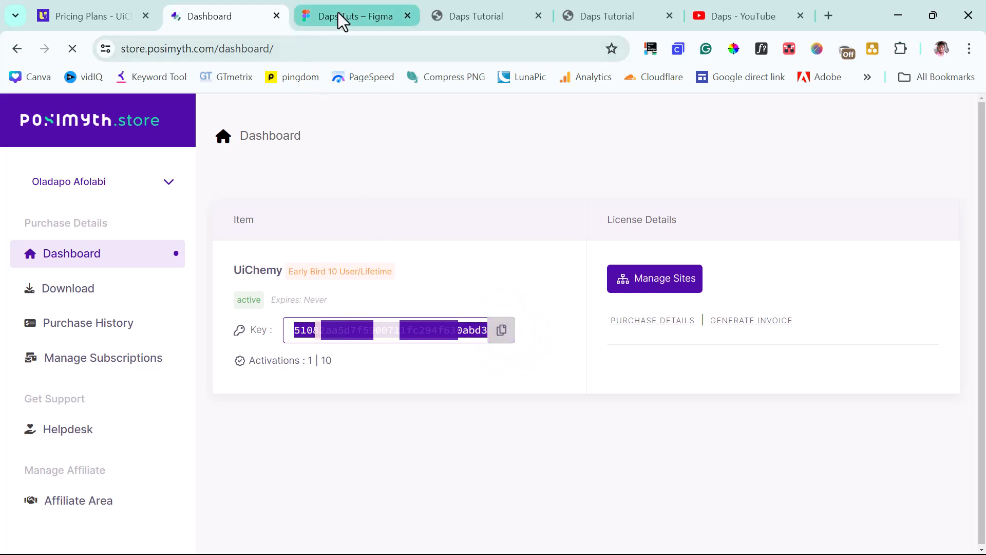
pyautogui.click(353, 15)
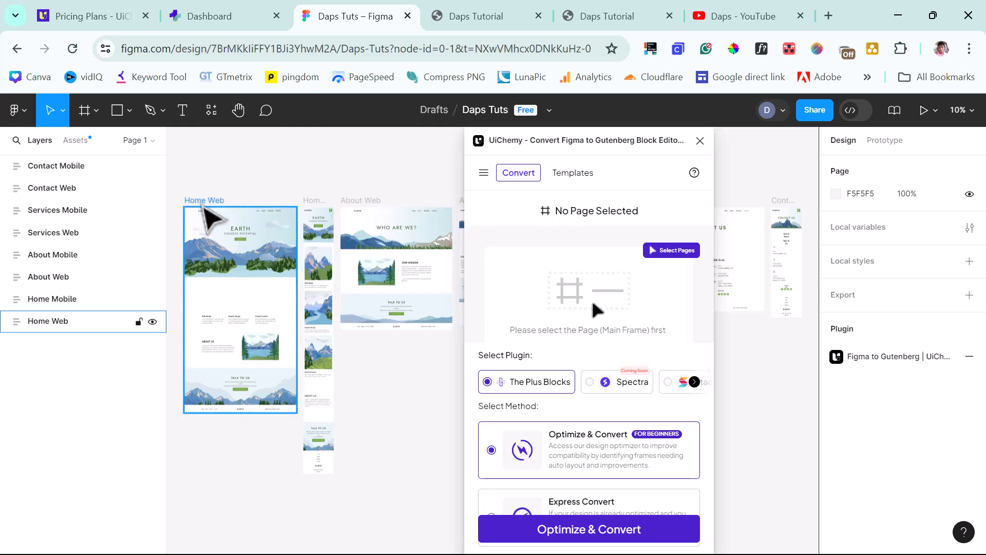
# - Select Home Web, About Web, Services Web and Contact Web in UiChemy's page picker and confirm
pyautogui.click(240, 309)
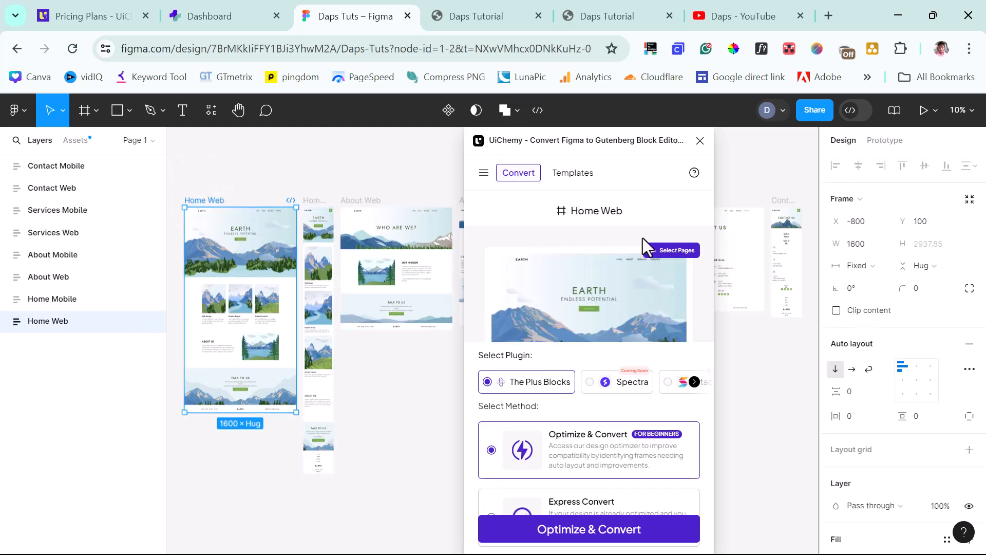
pyautogui.moveTo(580, 283)
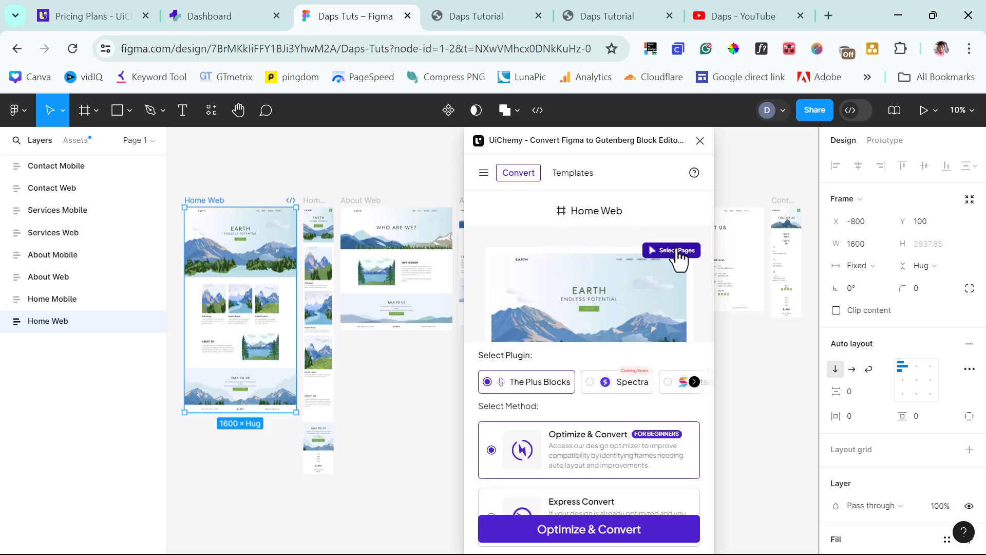
pyautogui.click(671, 249)
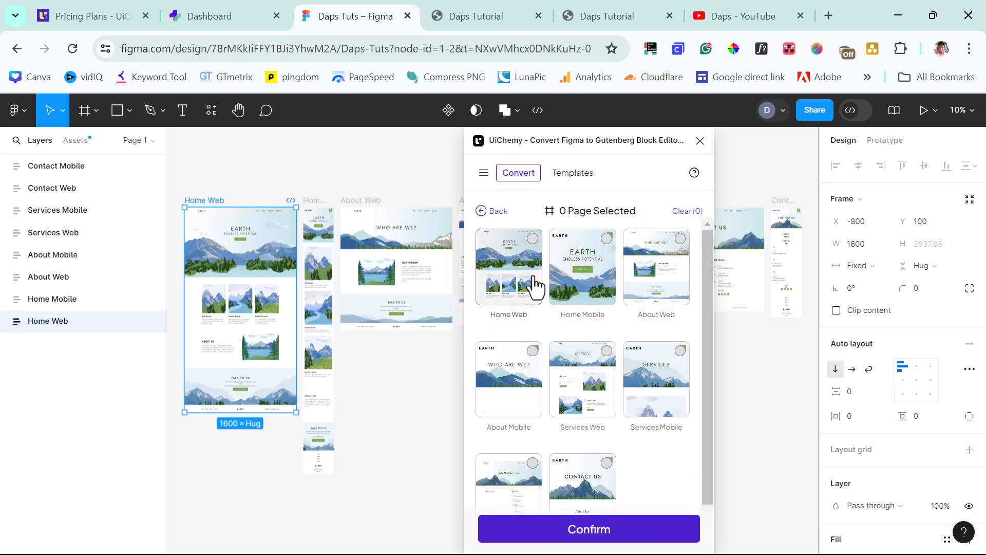
pyautogui.moveTo(523, 290)
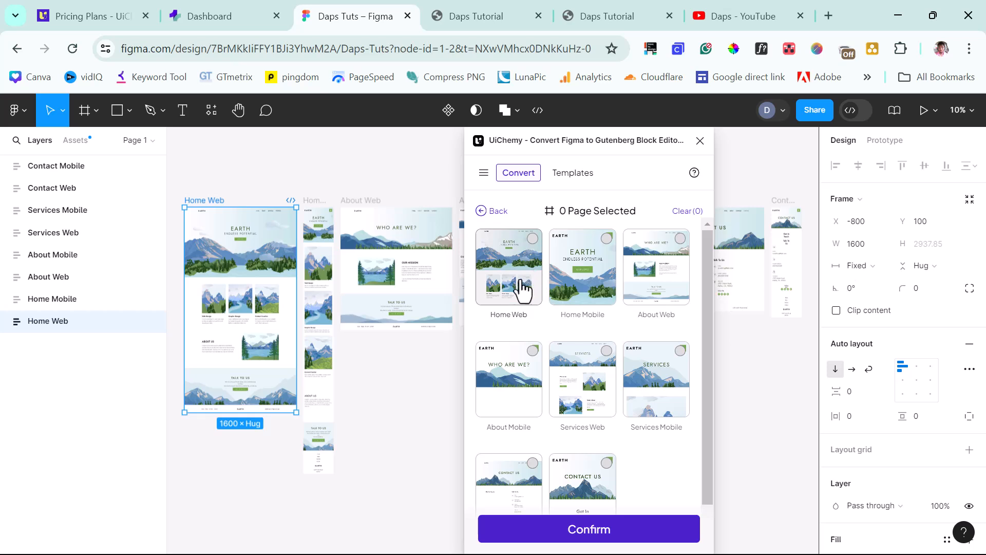
pyautogui.moveTo(523, 279)
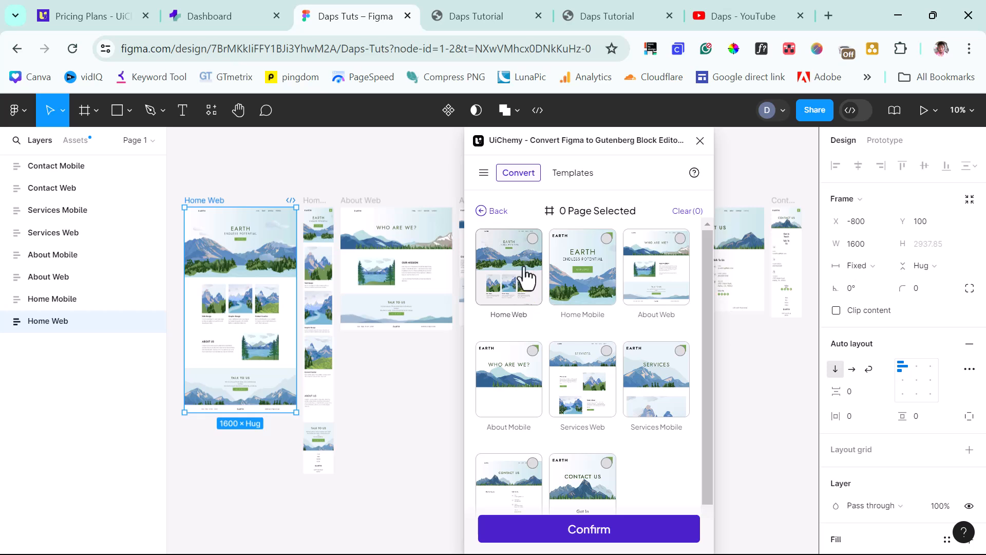
pyautogui.click(509, 266)
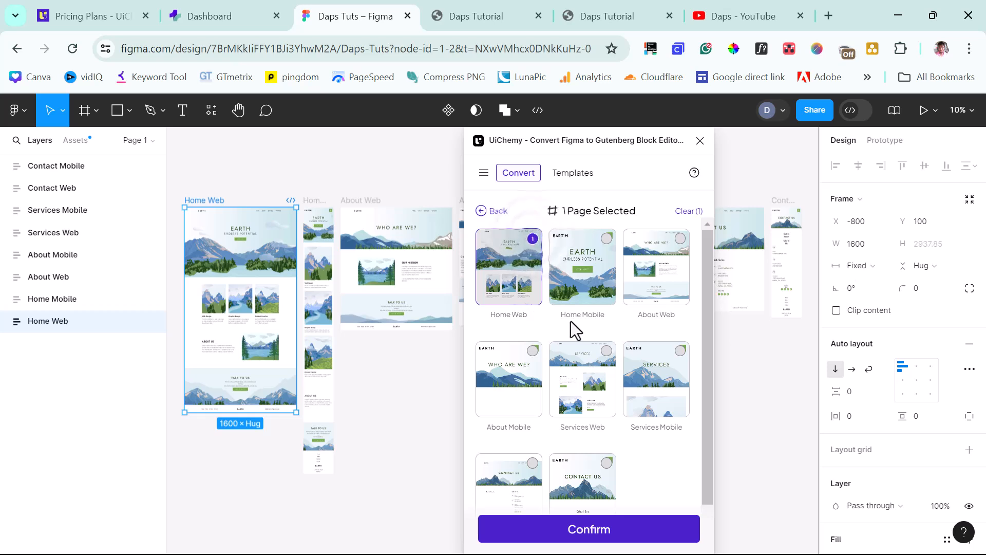
pyautogui.click(656, 268)
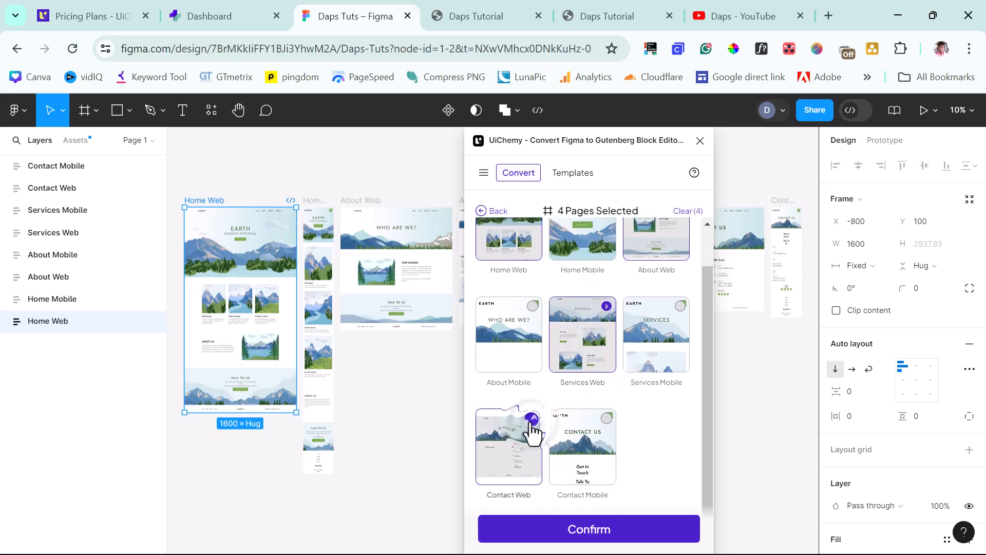
pyautogui.click(509, 447)
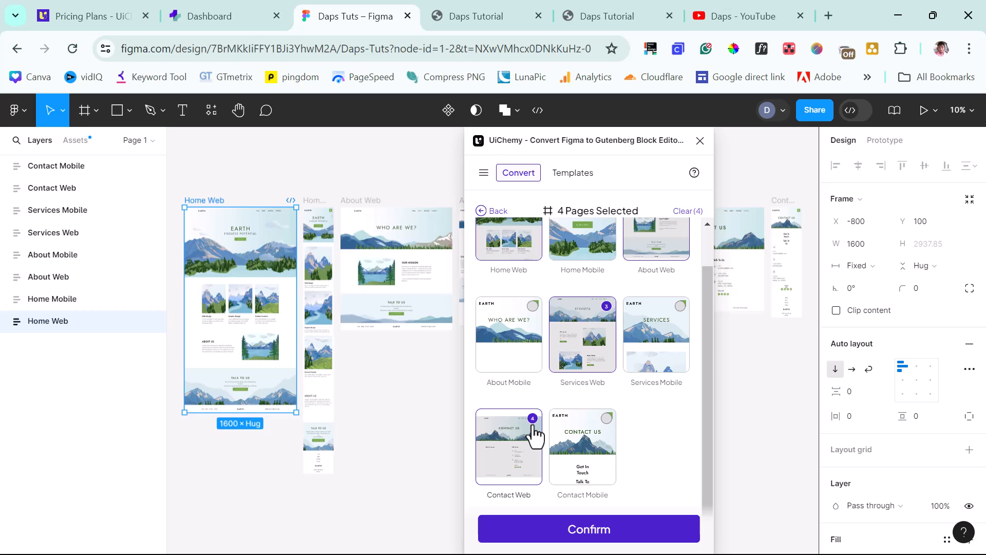
pyautogui.moveTo(533, 397)
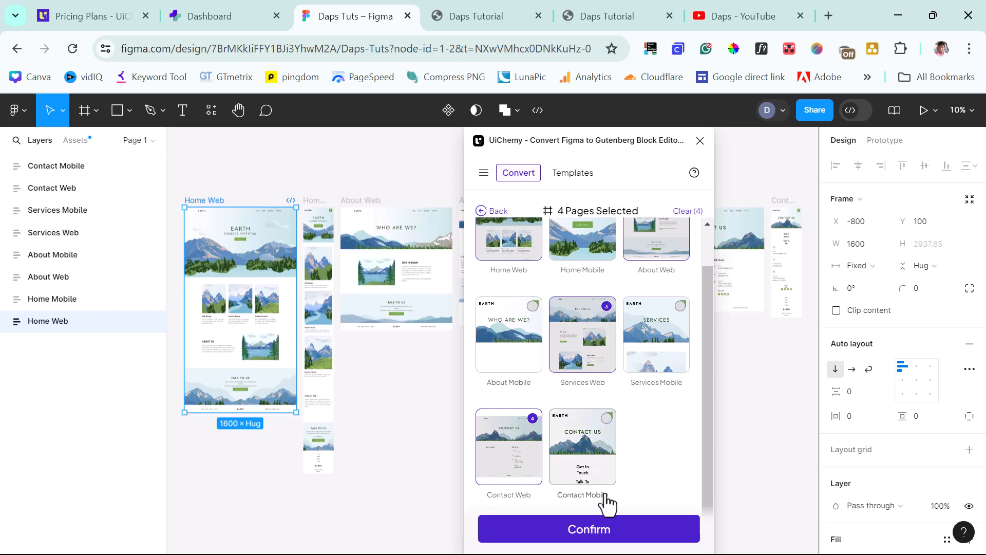
pyautogui.click(588, 528)
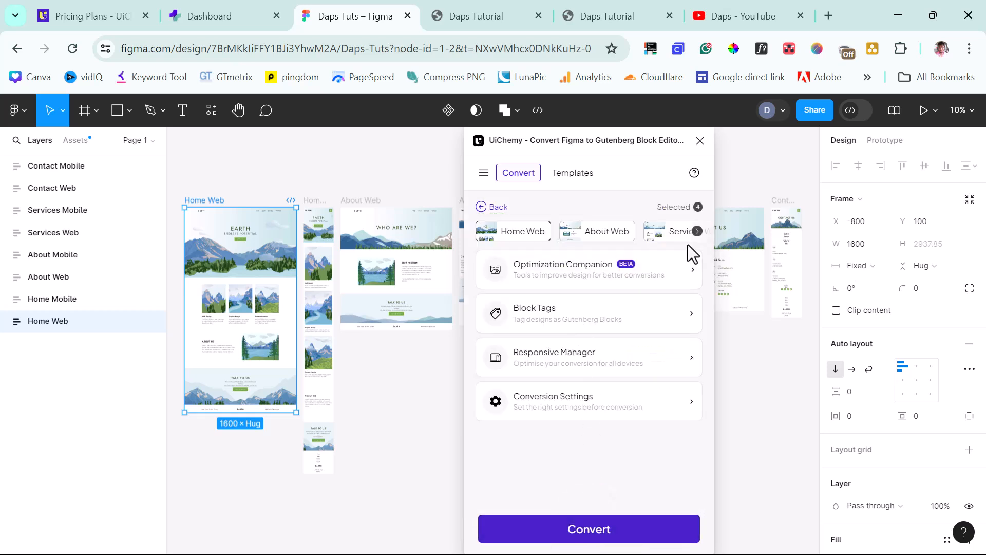
pyautogui.moveTo(582, 280)
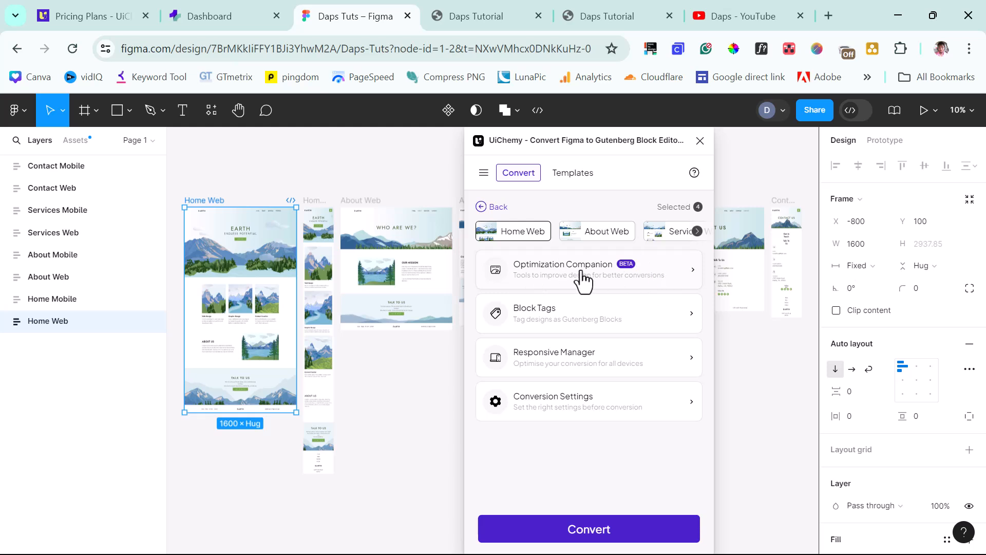
# - In Optimization Companion, fix all Lock Multi Layer Media issues and mark the image/SVG quantity check done
pyautogui.click(562, 271)
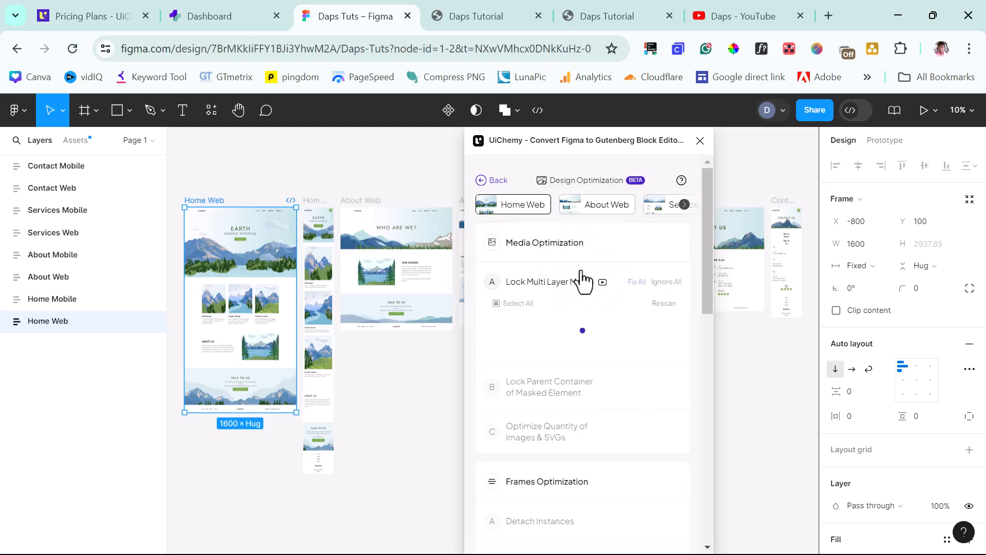
pyautogui.click(635, 282)
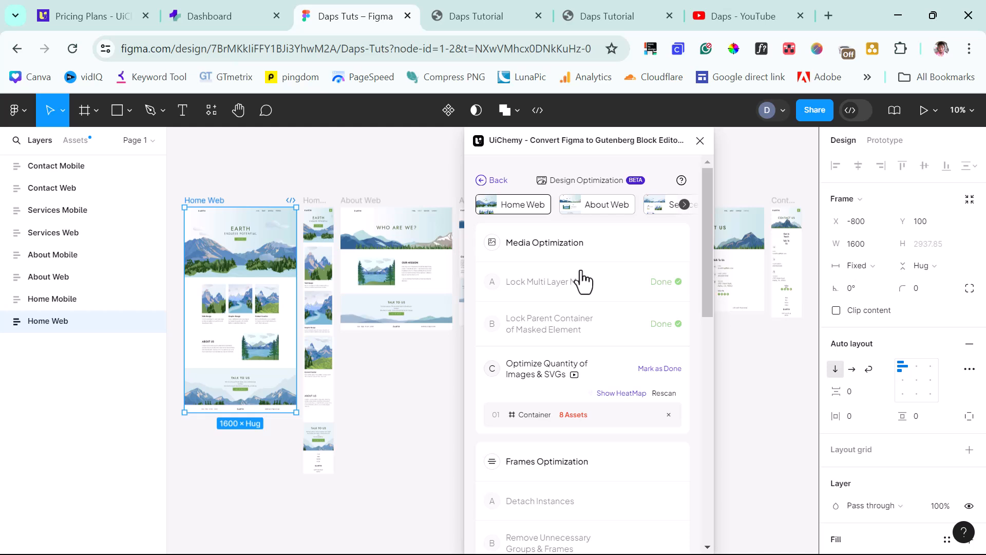
pyautogui.moveTo(527, 281)
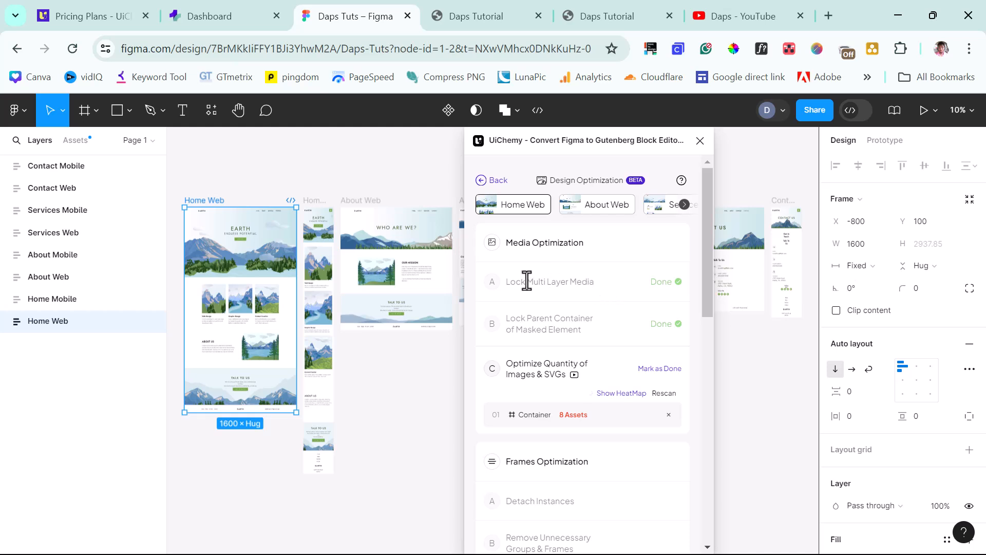
pyautogui.moveTo(635, 316)
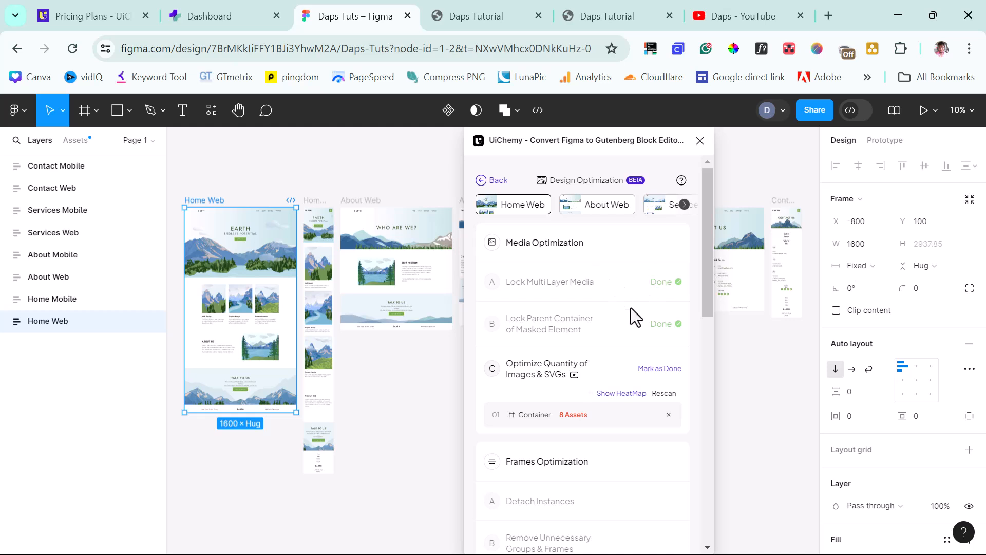
pyautogui.moveTo(595, 337)
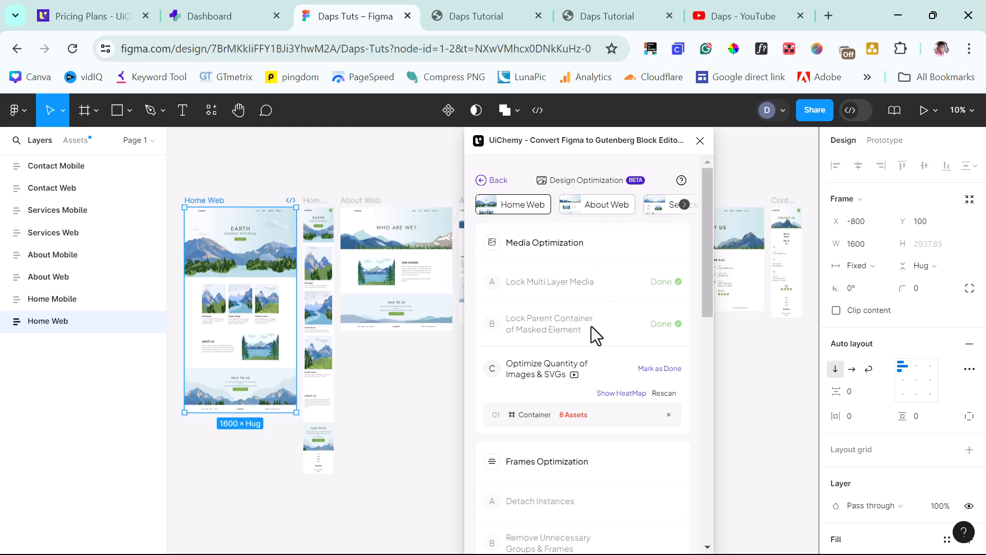
pyautogui.scroll(-3)
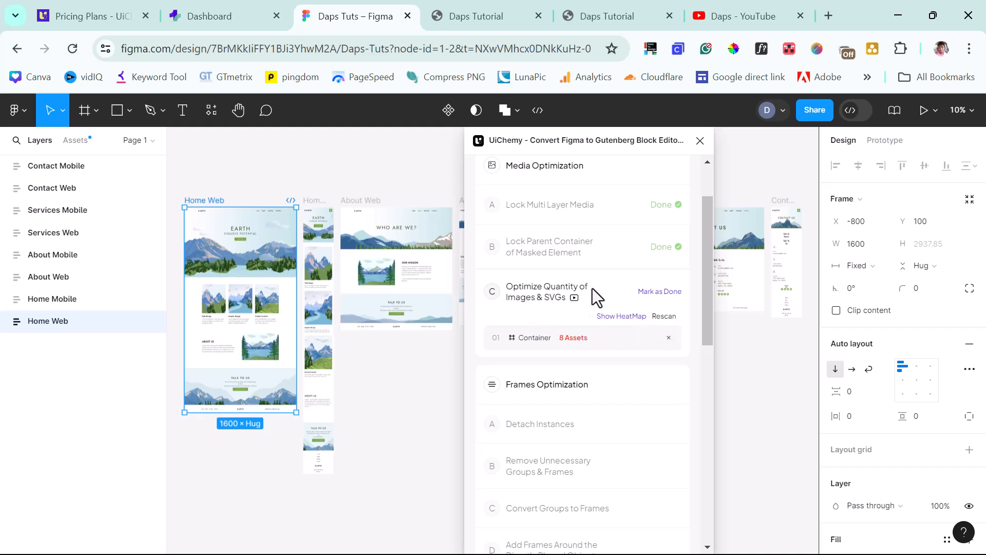
pyautogui.moveTo(587, 337)
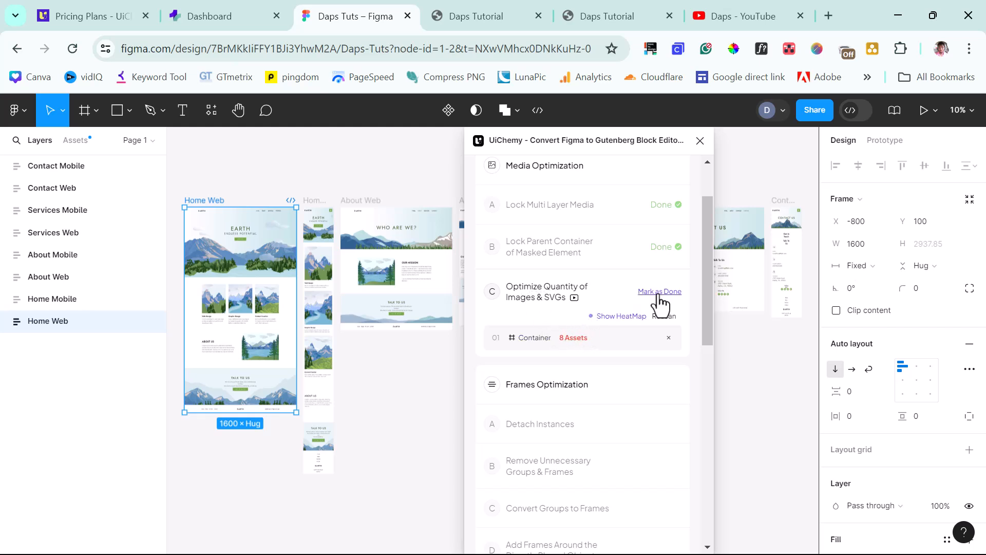
pyautogui.click(660, 290)
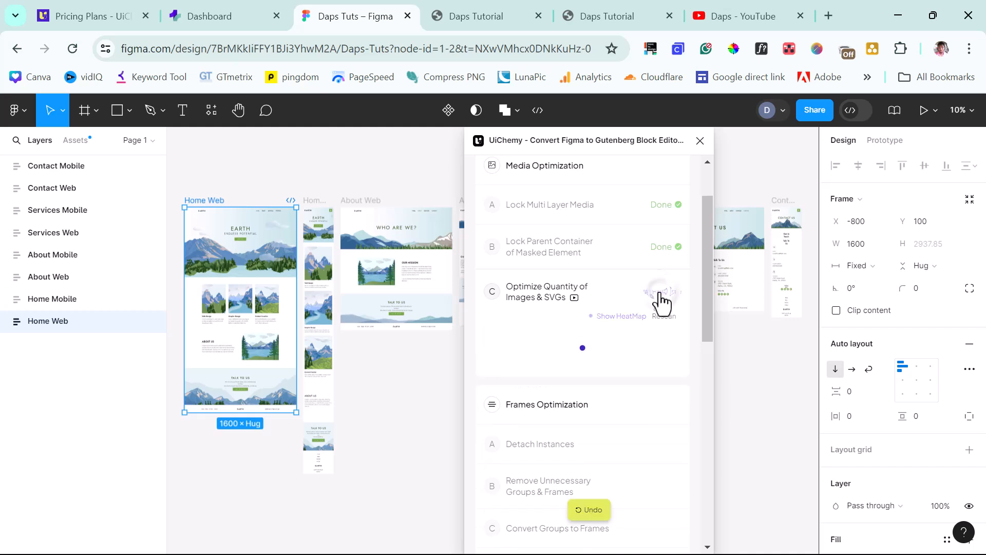
pyautogui.click(664, 315)
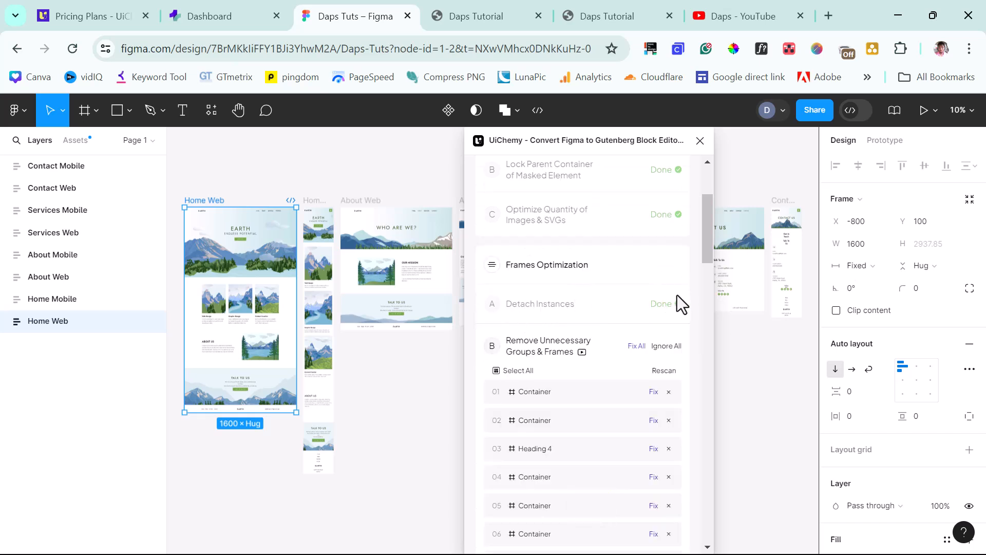
# - Fix all unnecessary groups and frames, convert groups to frames, add wrapping frames and remove negative gaps
pyautogui.scroll(-3)
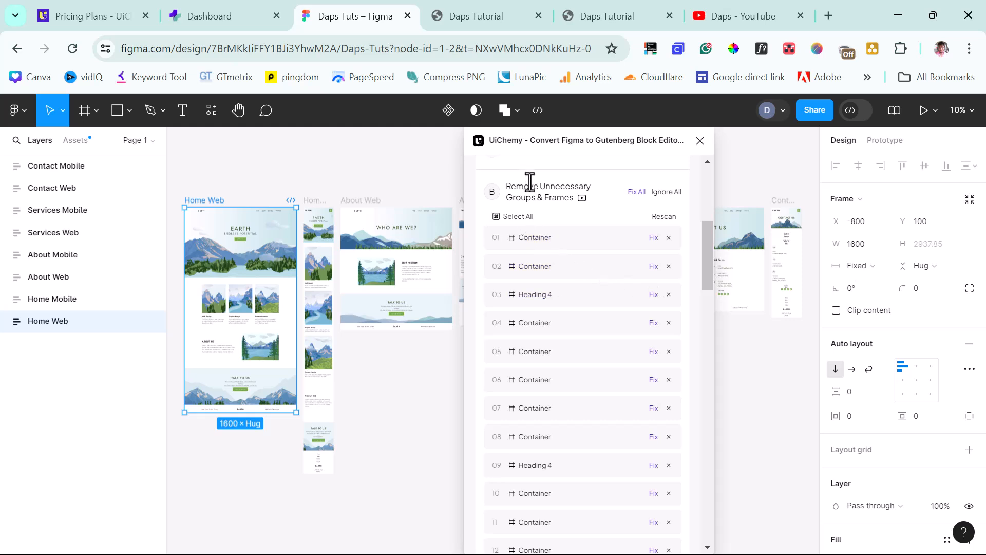
pyautogui.scroll(-3)
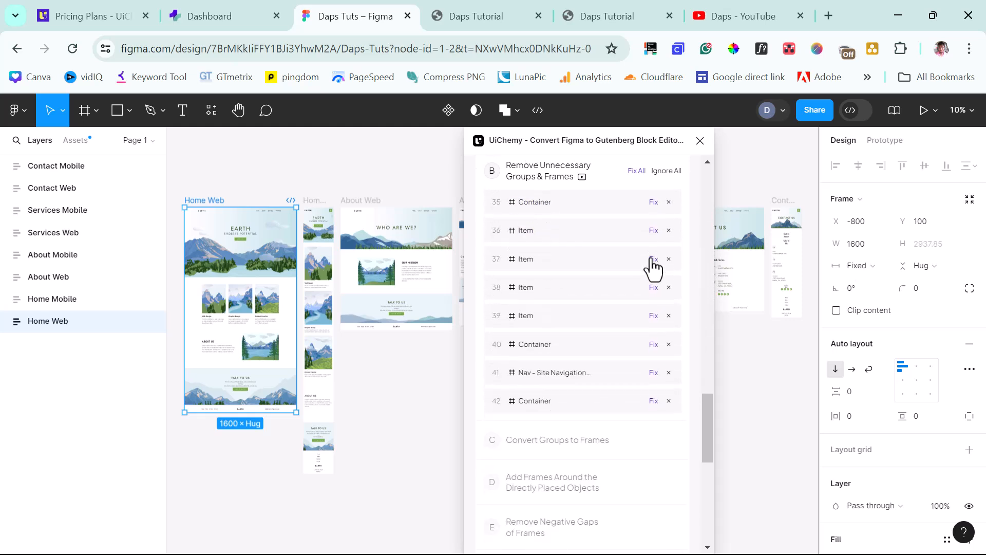
pyautogui.scroll(3)
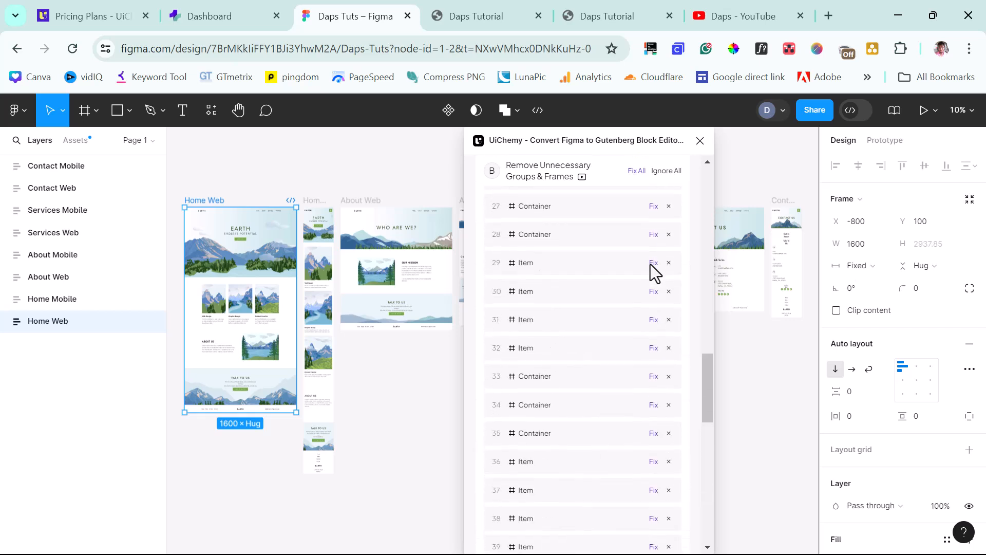
pyautogui.scroll(3)
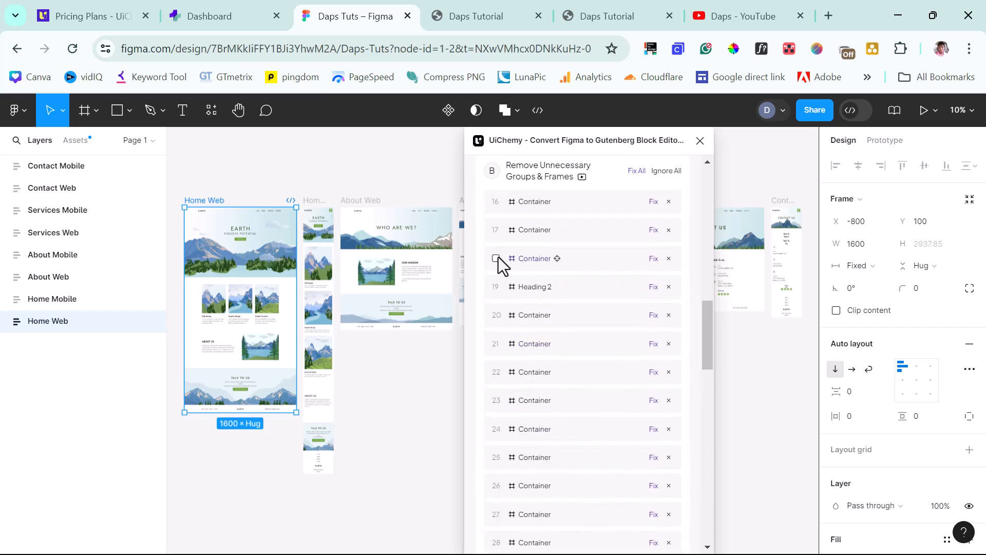
pyautogui.scroll(3)
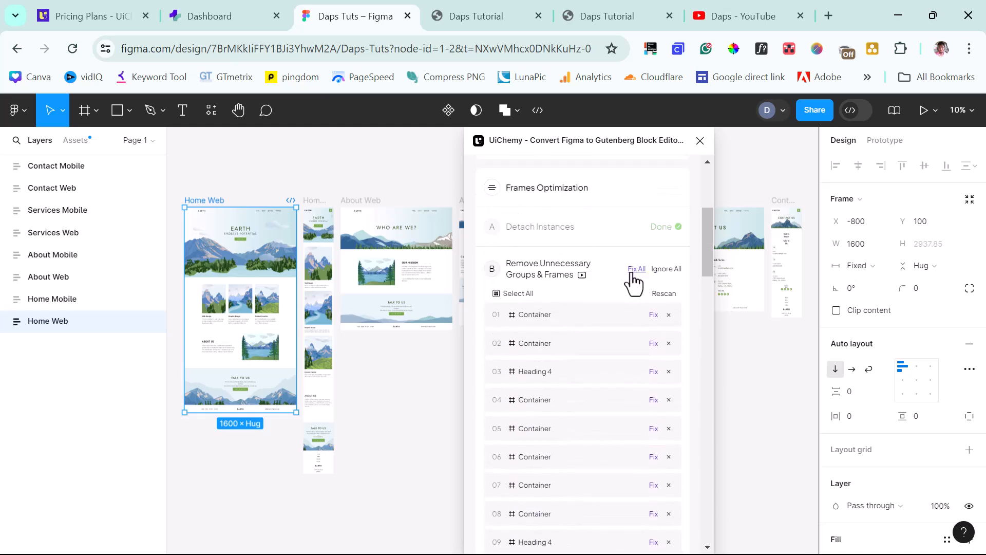
pyautogui.click(653, 314)
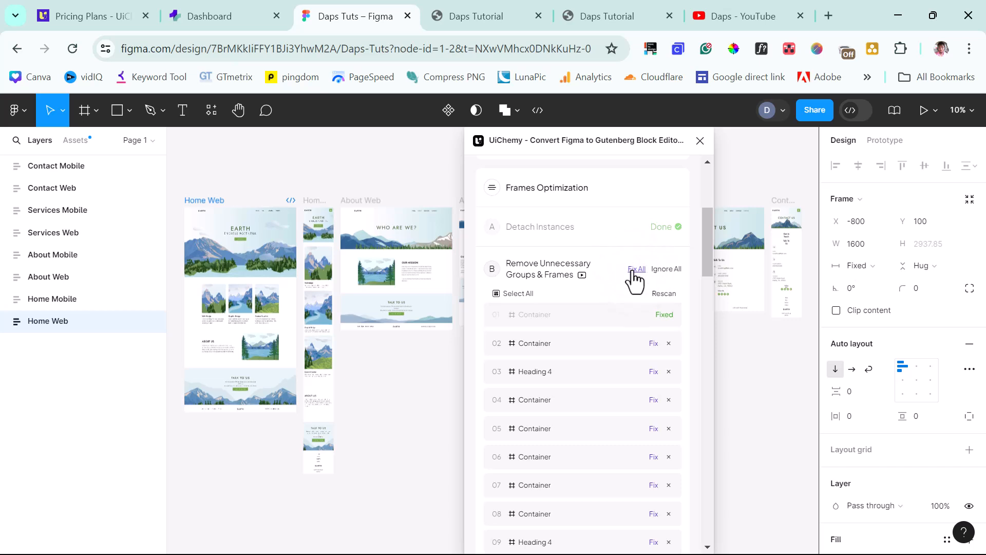
pyautogui.click(636, 268)
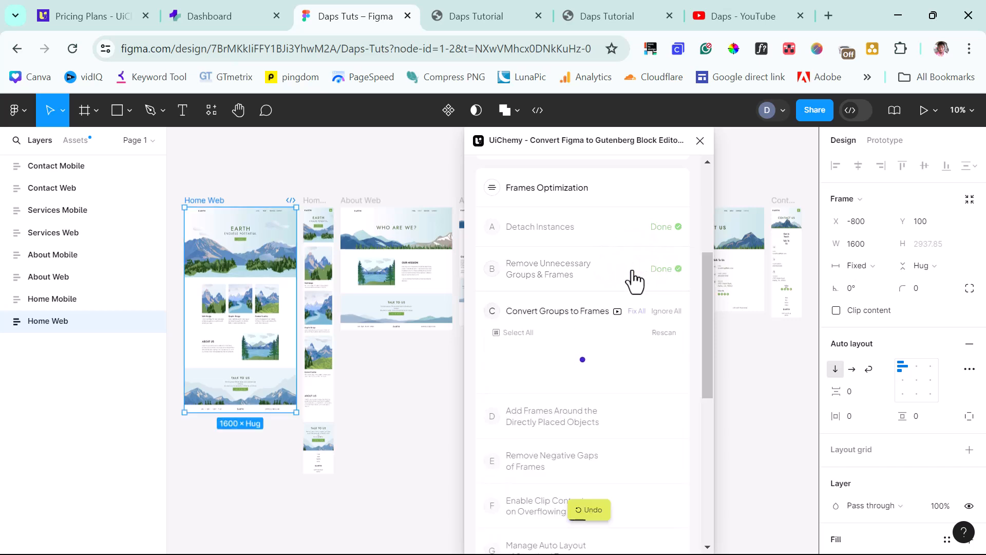
pyautogui.click(637, 310)
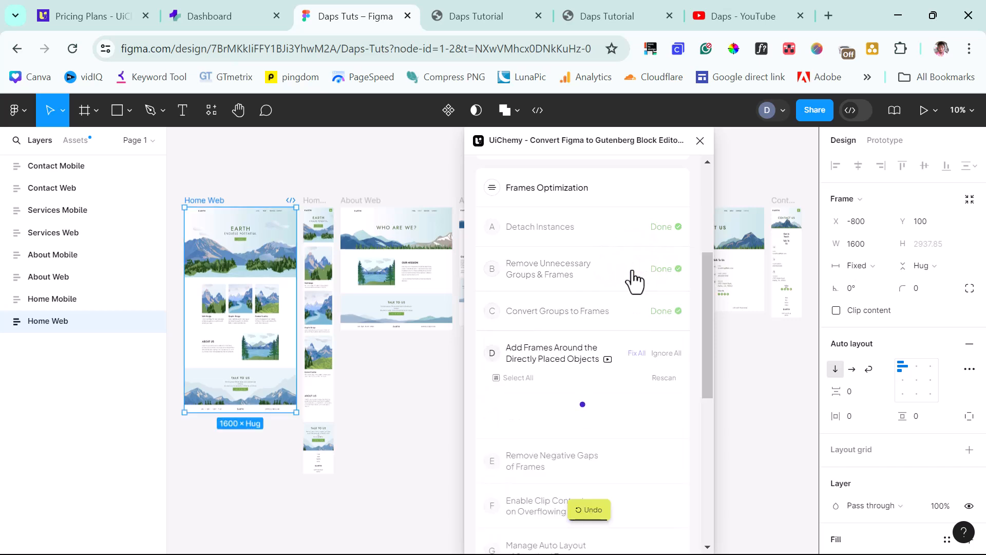
pyautogui.click(636, 353)
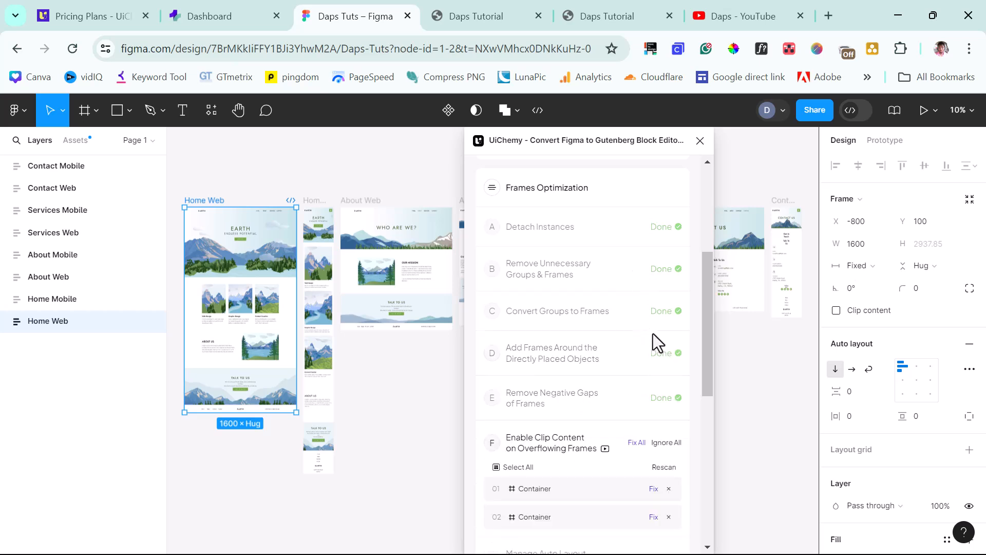
# - Fix all complex auto layout frames so every optimization check shows Done
pyautogui.scroll(-3)
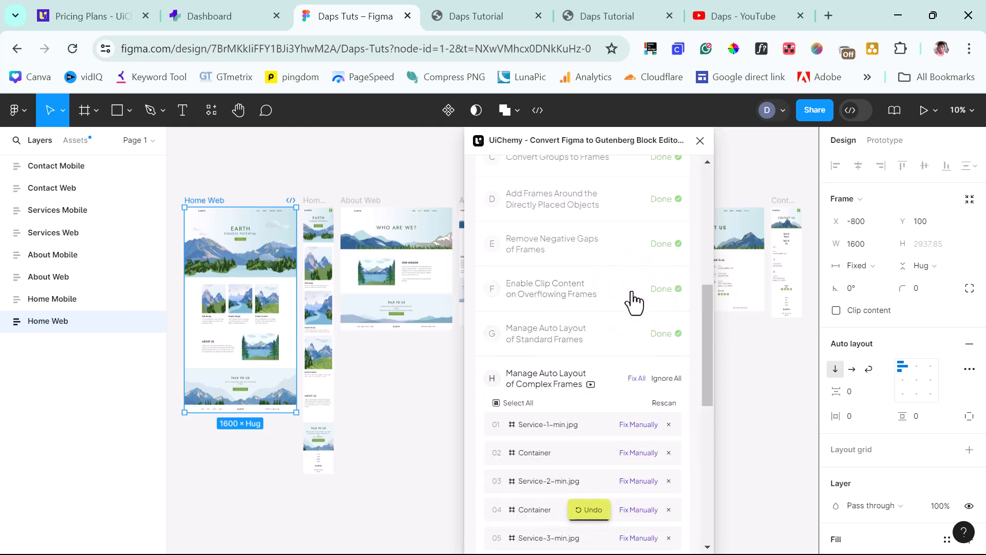
pyautogui.scroll(-3)
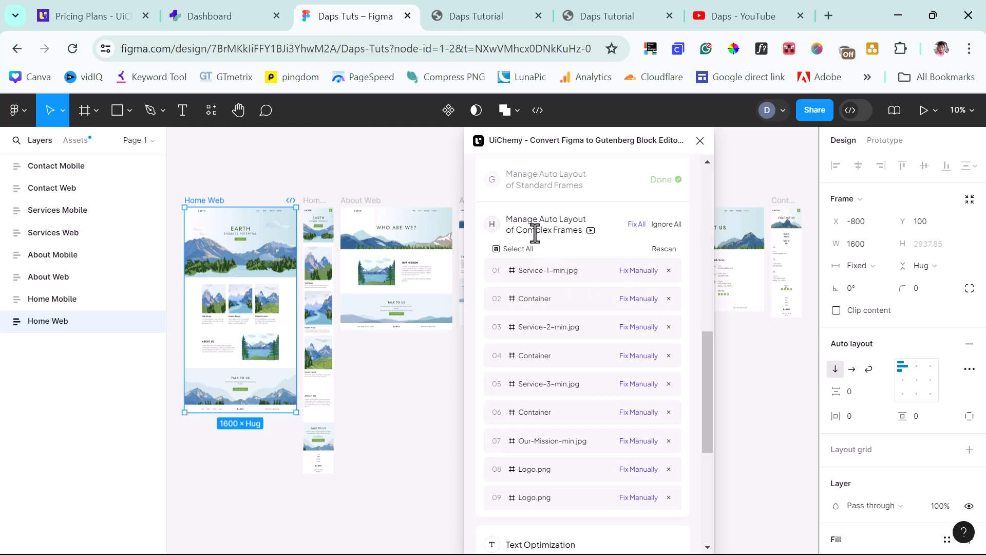
pyautogui.click(636, 224)
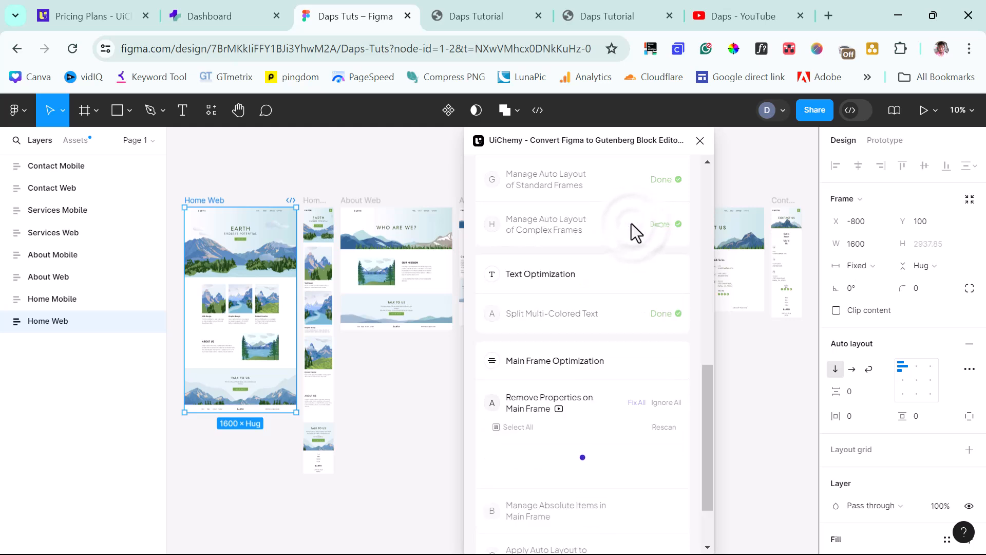
pyautogui.scroll(-3)
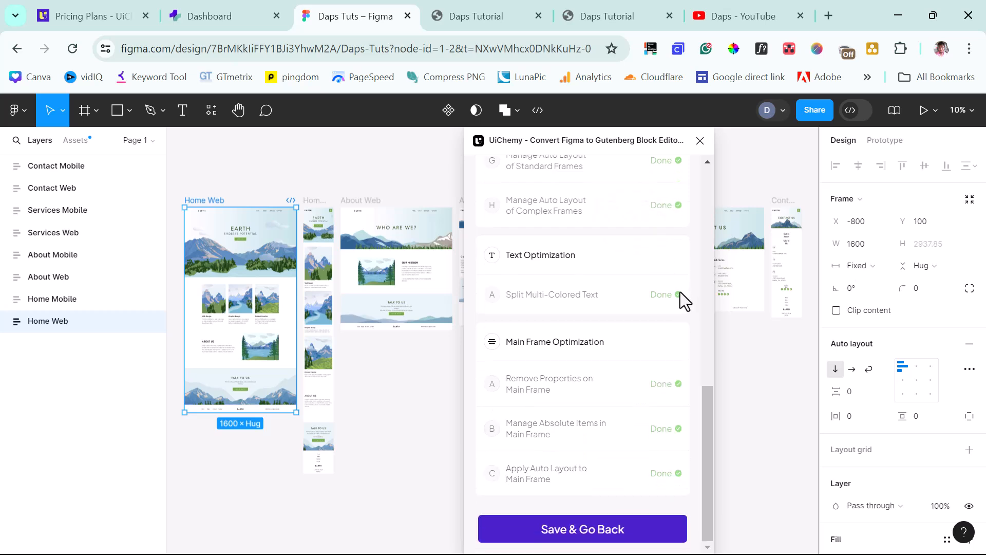
pyautogui.moveTo(582, 528)
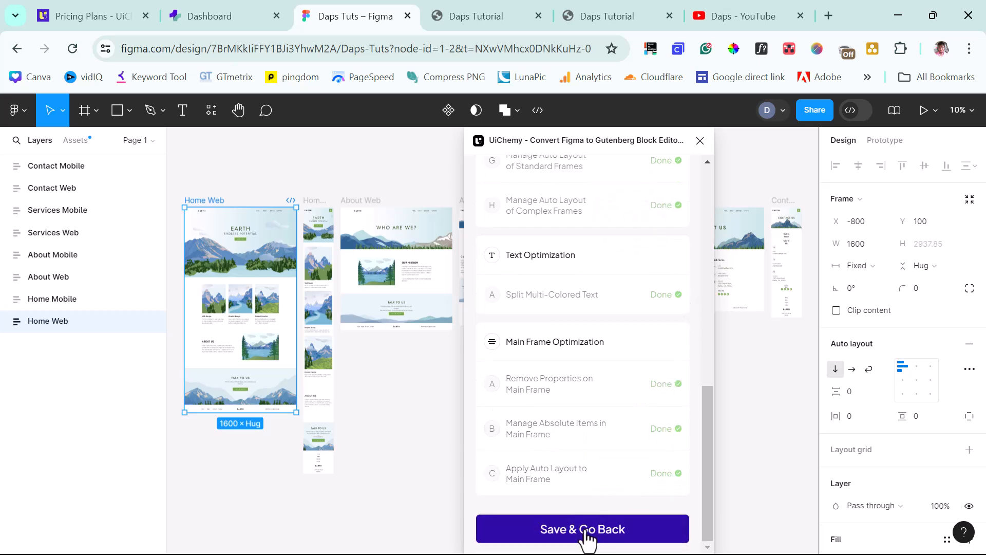
# - Save the optimizations and convert the four page designs until UiChemy reports success
pyautogui.click(582, 528)
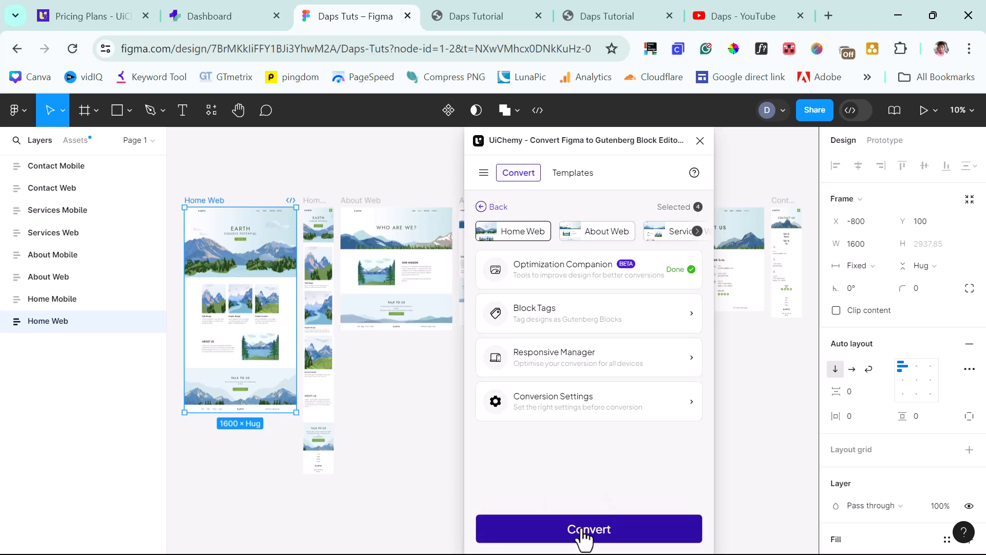
pyautogui.click(588, 528)
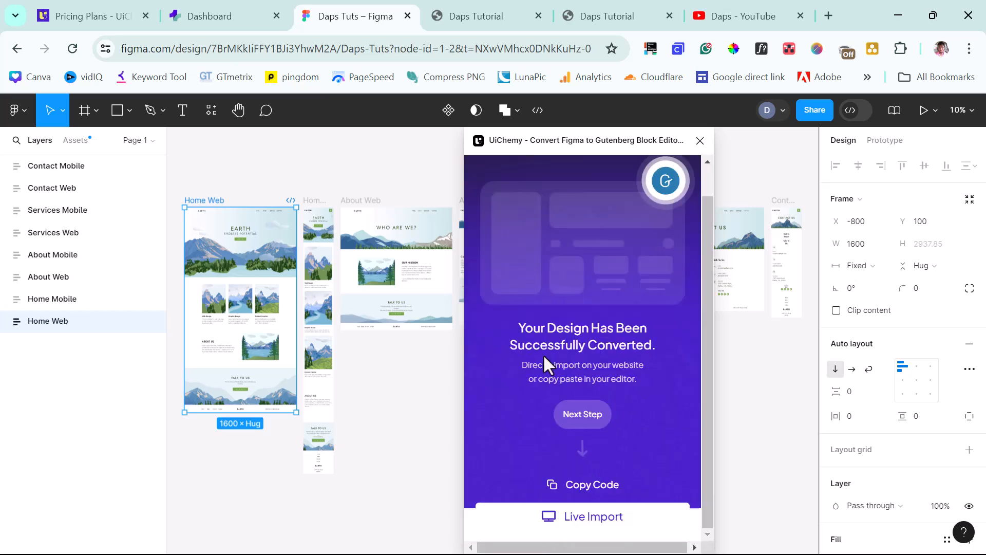
pyautogui.moveTo(632, 450)
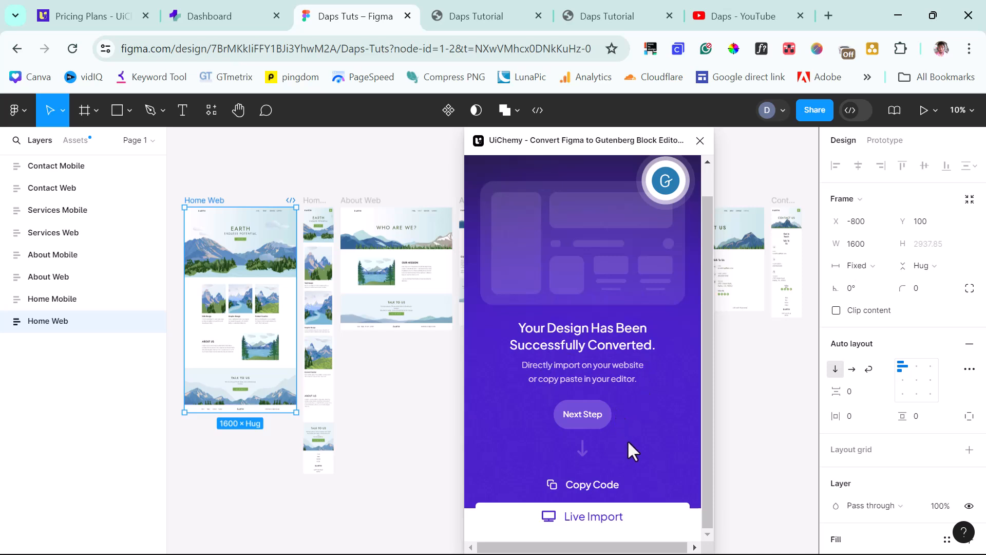
pyautogui.moveTo(587, 497)
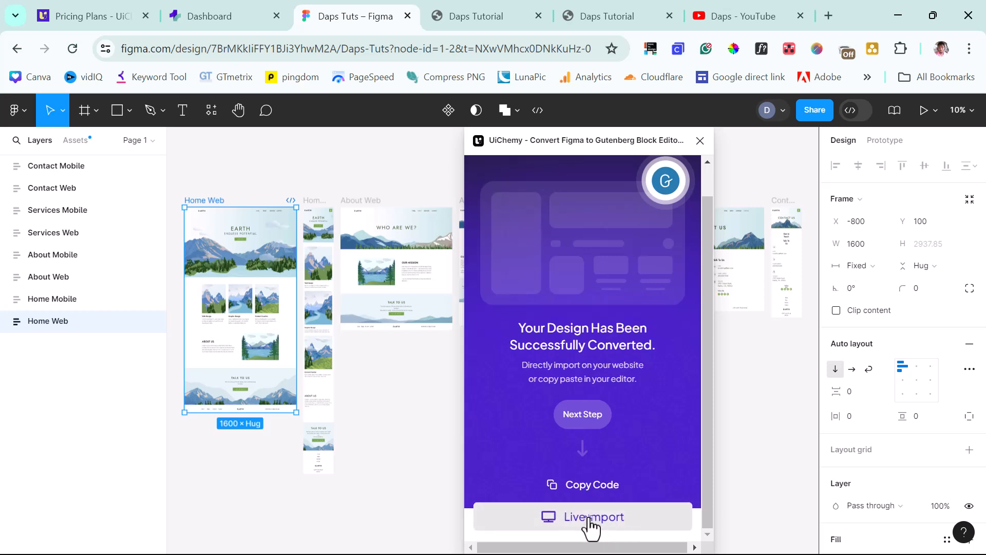
# - Start Live Import, choose to add a new site, and begin entering the site access token
pyautogui.click(592, 515)
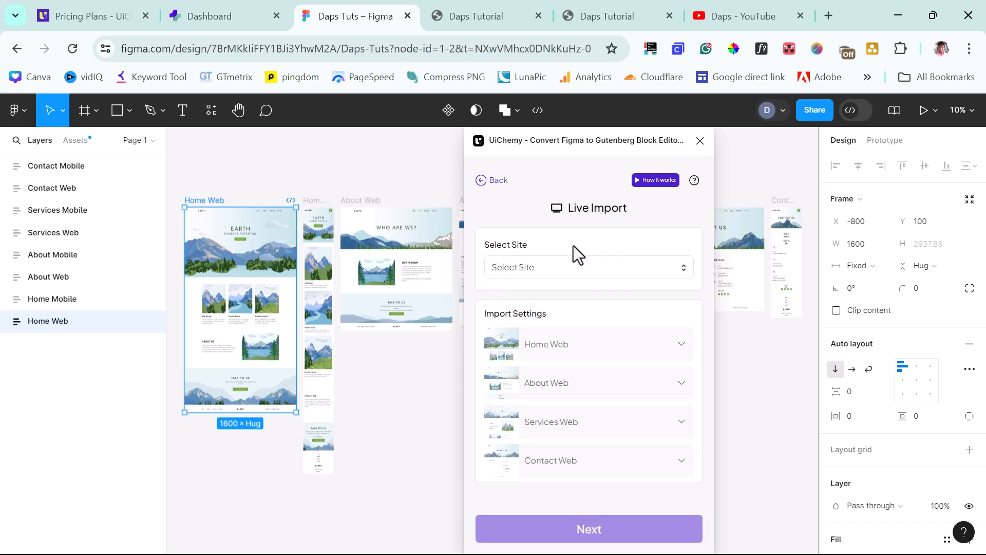
pyautogui.click(587, 267)
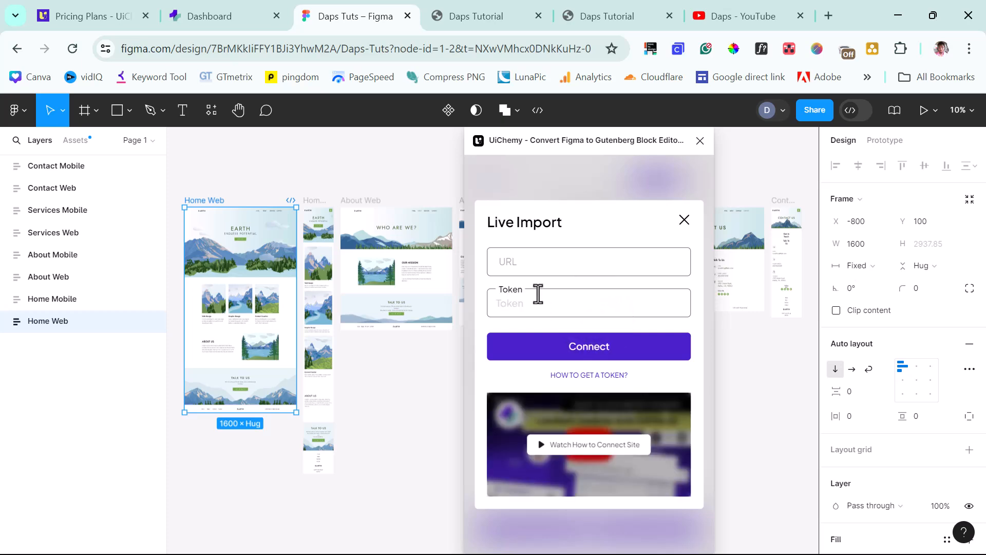
pyautogui.click(469, 16)
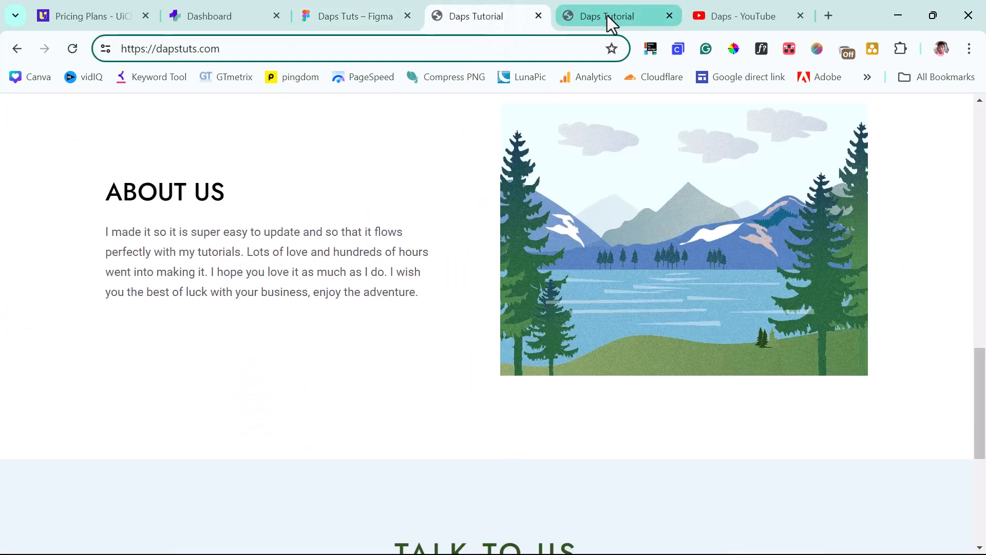
# - From Plugins > Add New Plugin, search uichemy and activate the UiChemy plugin
pyautogui.click(617, 16)
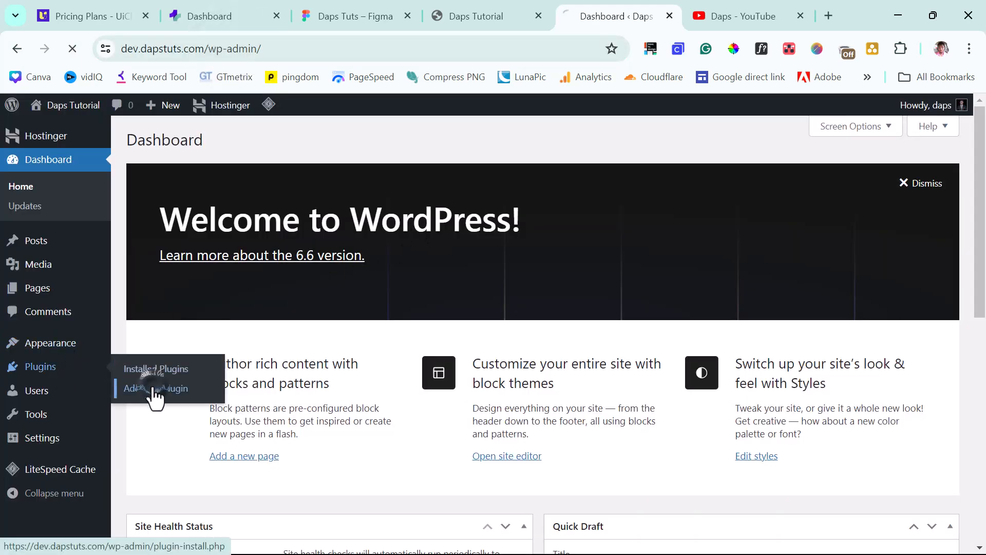
pyautogui.click(156, 388)
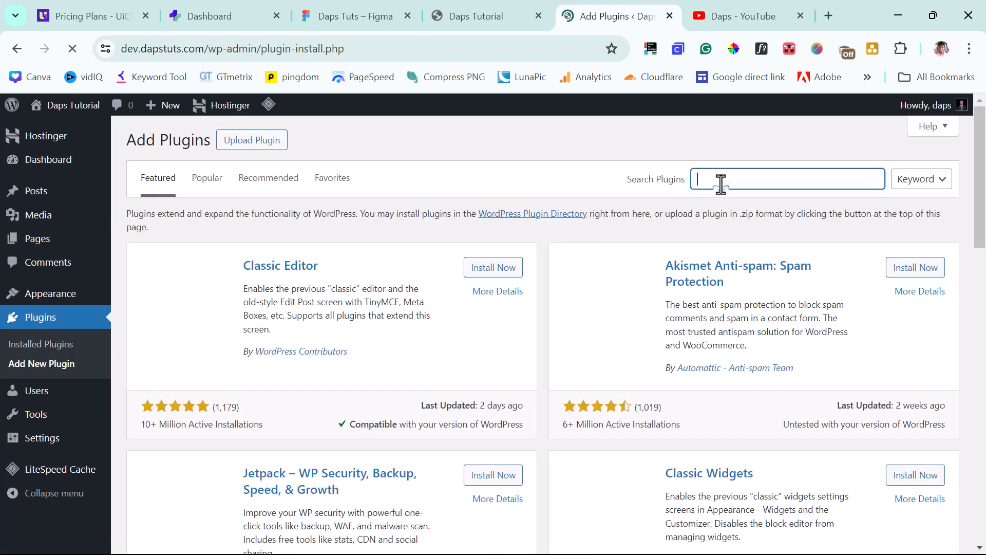
pyautogui.click(486, 256)
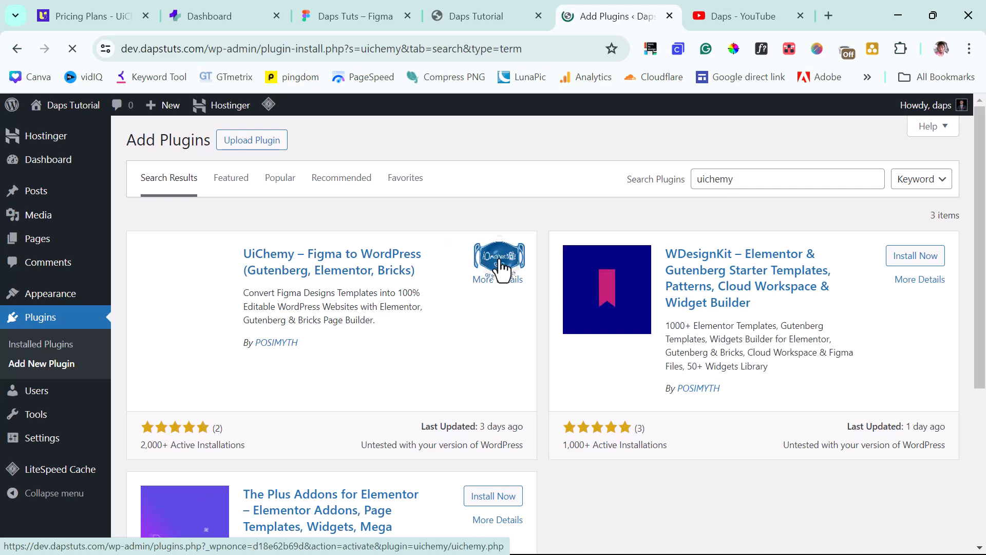
pyautogui.click(498, 280)
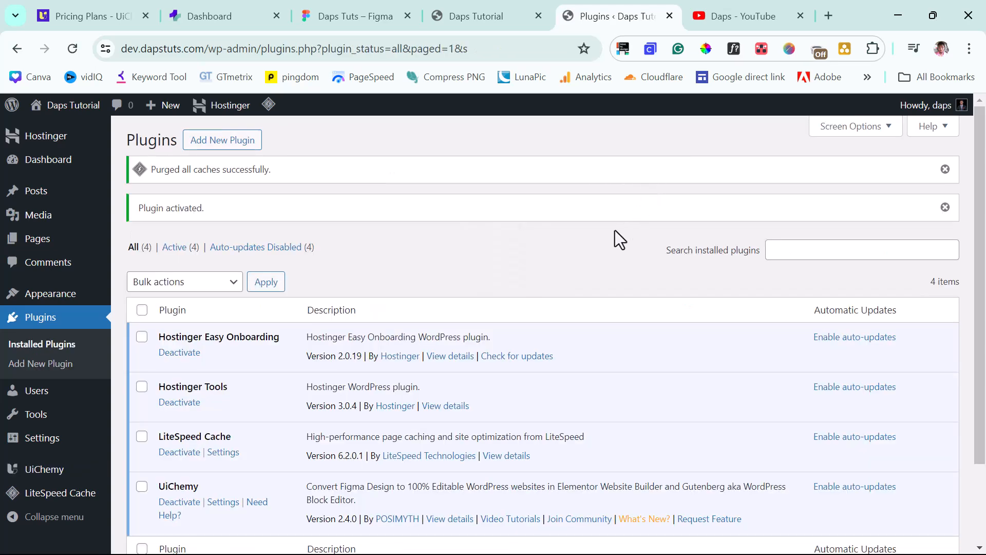
pyautogui.scroll(-3)
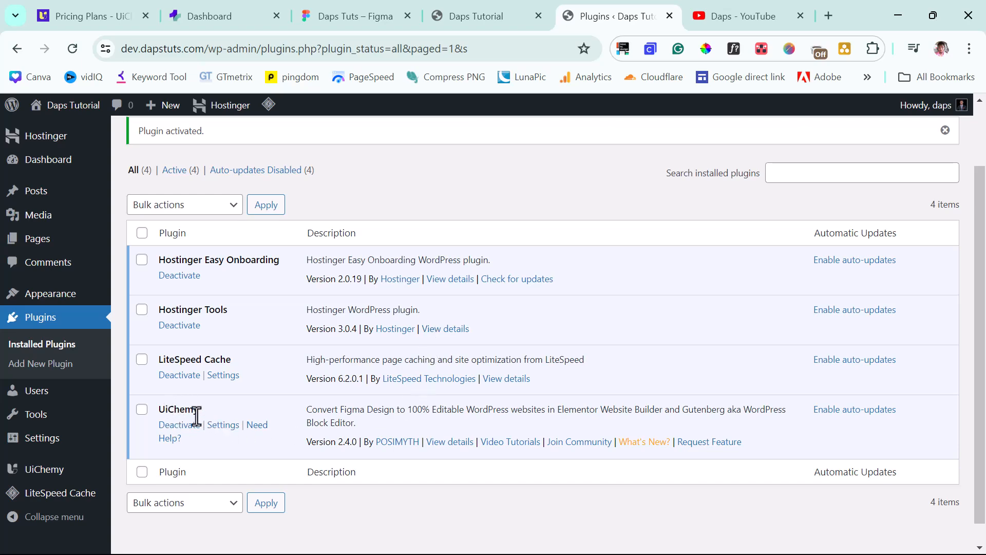
# - Start the UiChemy setup wizard and choose Gutenberg as the page builder
pyautogui.click(223, 424)
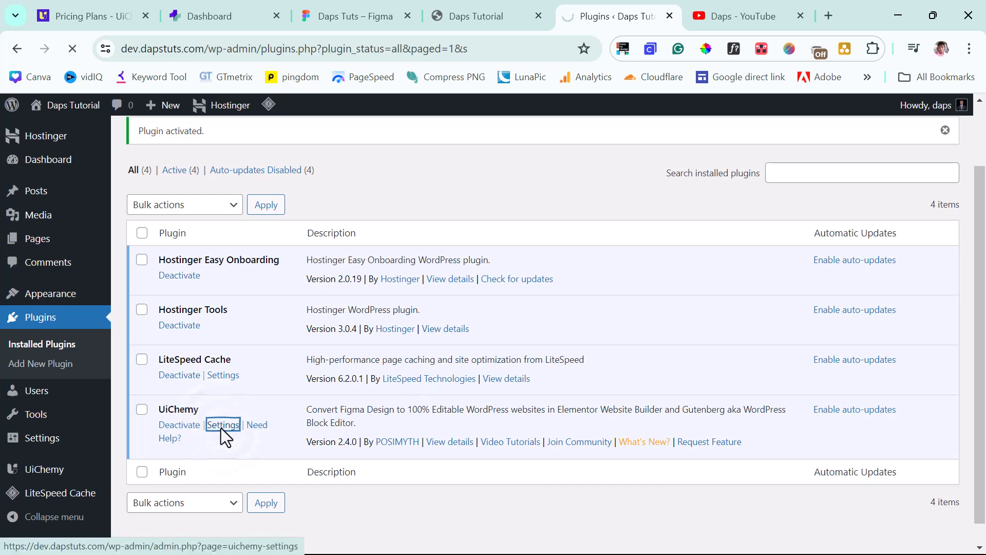
pyautogui.click(223, 424)
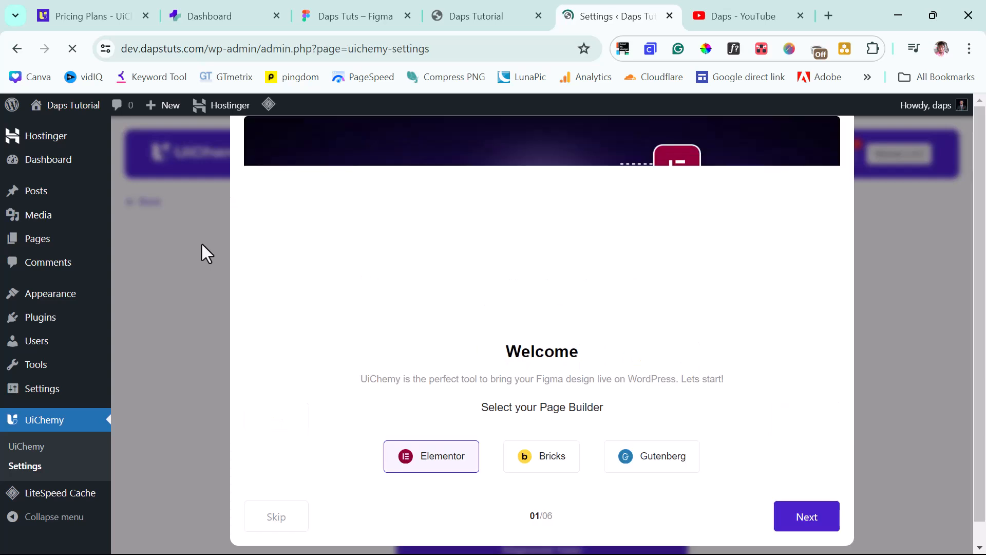
pyautogui.moveTo(507, 266)
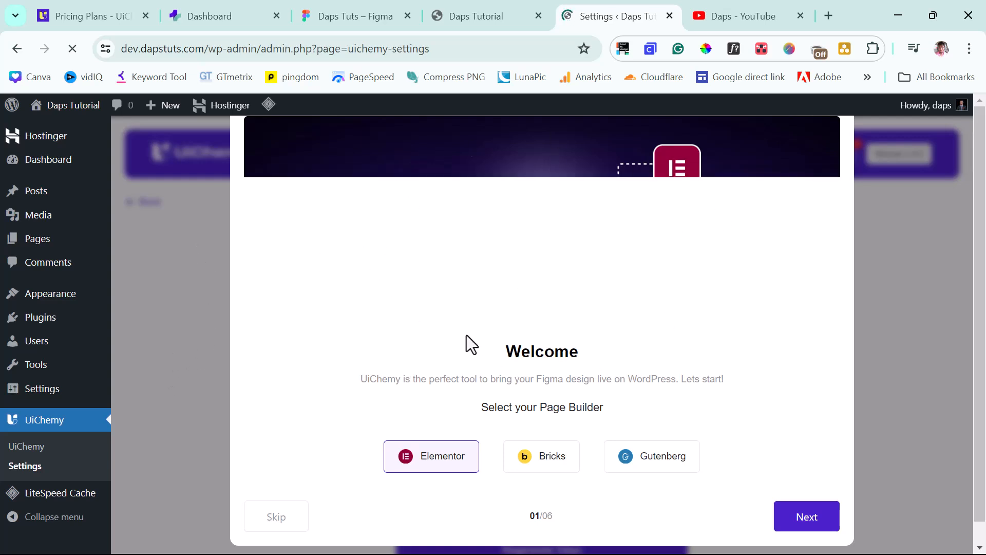
pyautogui.moveTo(661, 473)
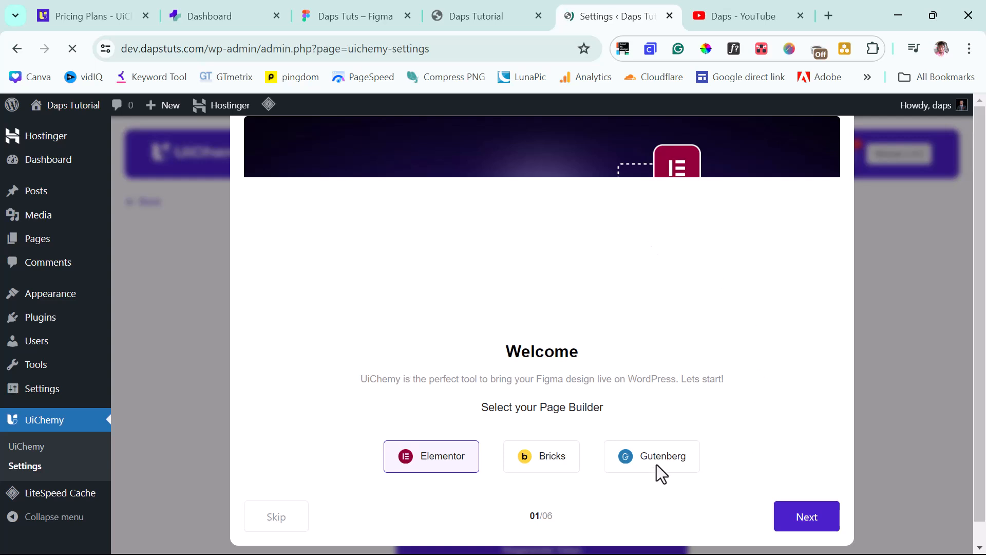
pyautogui.click(651, 456)
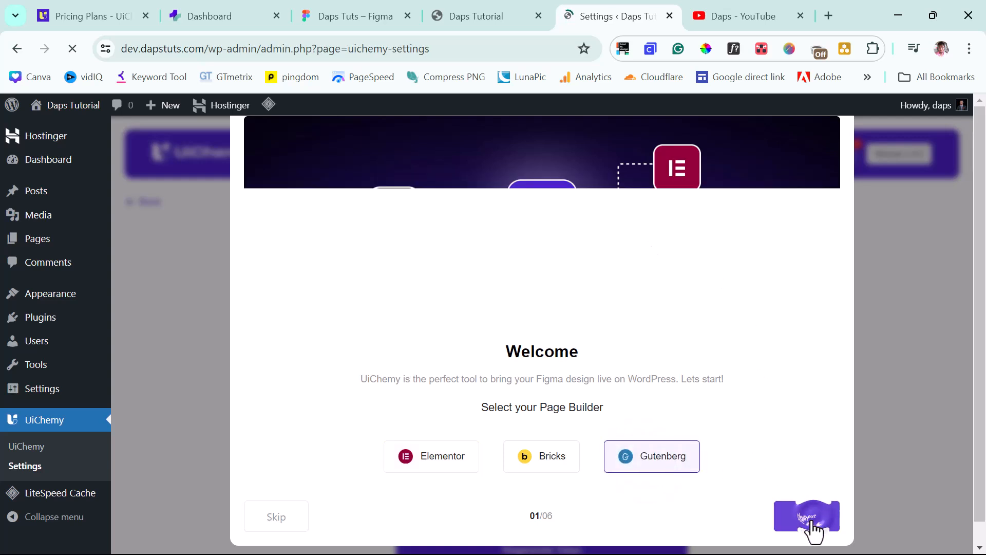
pyautogui.click(807, 516)
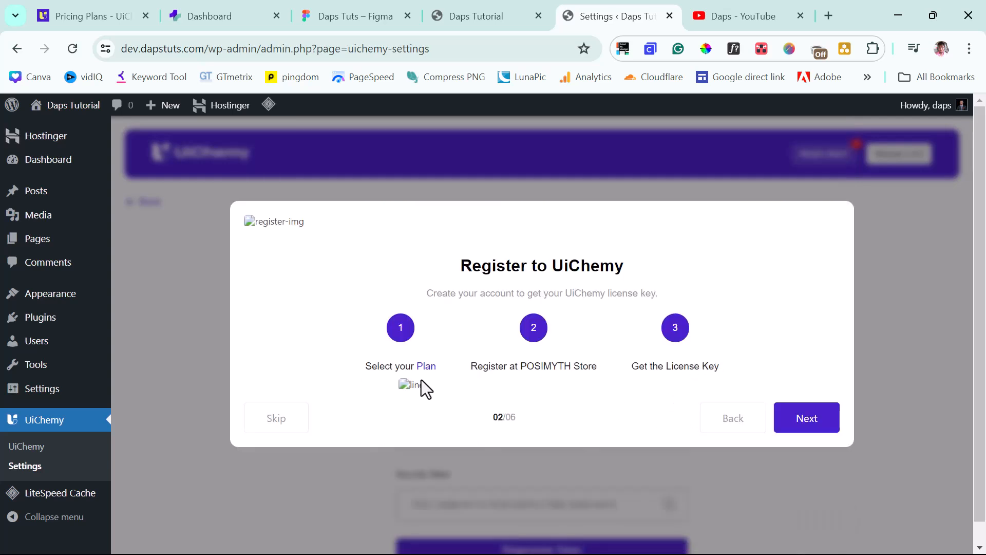
pyautogui.moveTo(481, 356)
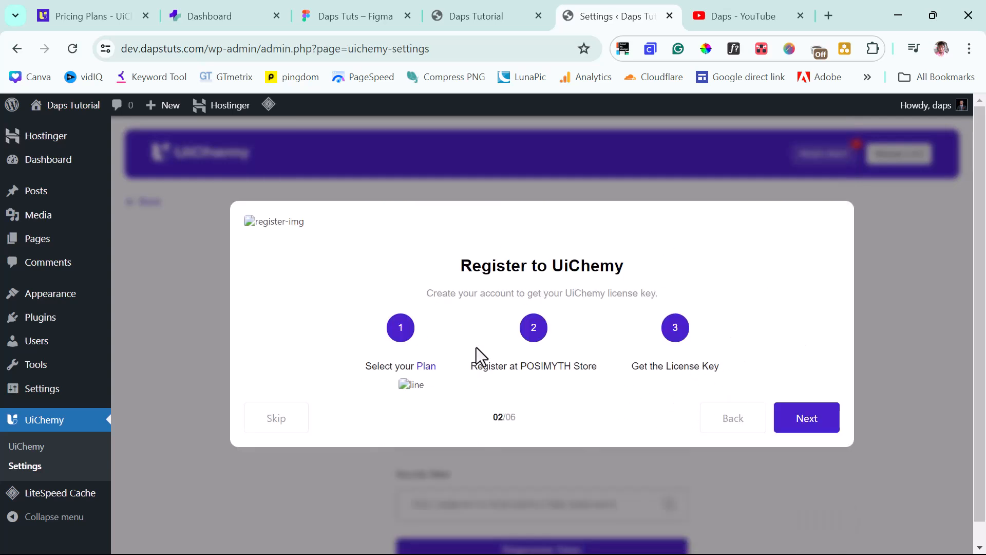
pyautogui.moveTo(808, 419)
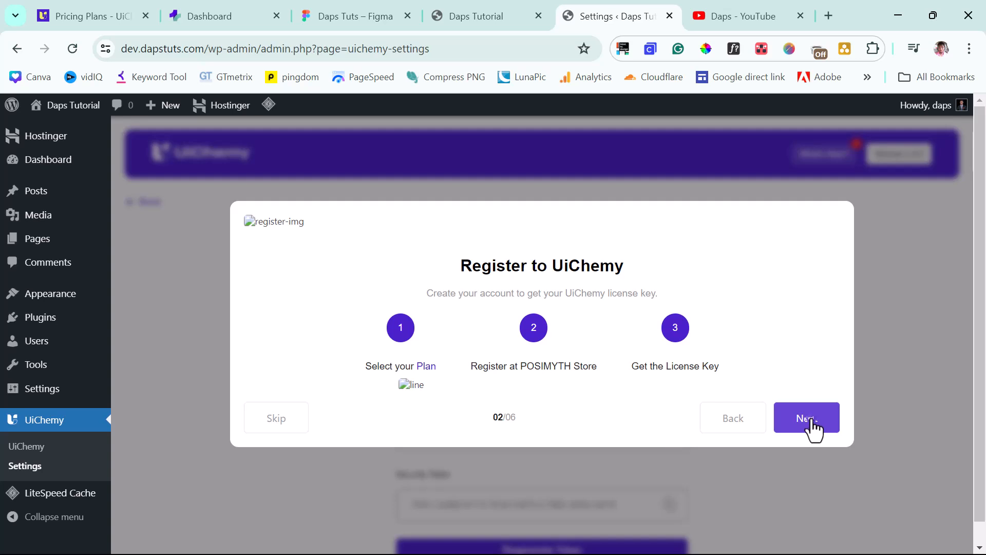
# - Advance the wizard through plugin installation and Figma connection to step 05/06, Basic Requirements
pyautogui.click(807, 418)
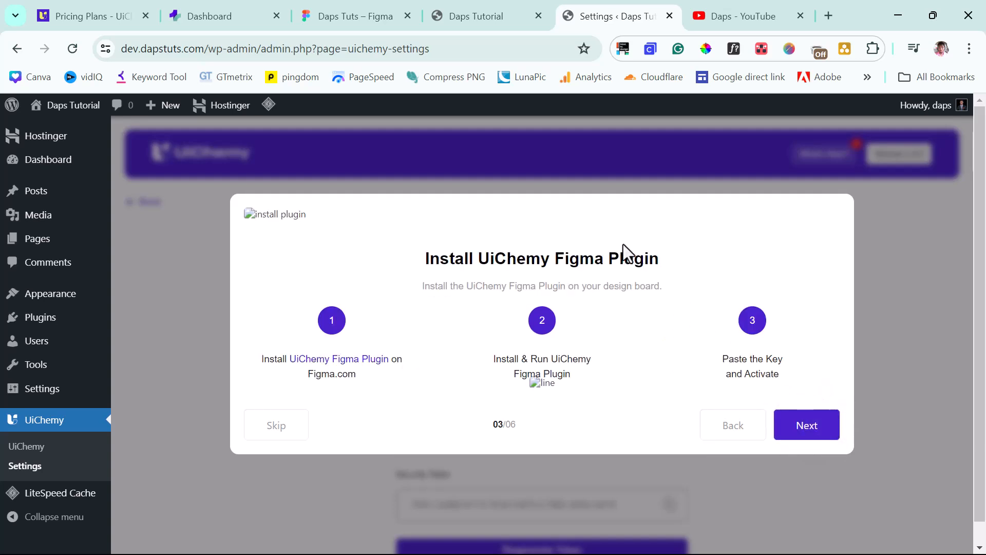
pyautogui.moveTo(350, 368)
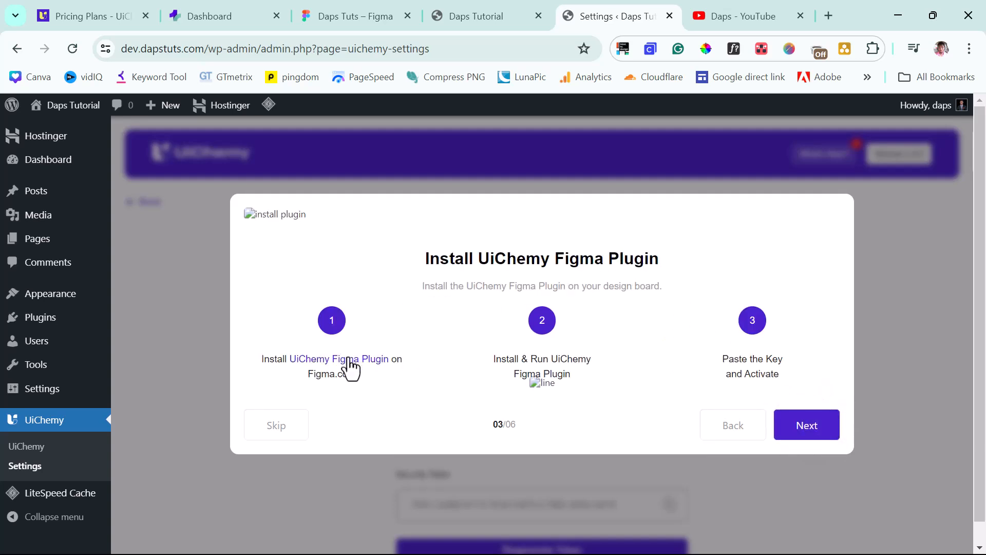
pyautogui.click(807, 425)
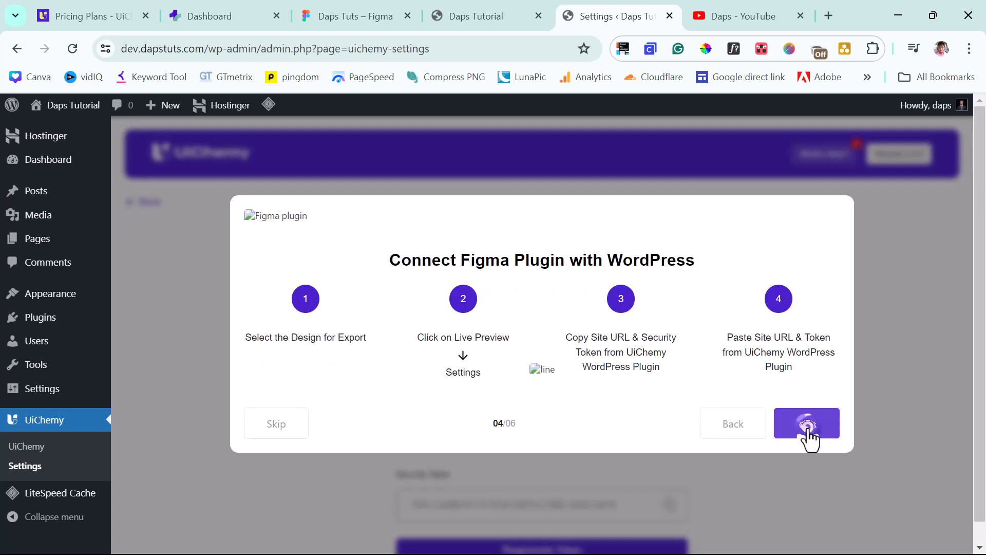
pyautogui.click(808, 422)
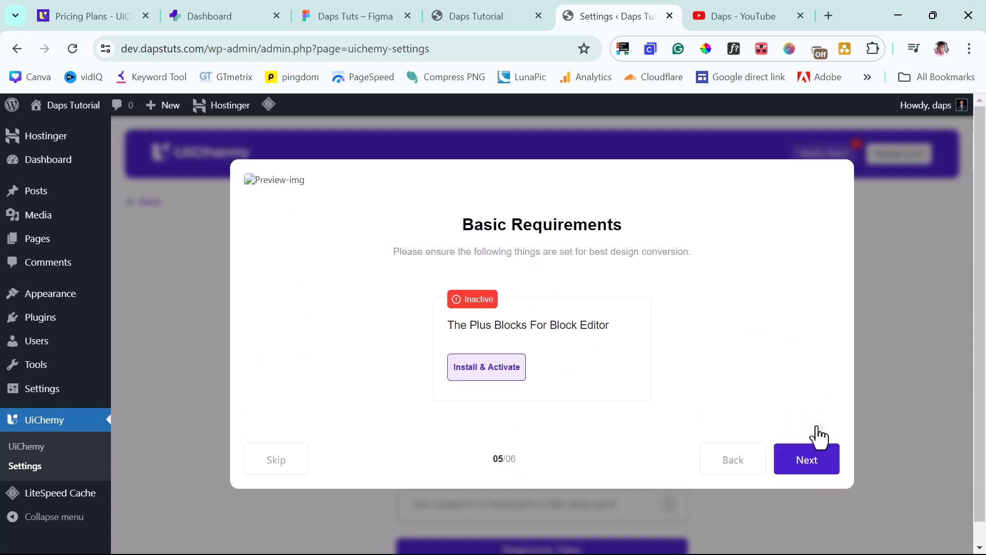
pyautogui.moveTo(738, 404)
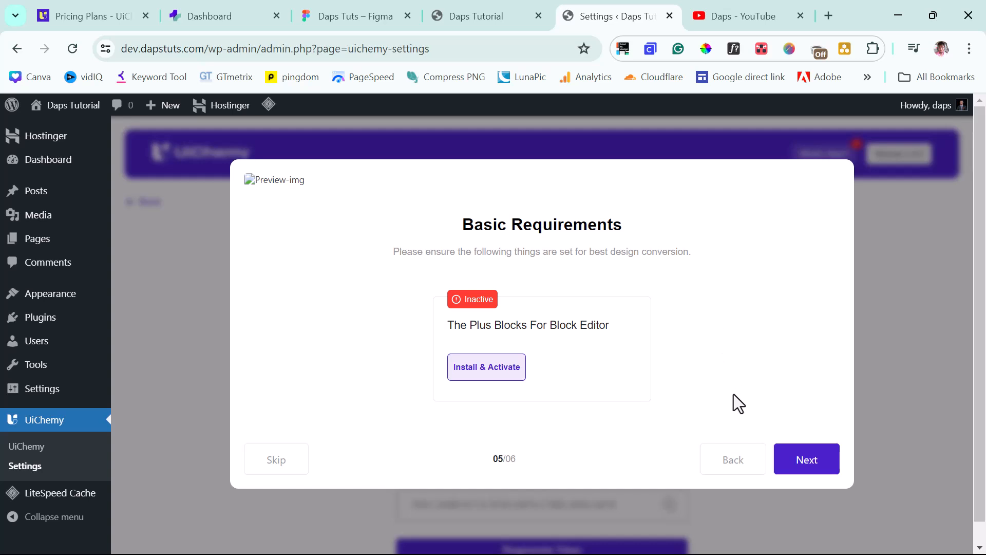
pyautogui.moveTo(726, 419)
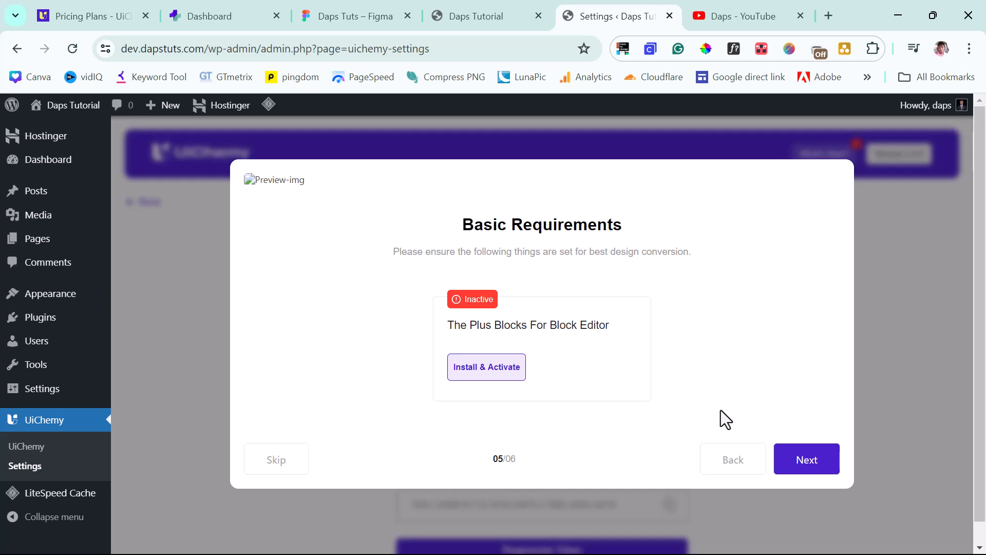
pyautogui.moveTo(494, 347)
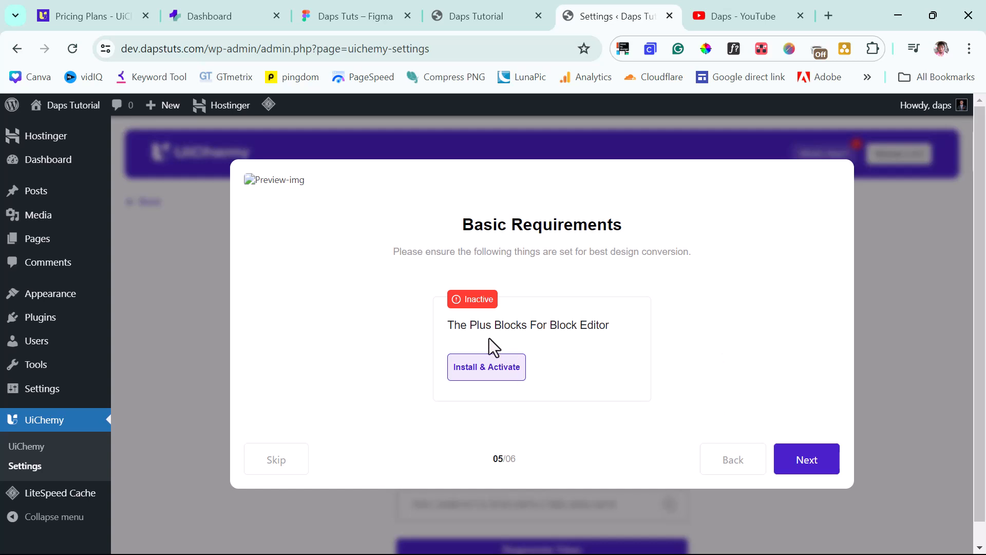
pyautogui.moveTo(659, 403)
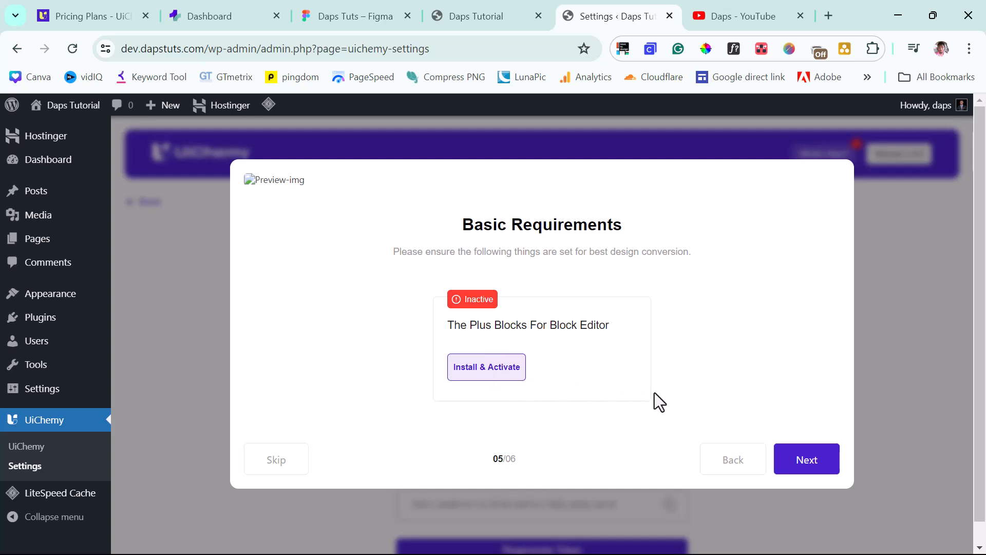
pyautogui.moveTo(486, 367)
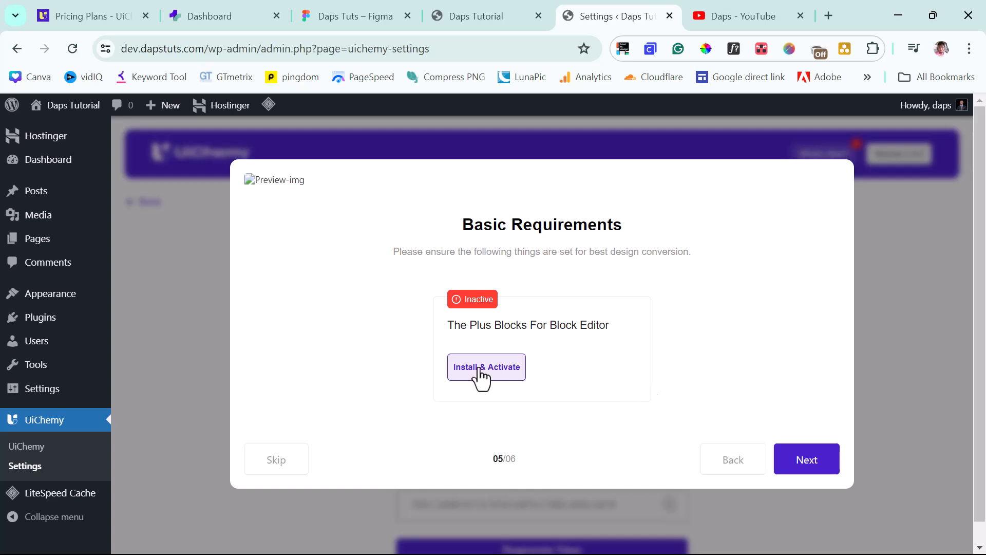
# - Install and activate The Plus Blocks For Block Editor, then finish the wizard to reveal the site URL and token
pyautogui.click(486, 367)
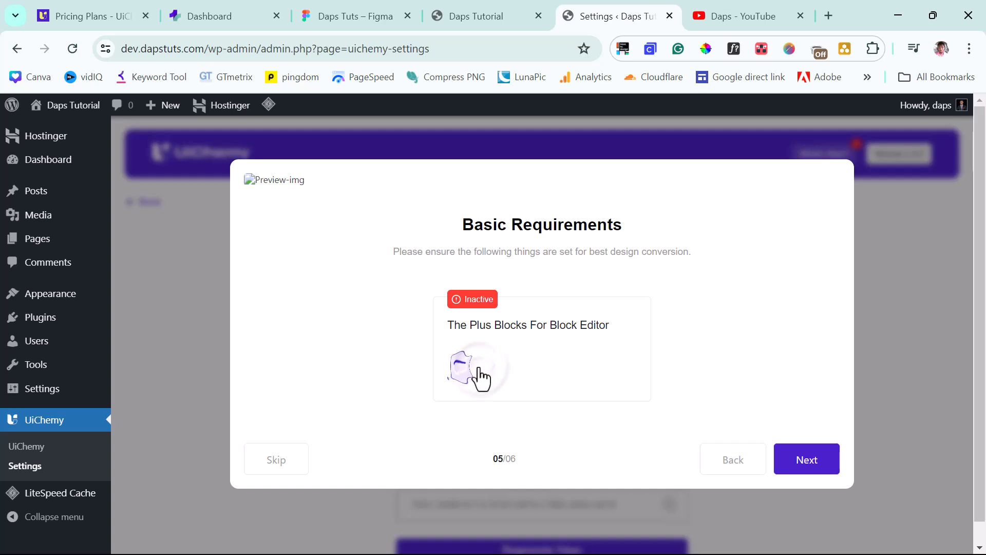
pyautogui.click(478, 370)
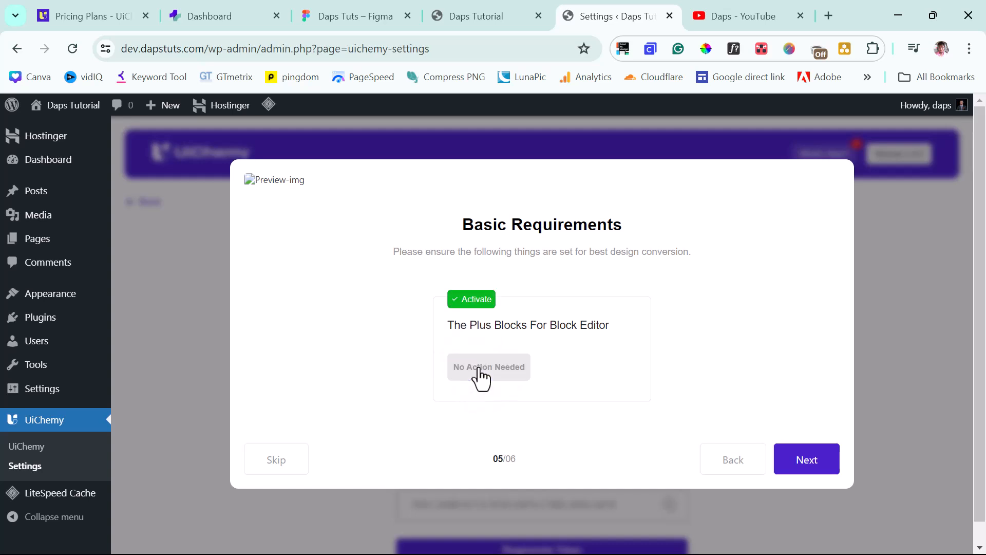
pyautogui.moveTo(821, 448)
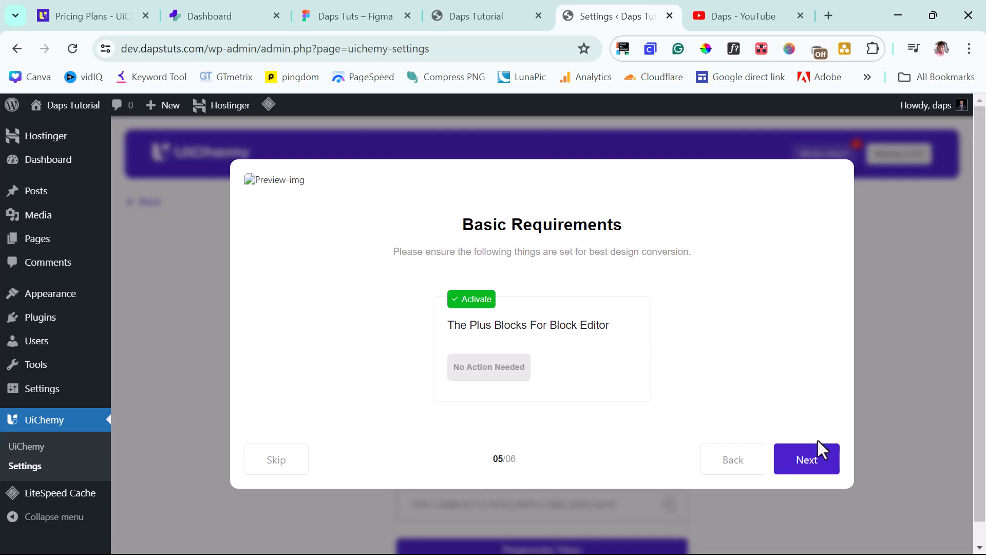
pyautogui.click(806, 458)
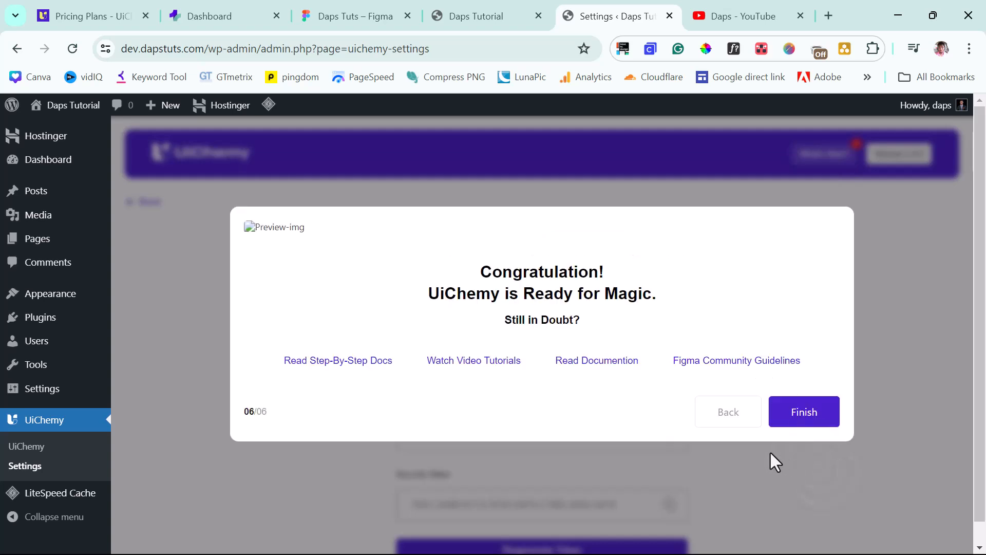
pyautogui.click(804, 411)
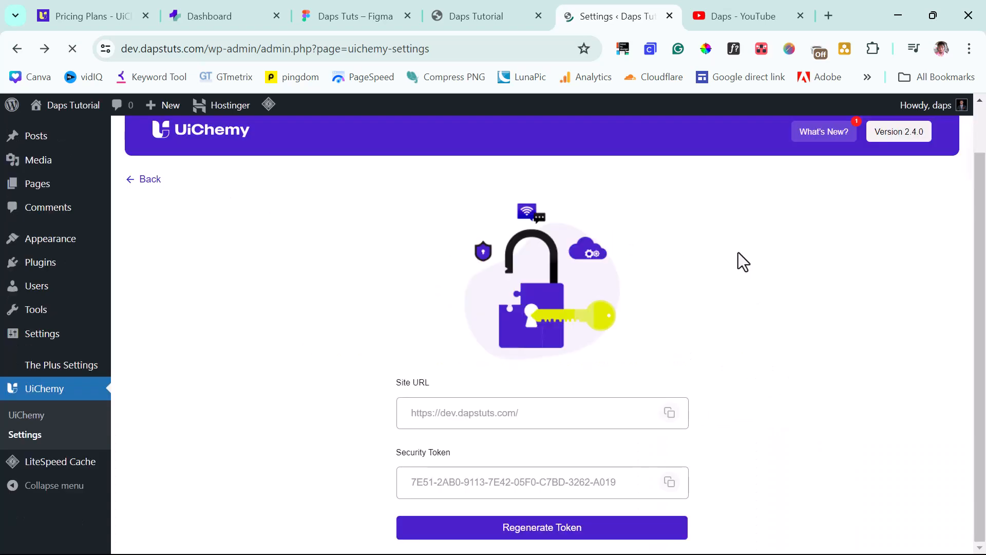
pyautogui.scroll(-3)
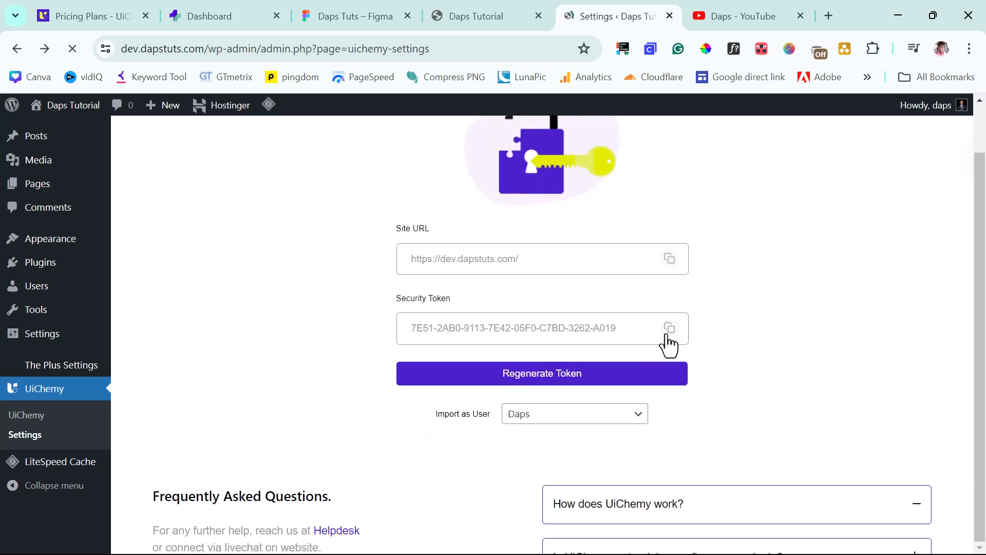
pyautogui.click(669, 328)
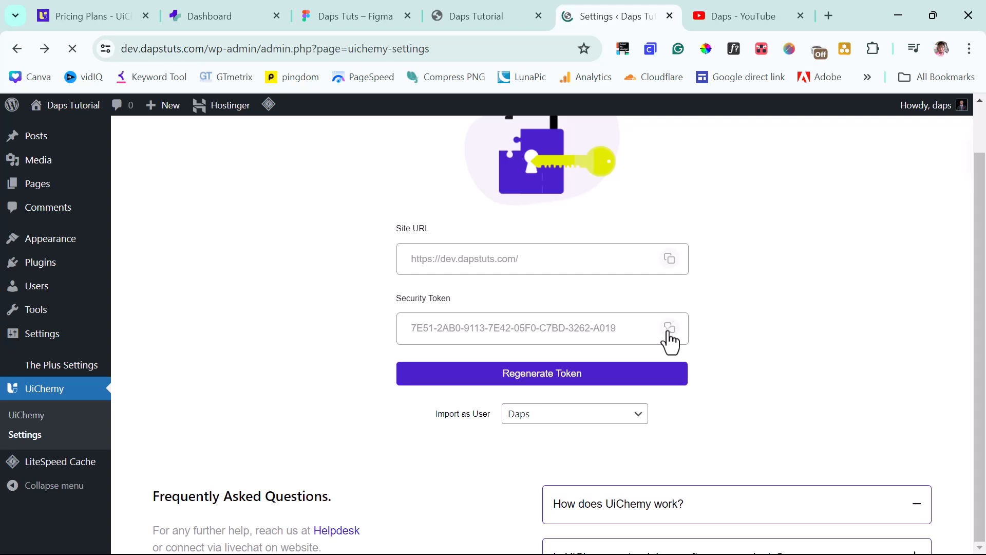
pyautogui.click(356, 16)
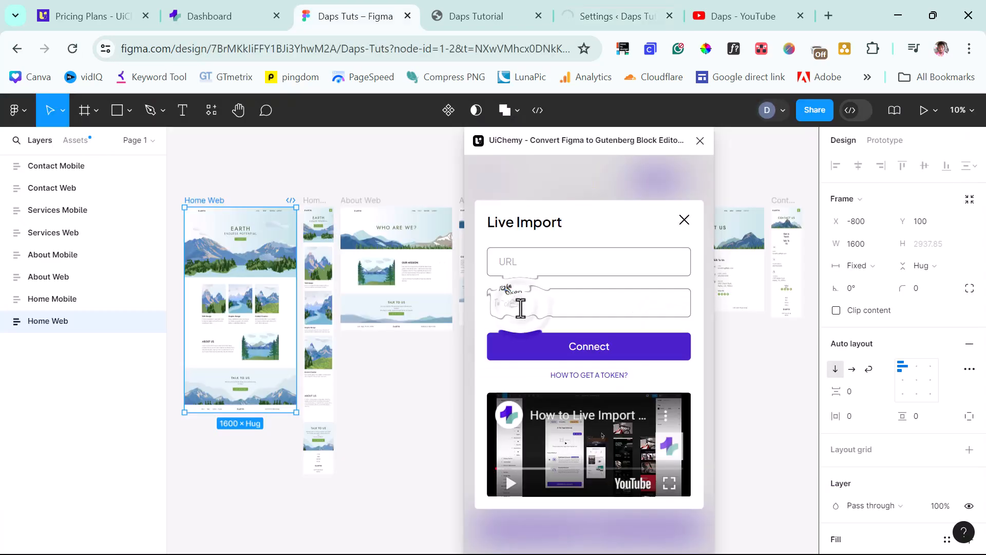
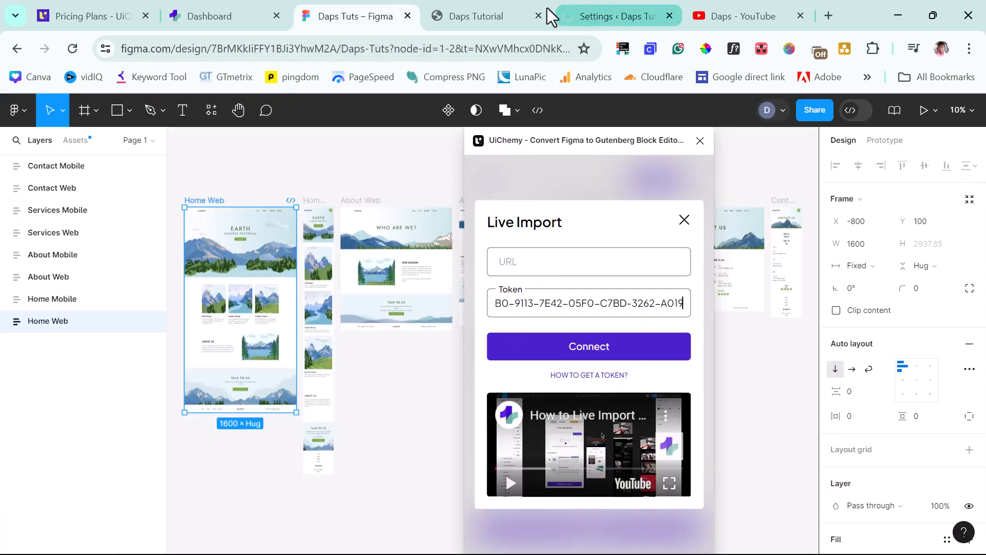
# - Add the dev.dapstuts.com site URL and connect, reaching the import settings with four web pages listed
pyautogui.click(617, 15)
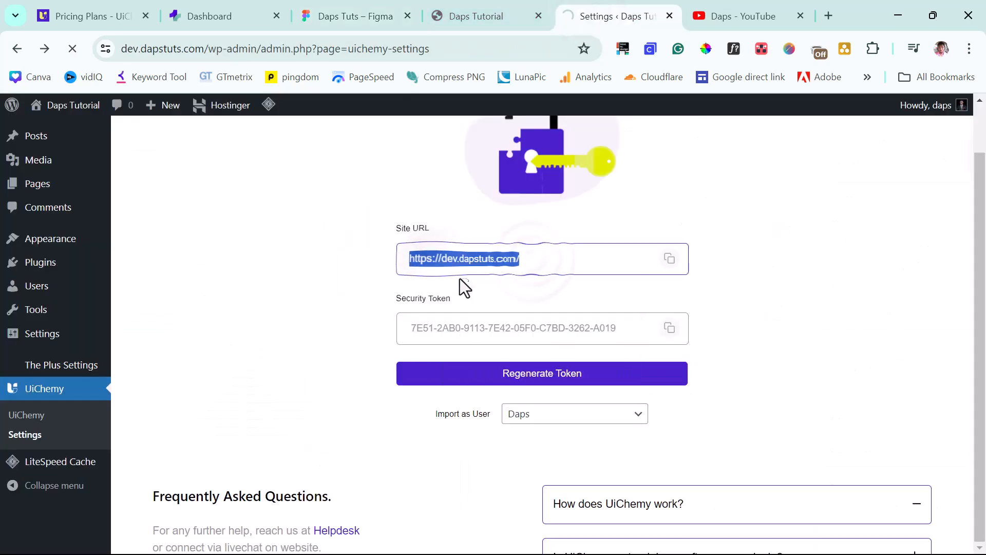
pyautogui.click(353, 16)
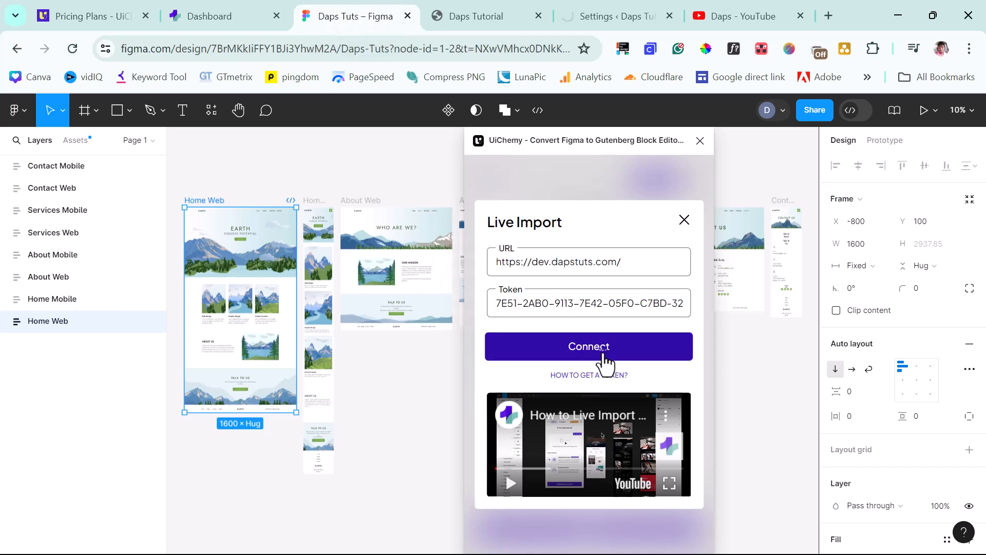
pyautogui.click(588, 346)
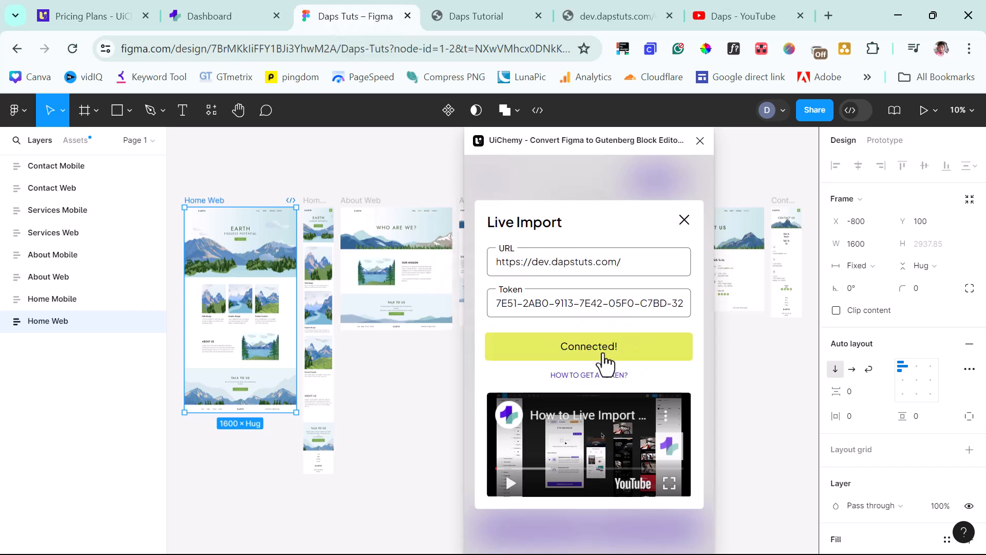
pyautogui.click(588, 346)
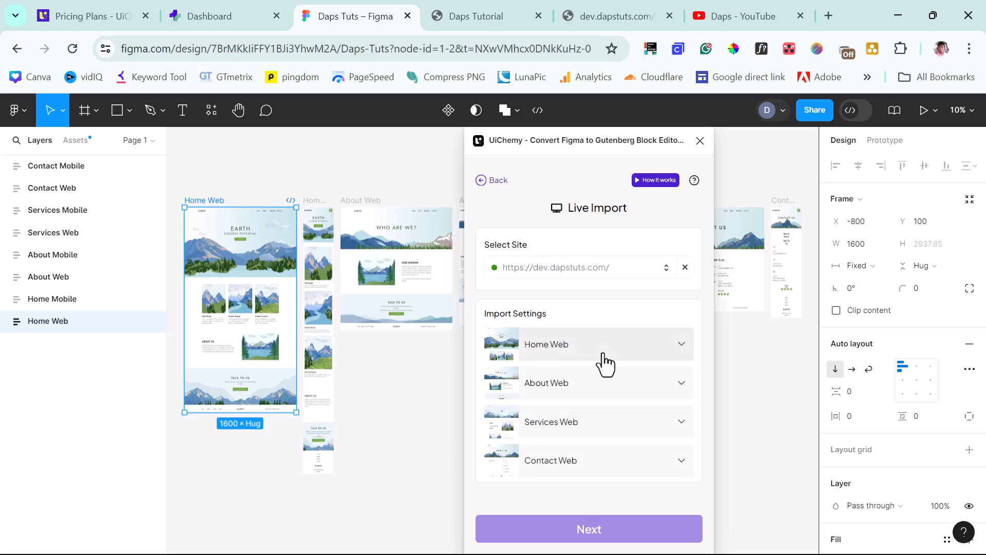
pyautogui.moveTo(669, 366)
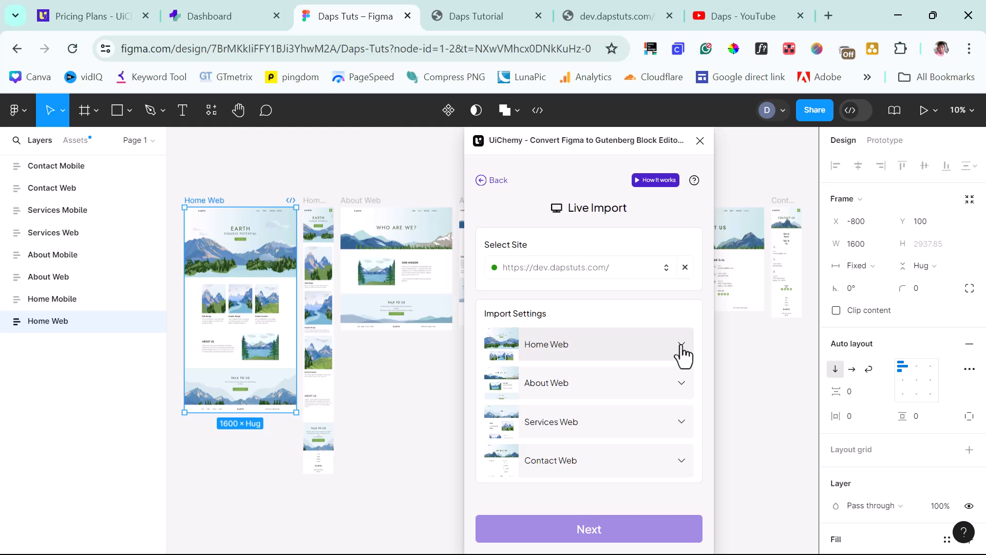
# - Set Home Web to Method New, Export To Page, and apply those settings to the remaining frames
pyautogui.click(682, 344)
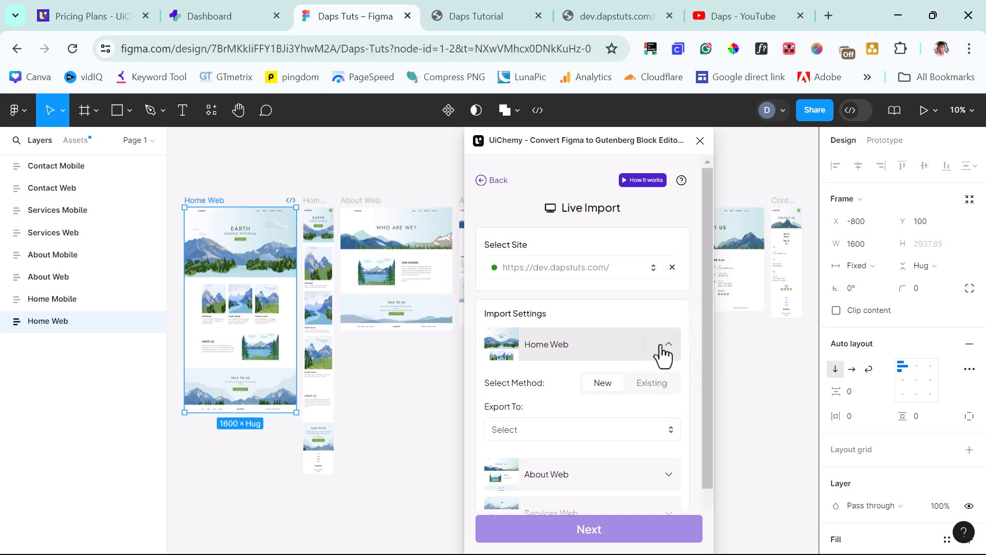
pyautogui.moveTo(659, 353)
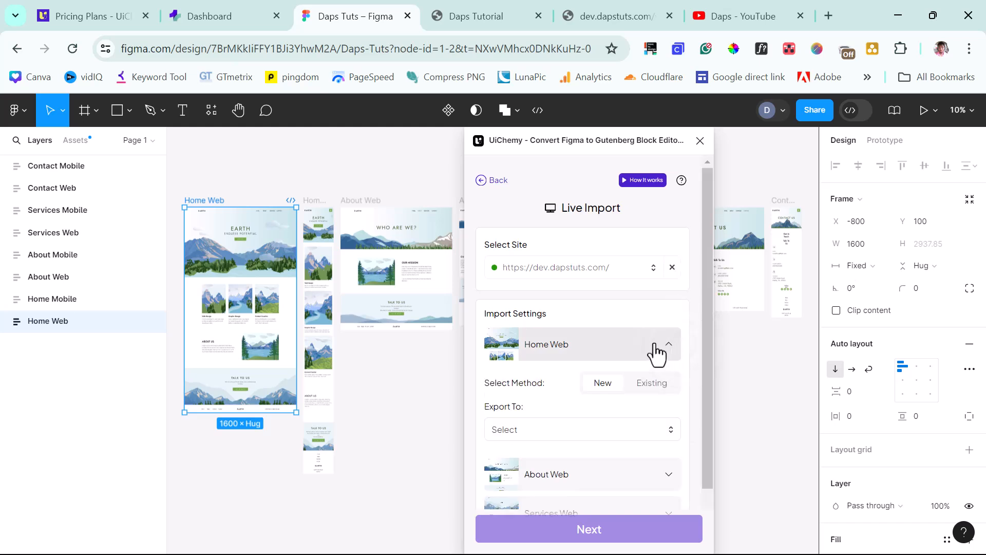
pyautogui.moveTo(587, 439)
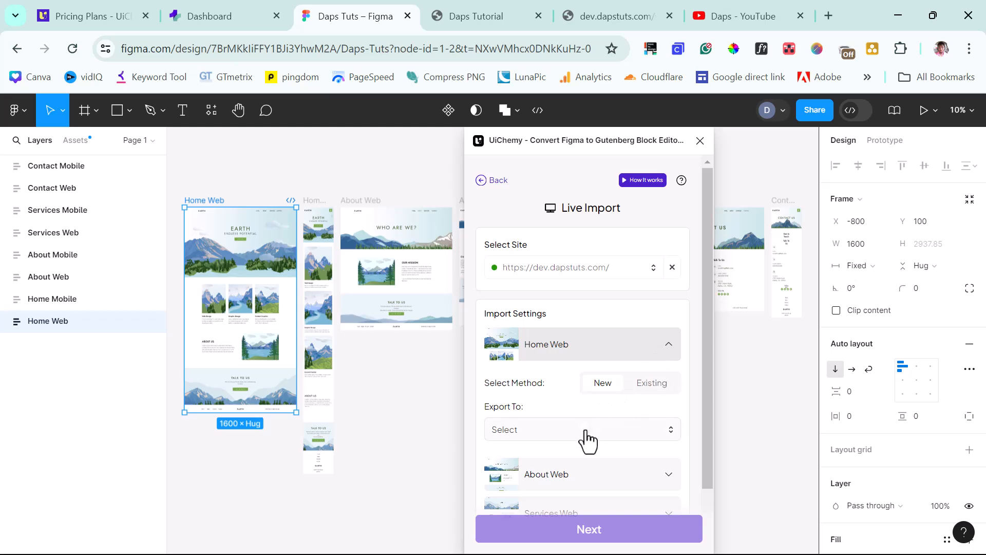
pyautogui.click(581, 430)
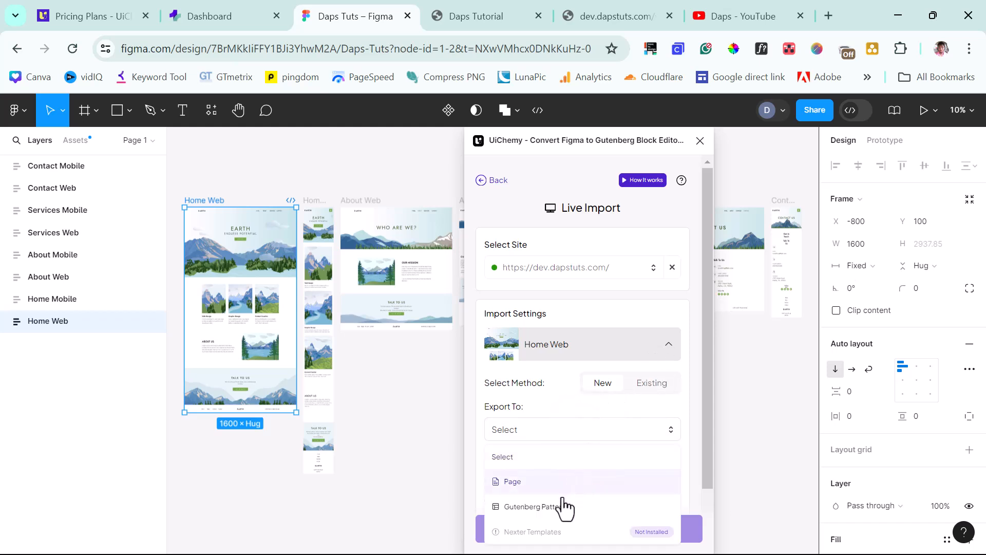
pyautogui.moveTo(553, 543)
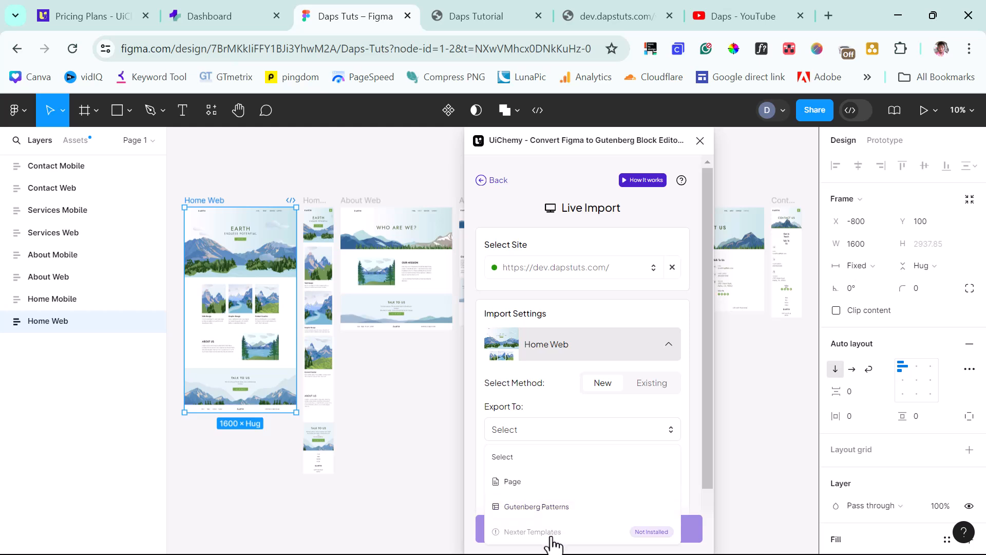
pyautogui.moveTo(556, 543)
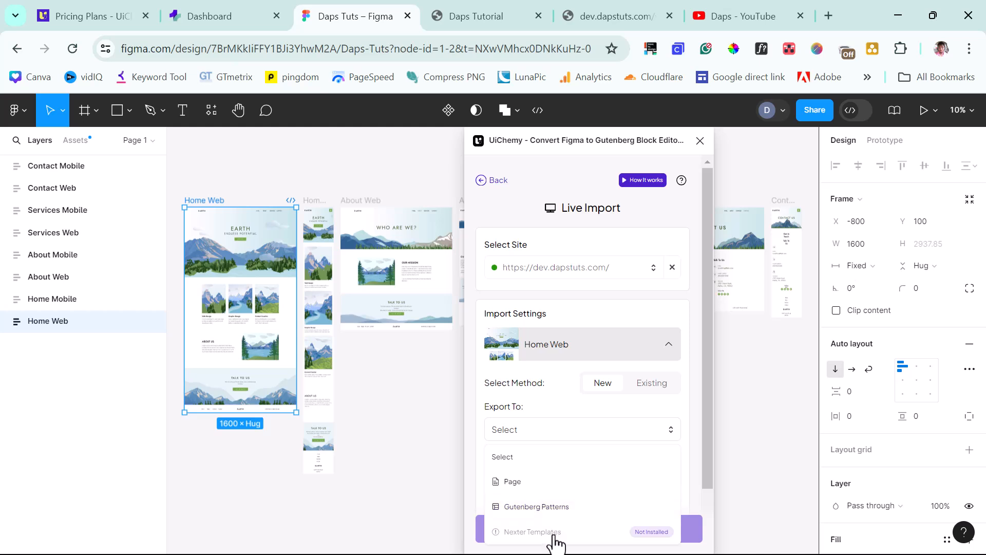
pyautogui.moveTo(512, 481)
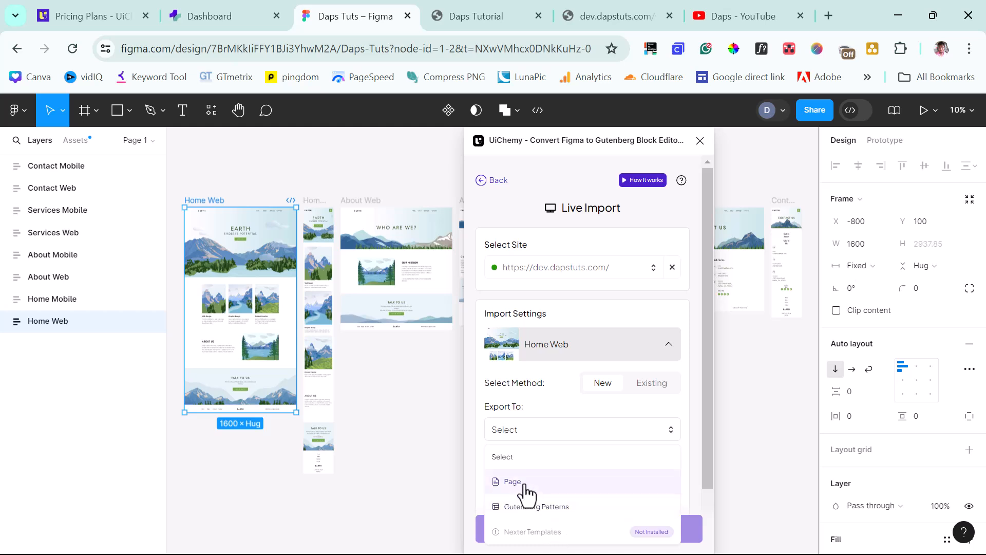
pyautogui.click(513, 481)
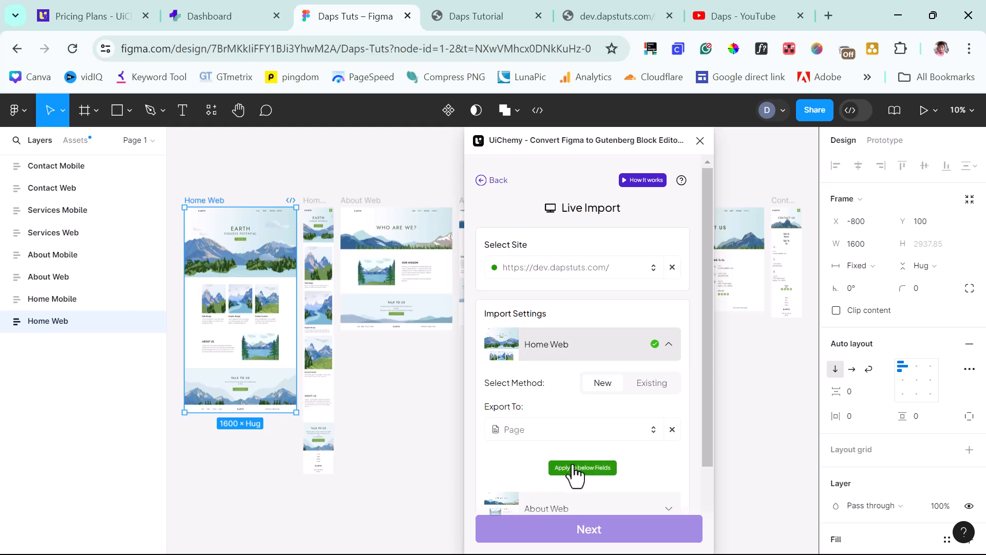
pyautogui.click(581, 468)
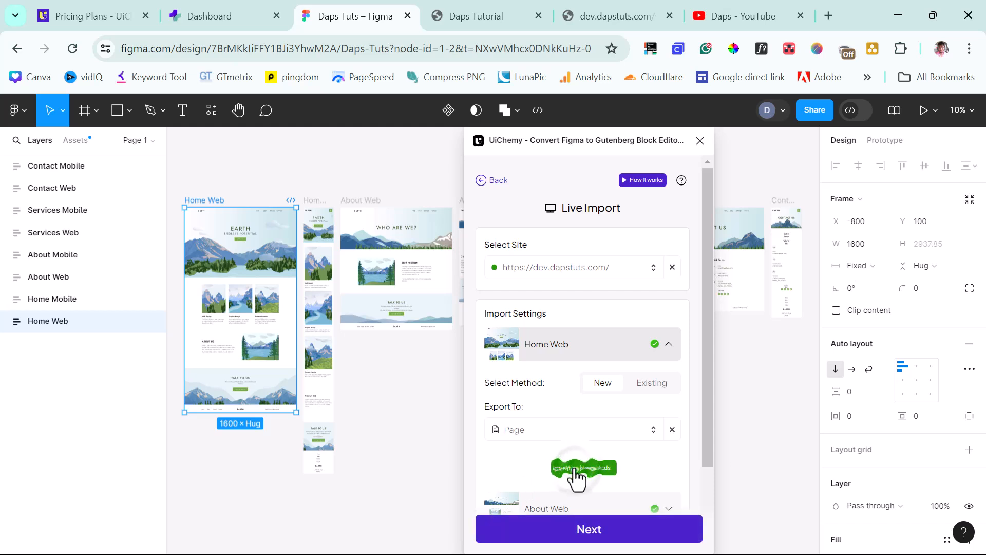
pyautogui.scroll(-3)
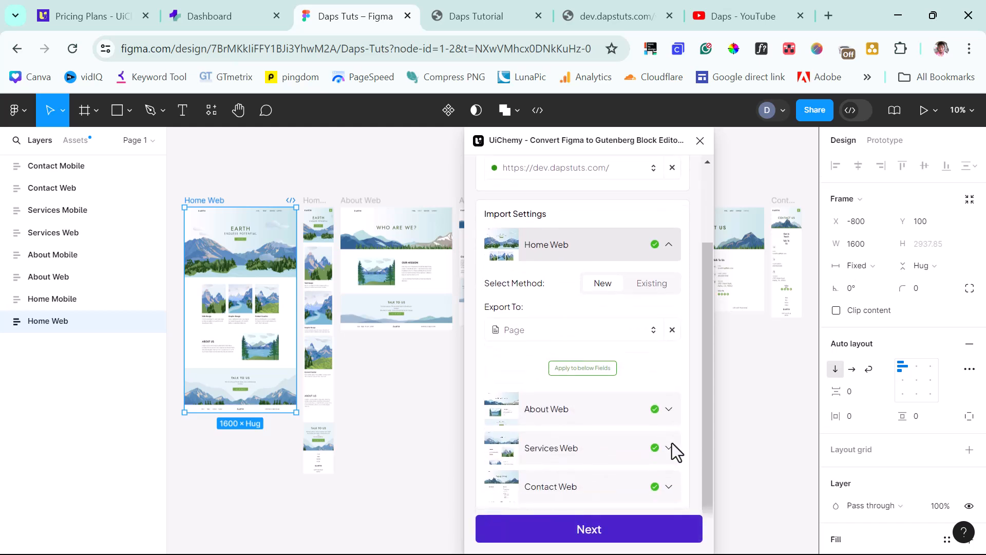
pyautogui.moveTo(638, 290)
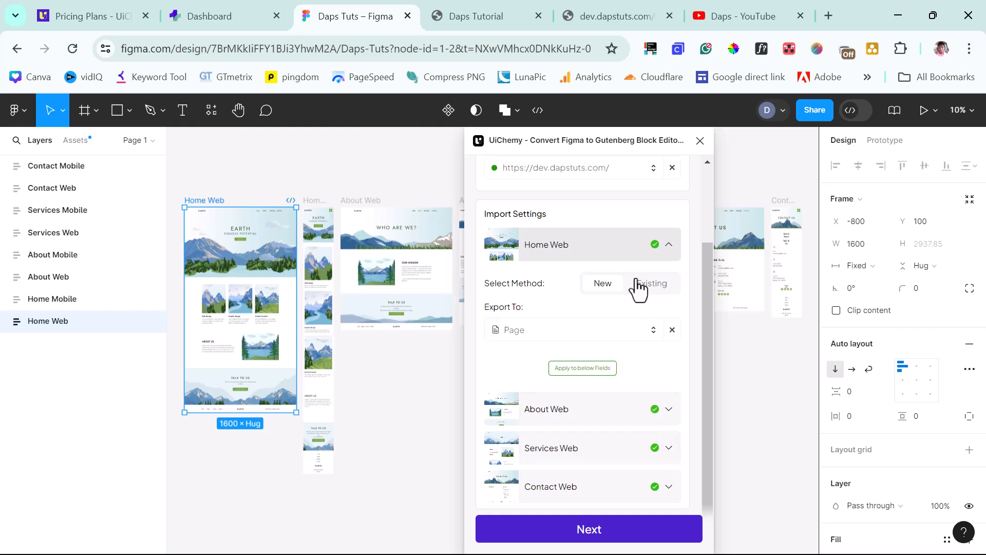
pyautogui.moveTo(674, 416)
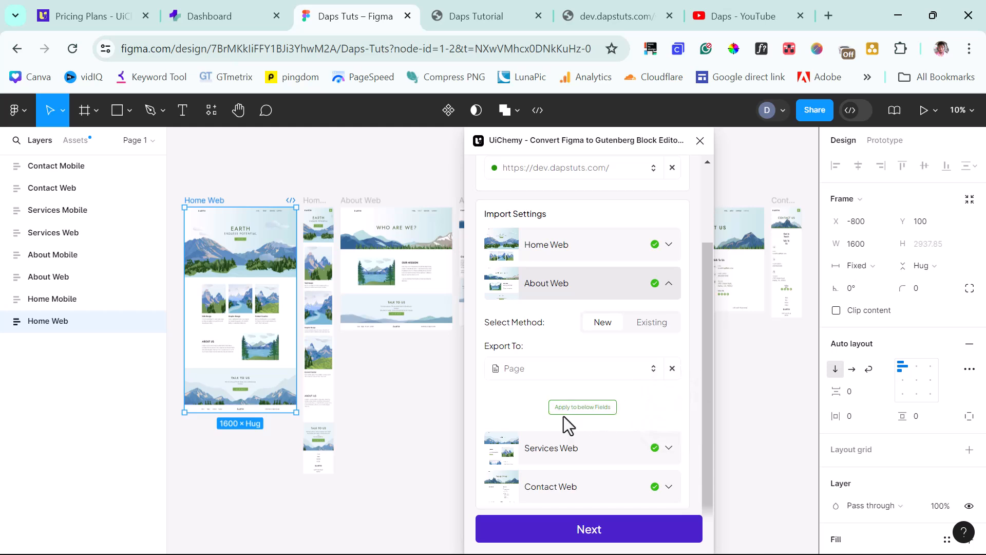
pyautogui.moveTo(558, 367)
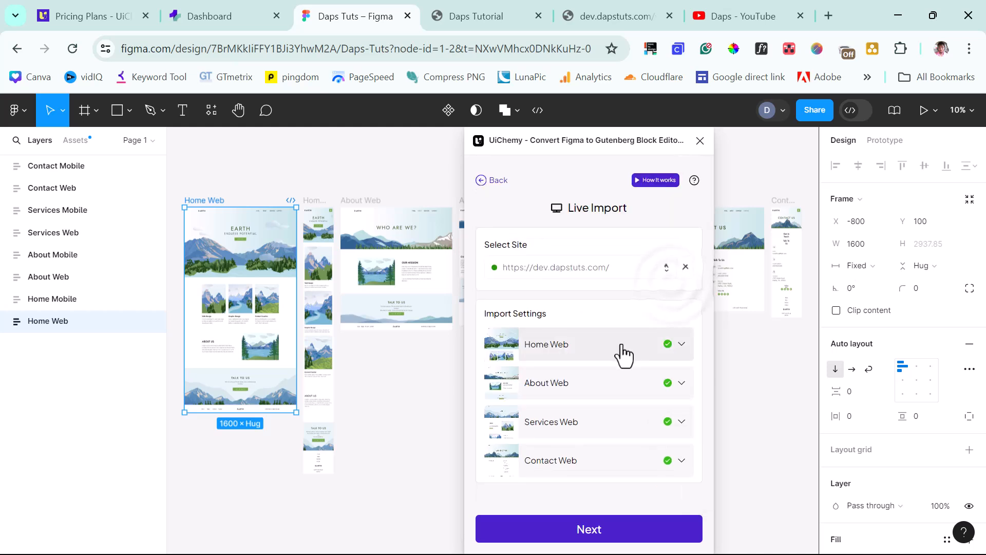
# - Proceed to the import summary and Import All, getting 4 Imported
pyautogui.click(588, 528)
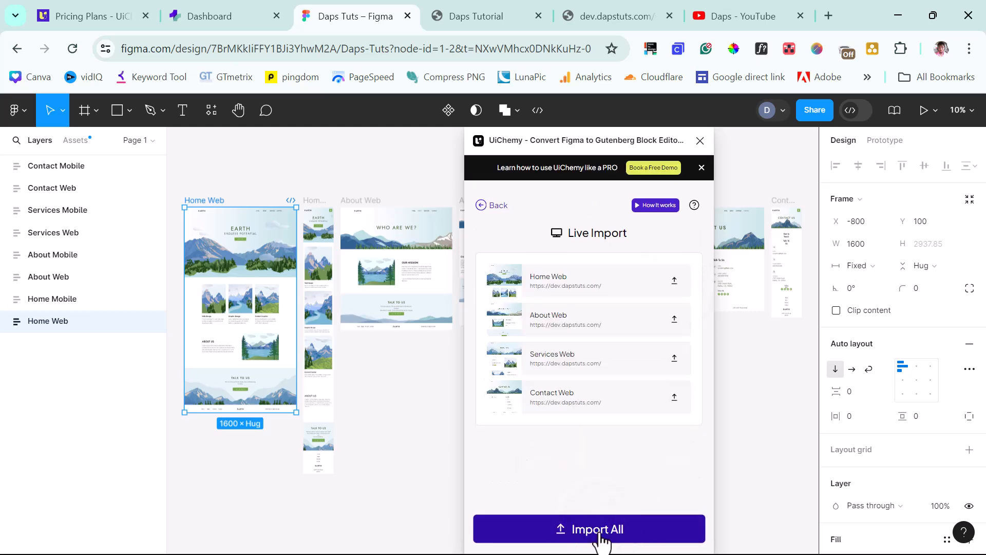
pyautogui.click(588, 528)
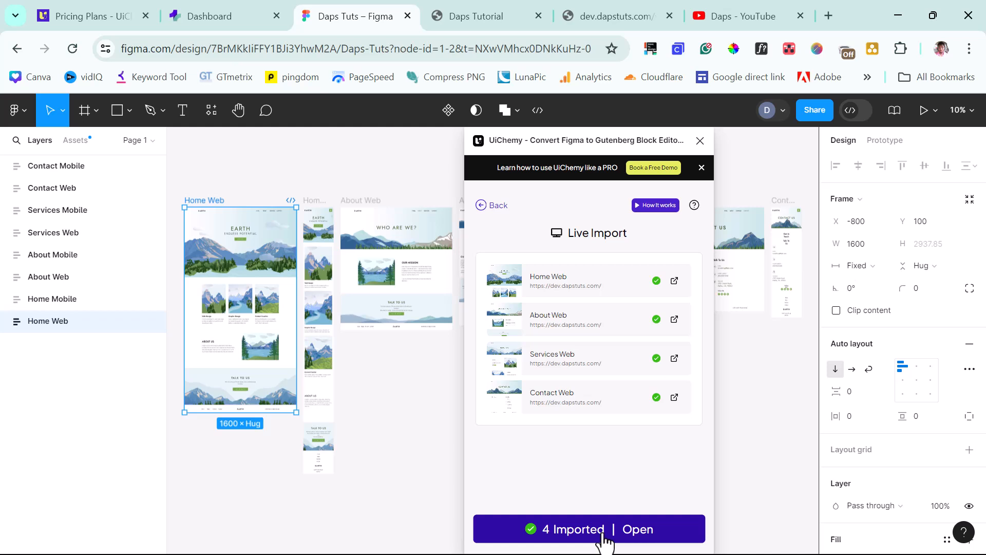
pyautogui.moveTo(614, 516)
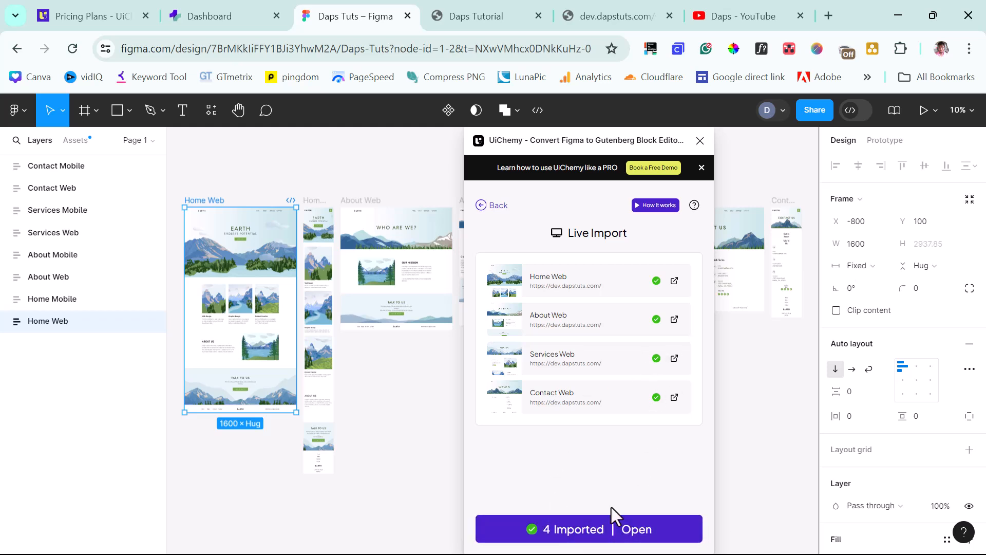
pyautogui.moveTo(651, 538)
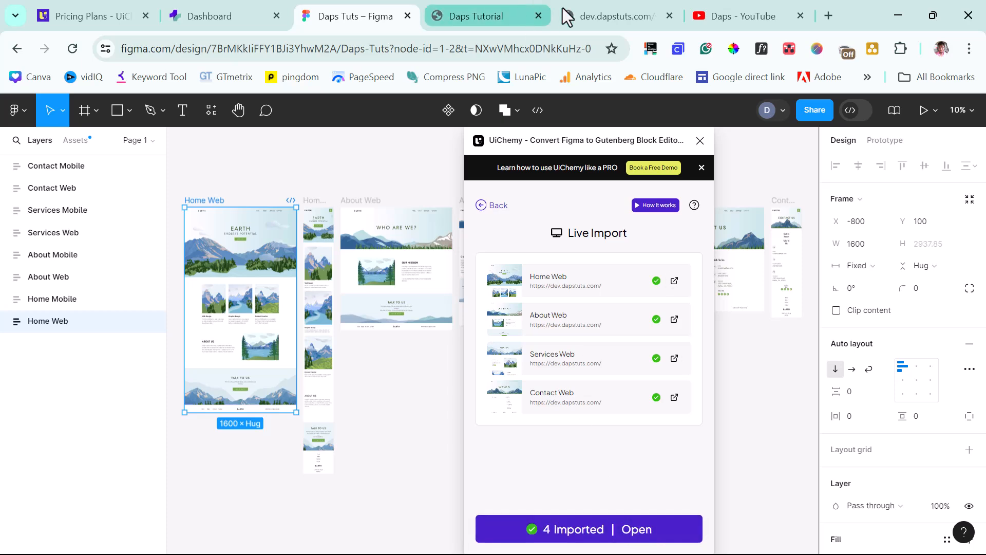
# - Switch to the dev.dapstuts.com tab showing Pages › All Pages with the four imported drafts
pyautogui.click(616, 15)
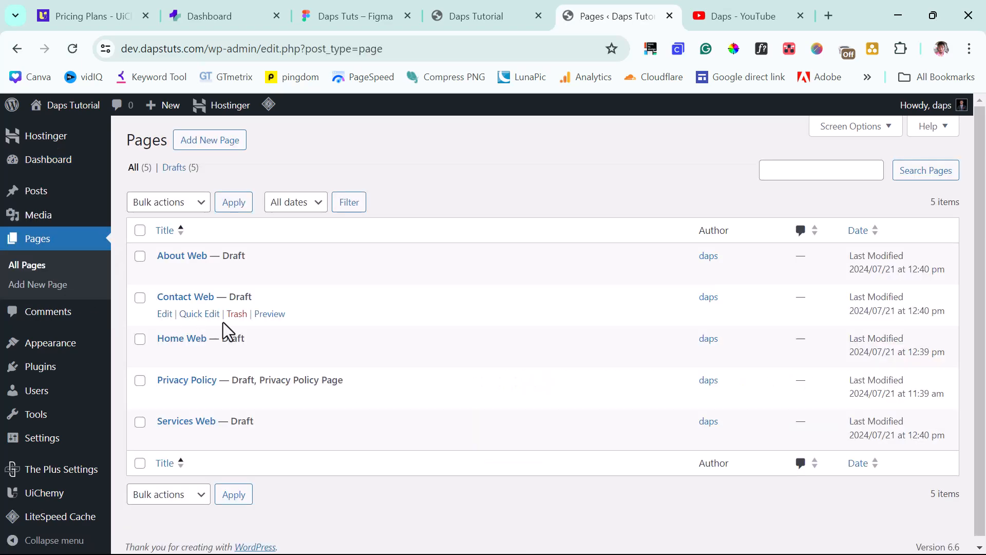
pyautogui.moveTo(189, 421)
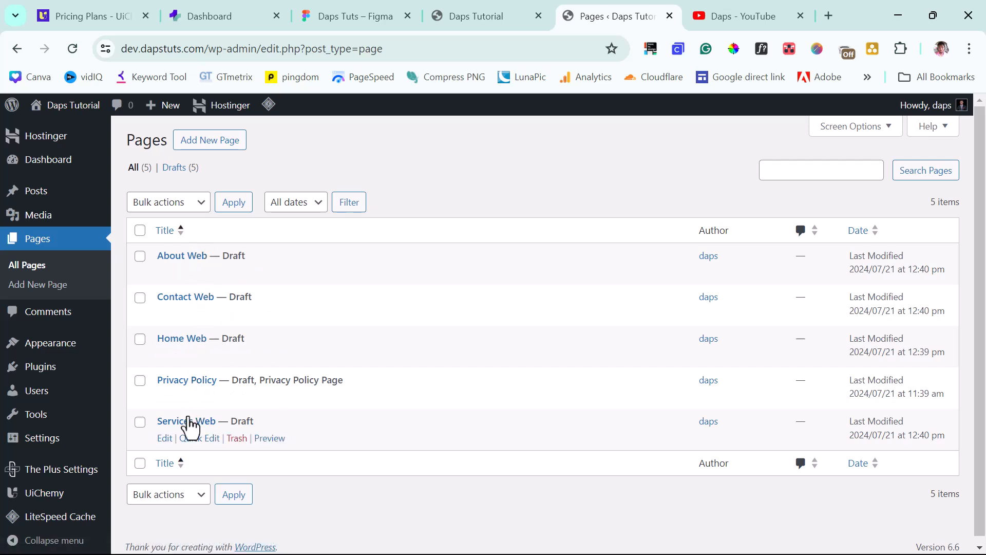
pyautogui.moveTo(185, 296)
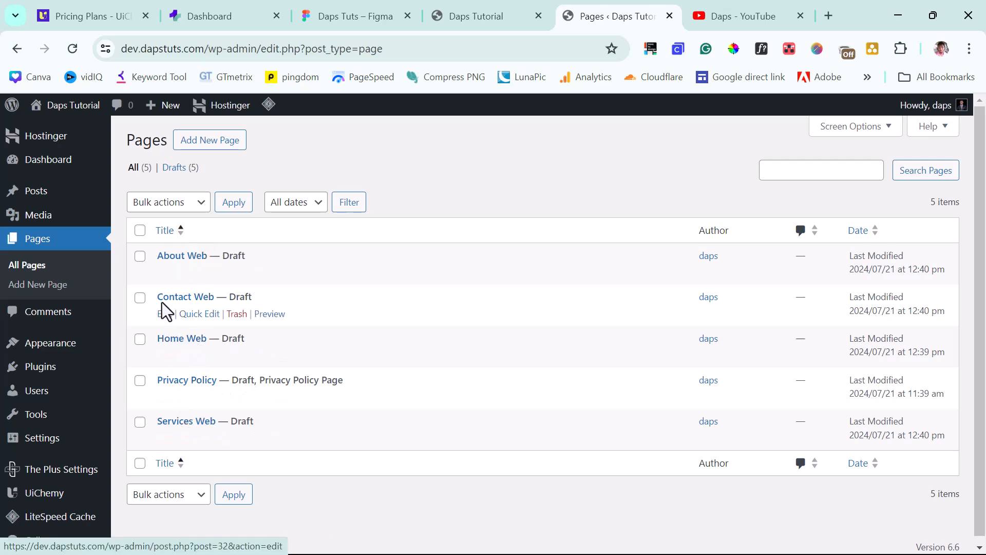
pyautogui.moveTo(182, 255)
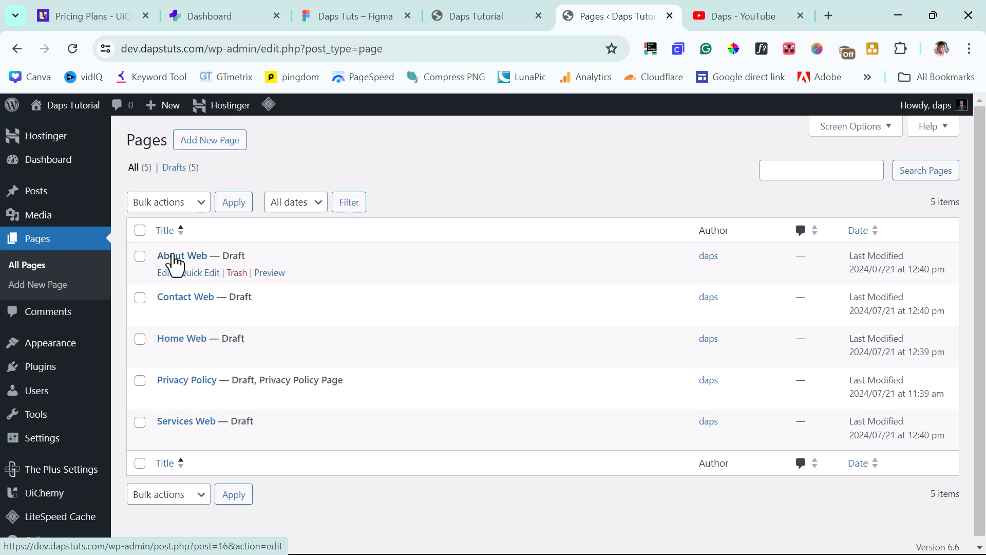
pyautogui.moveTo(228, 355)
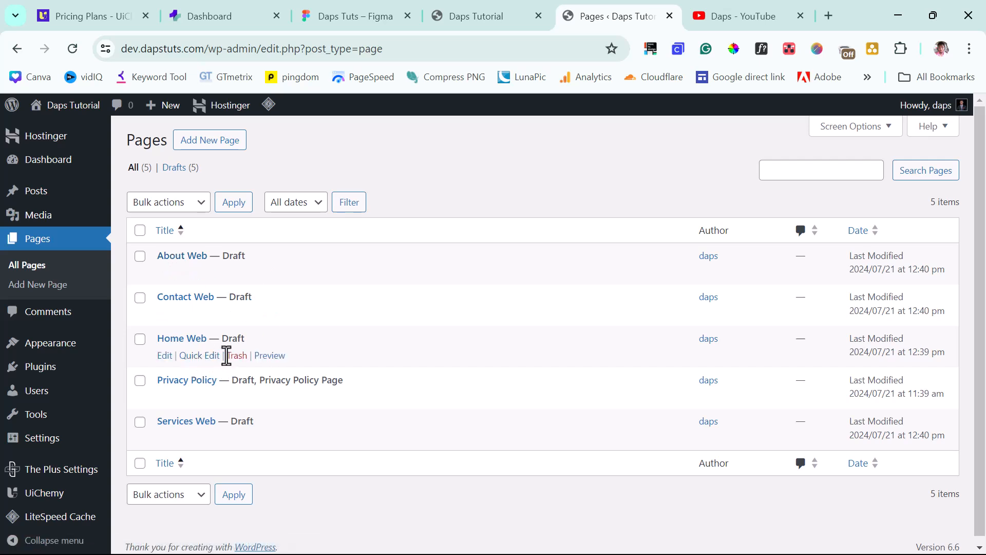
# - Quick Edit Home Web to Published status, update it, and bring up its View link options
pyautogui.click(198, 356)
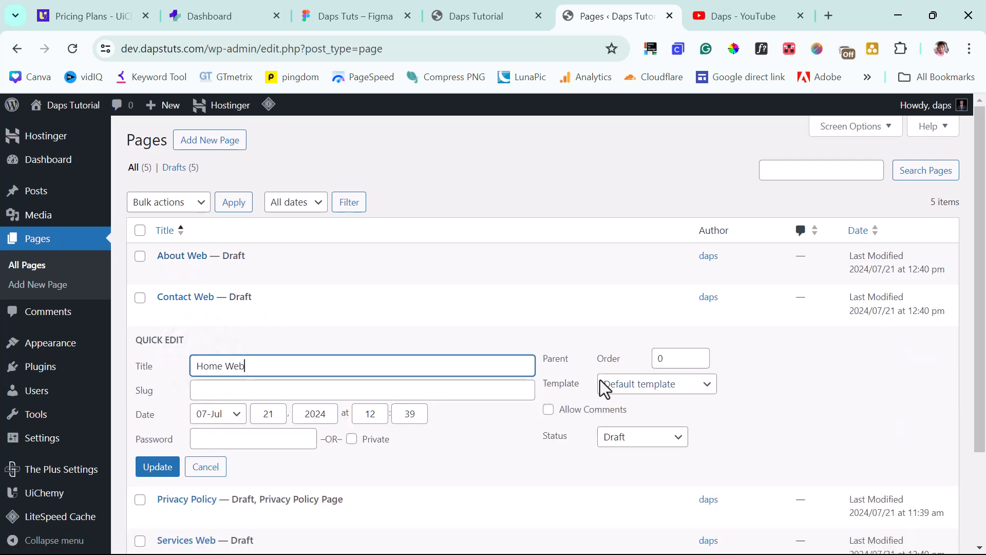
pyautogui.moveTo(705, 439)
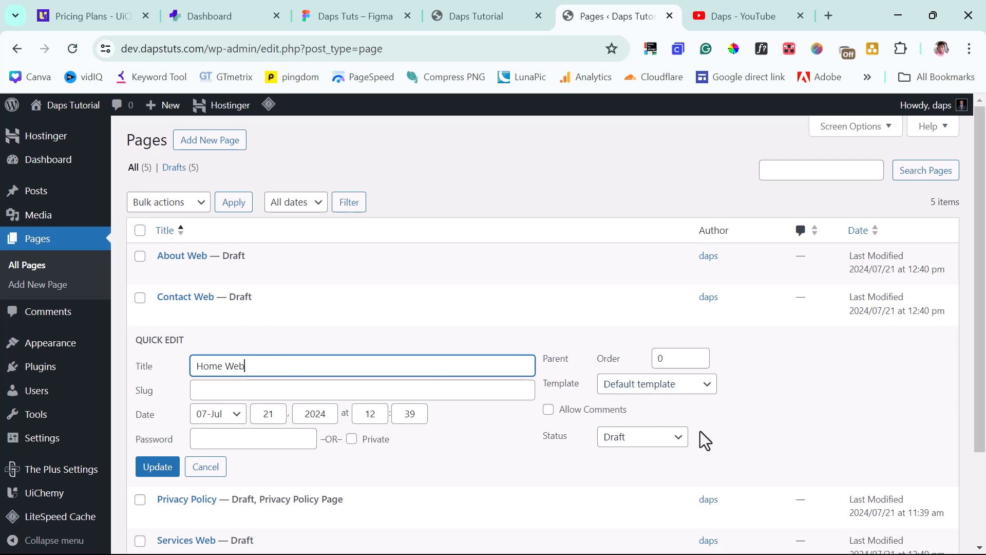
pyautogui.click(641, 436)
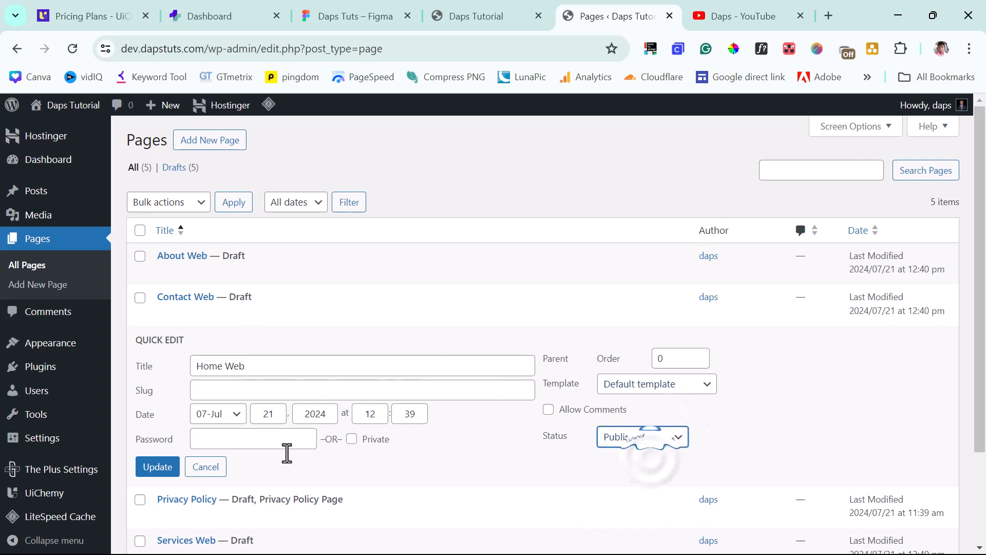
pyautogui.click(157, 467)
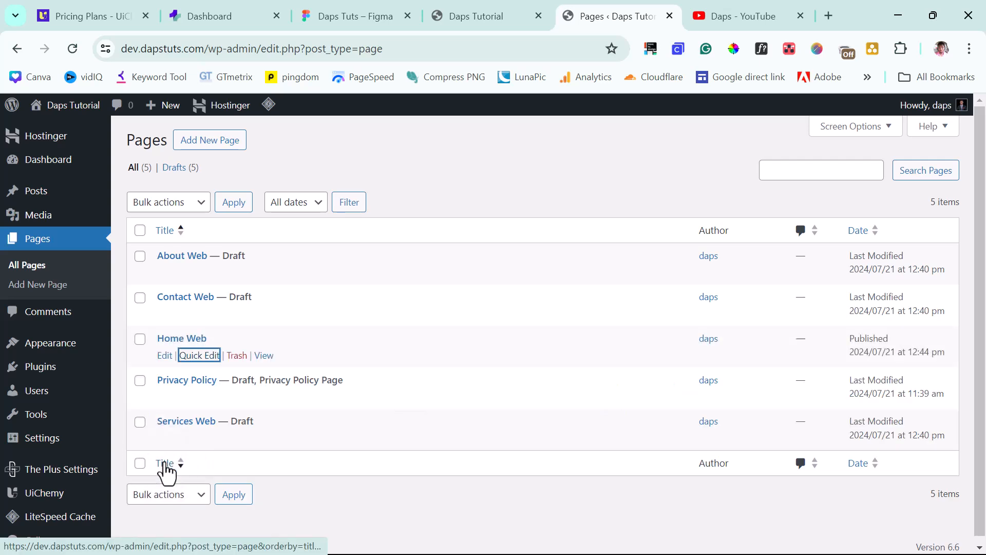
pyautogui.rightClick(263, 355)
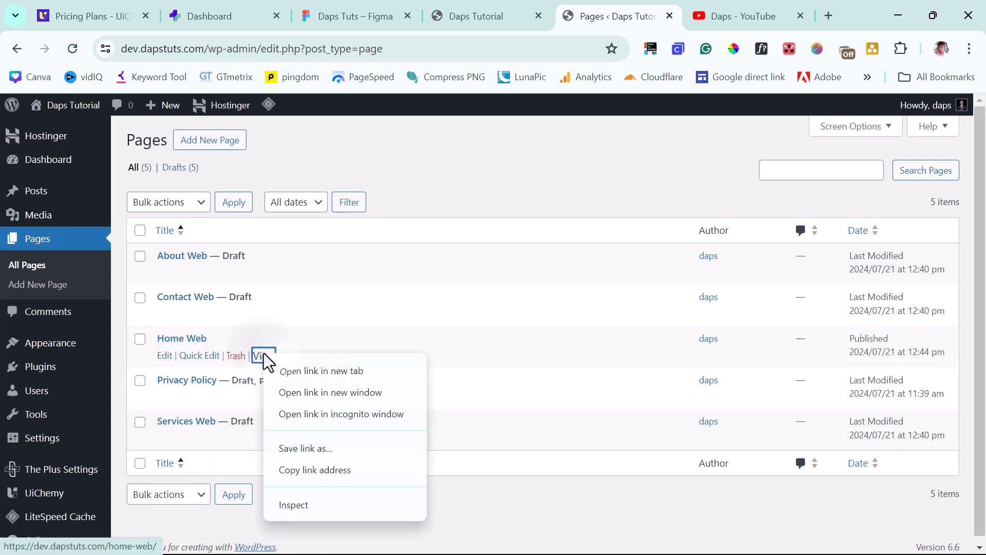
# - View the live Home Web page and scroll through the header, navigation and EARTH hero section
pyautogui.click(320, 371)
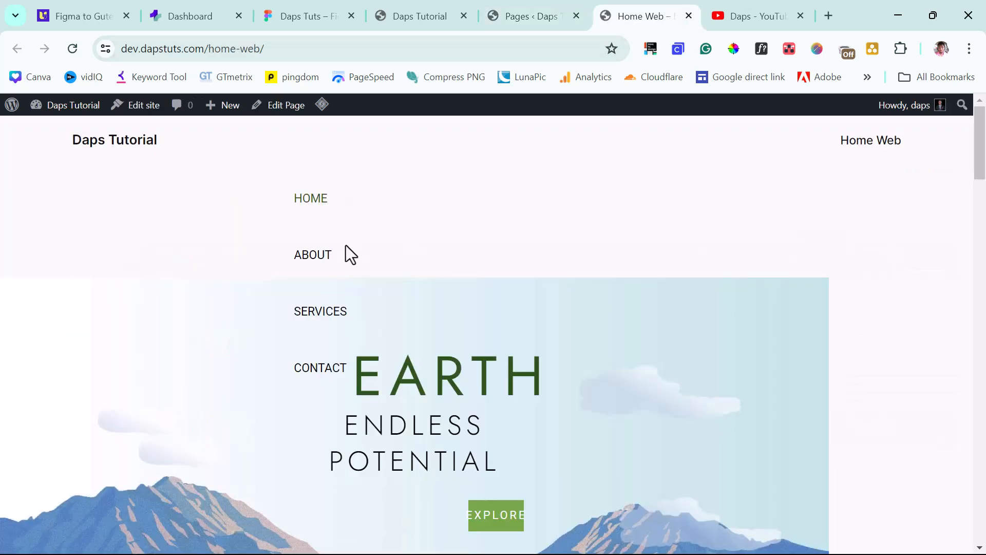
pyautogui.scroll(-3)
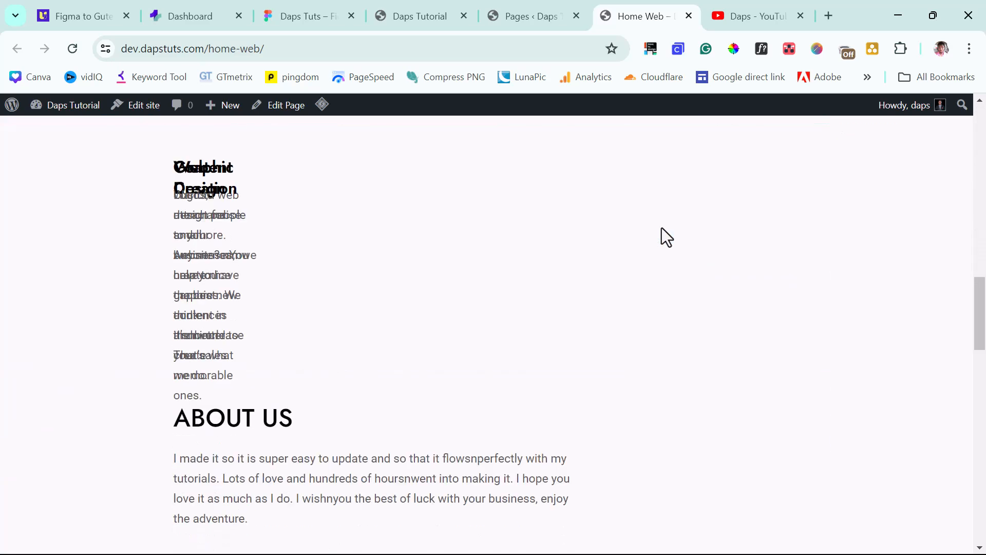
pyautogui.scroll(-3)
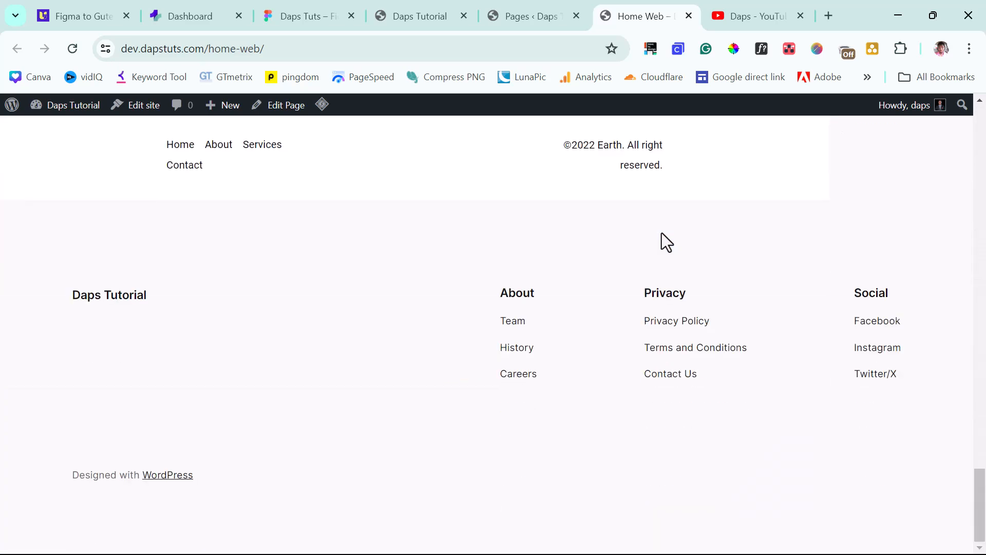
pyautogui.moveTo(560, 306)
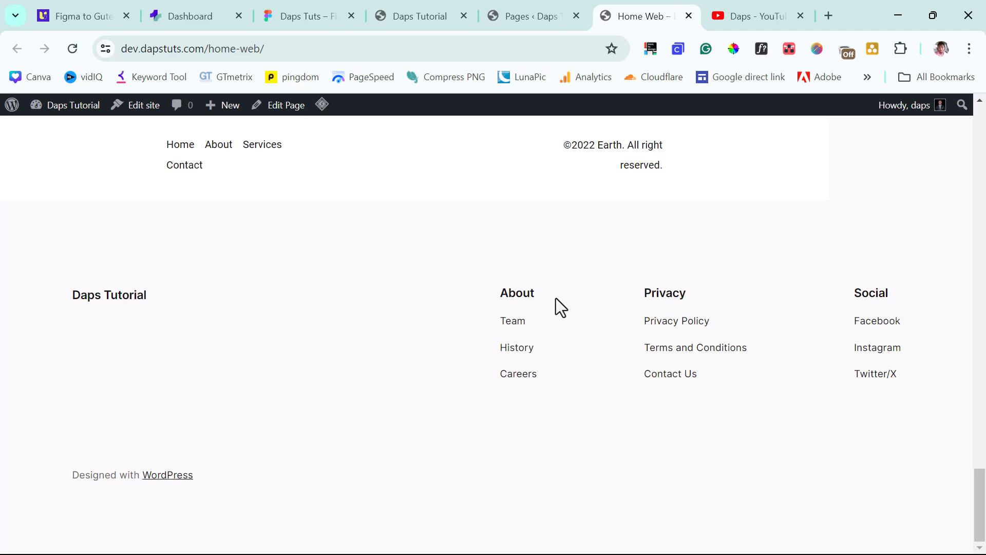
pyautogui.scroll(3)
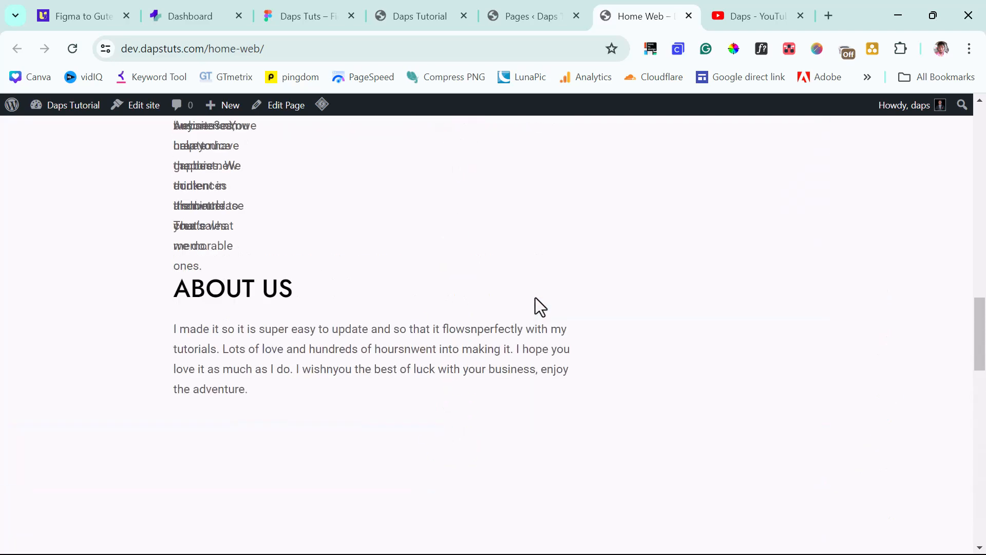
pyautogui.scroll(3)
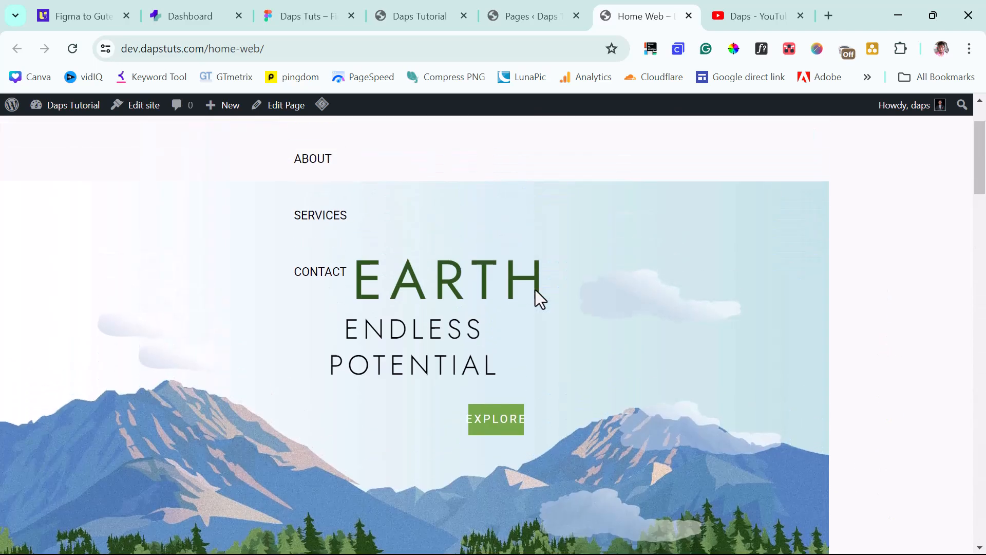
pyautogui.scroll(3)
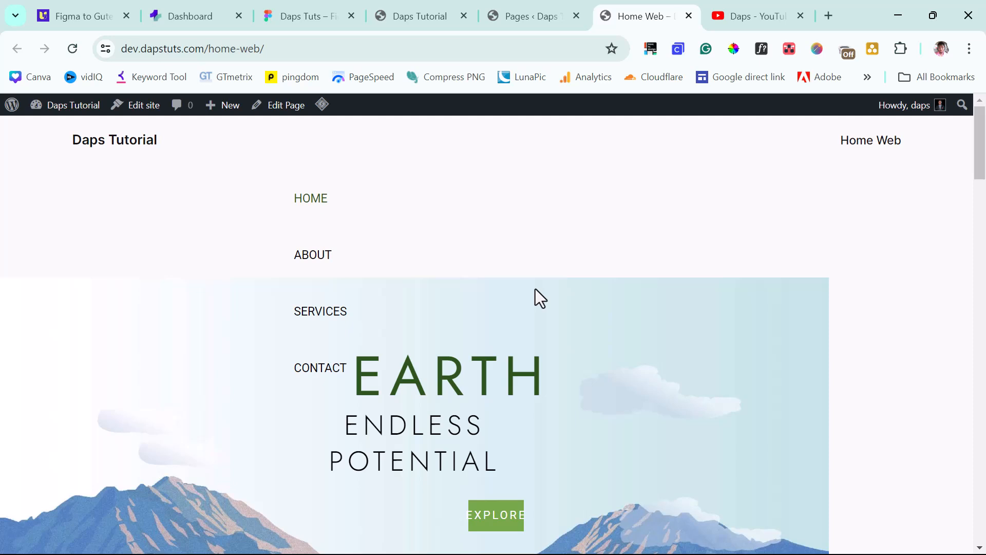
pyautogui.moveTo(560, 299)
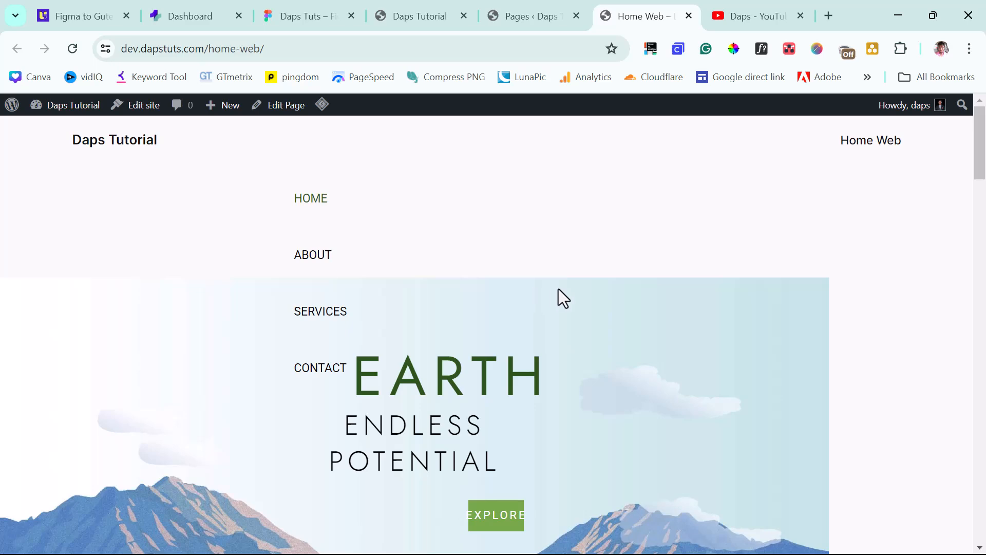
pyautogui.moveTo(584, 296)
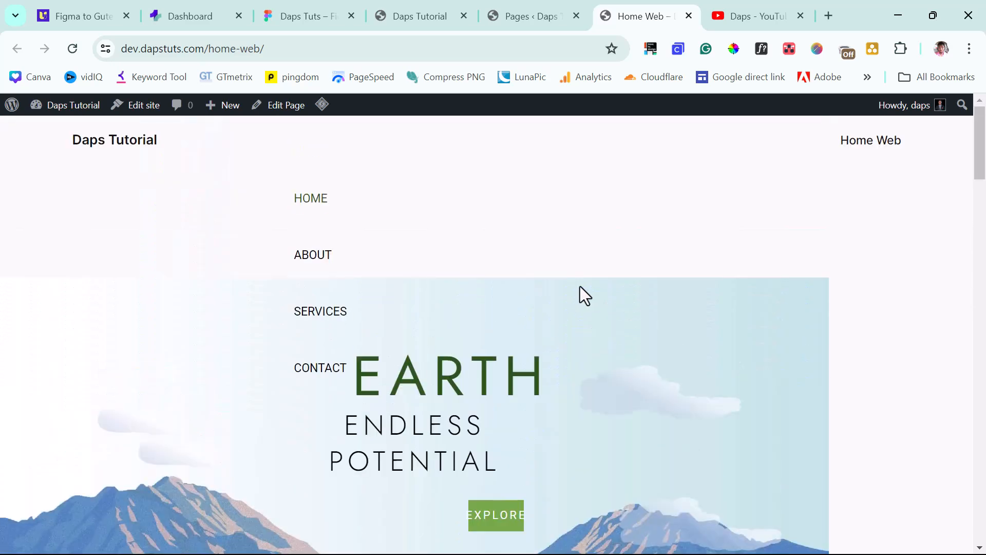
pyautogui.moveTo(263, 198)
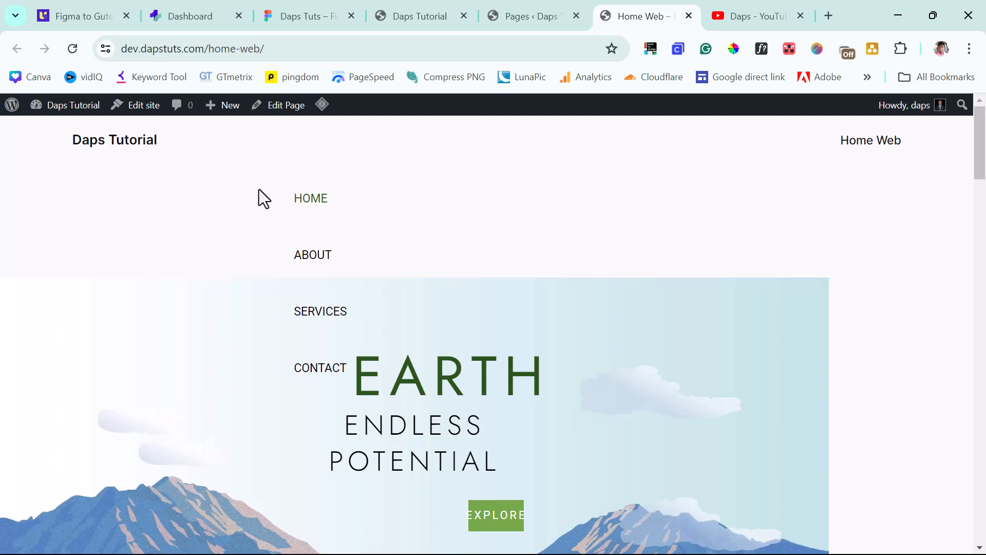
pyautogui.moveTo(312, 245)
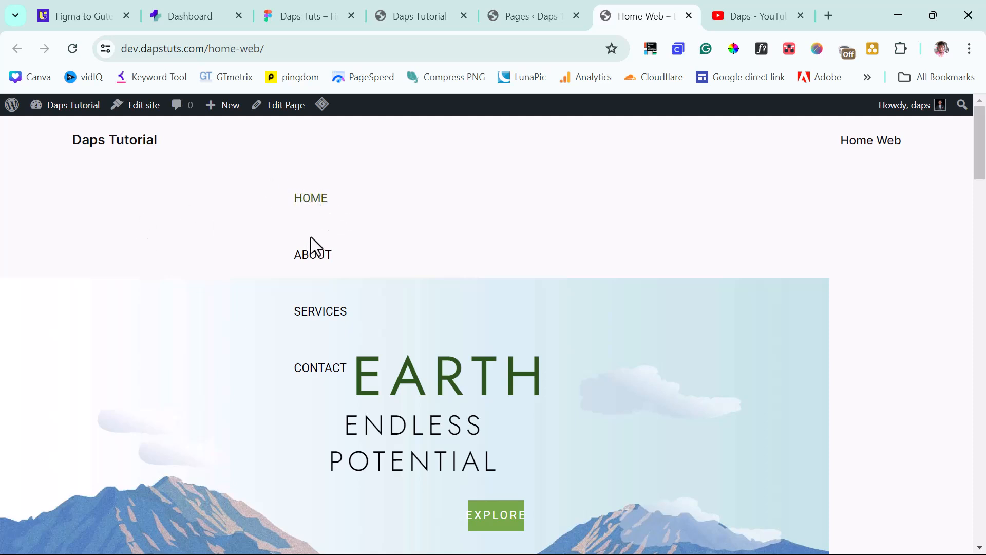
pyautogui.moveTo(315, 311)
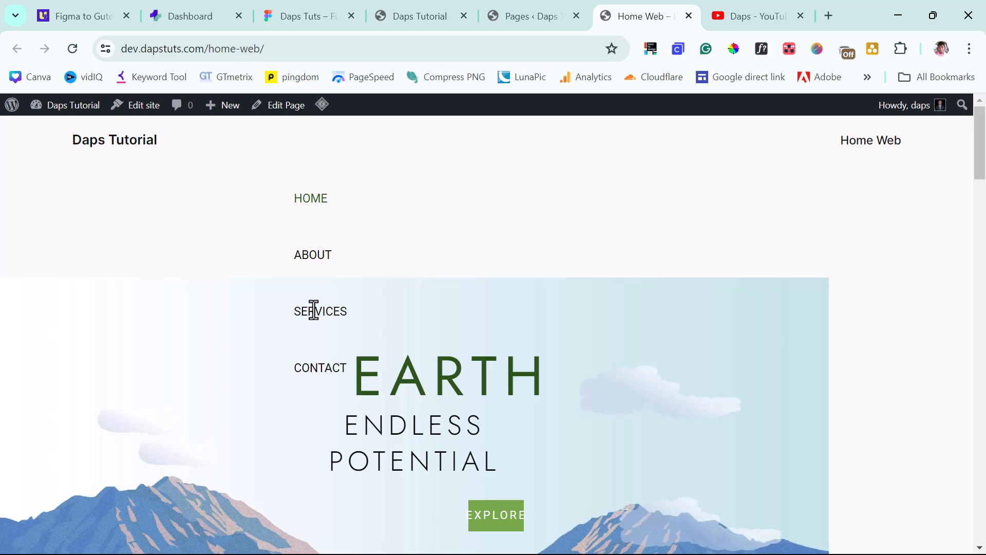
pyautogui.moveTo(293, 31)
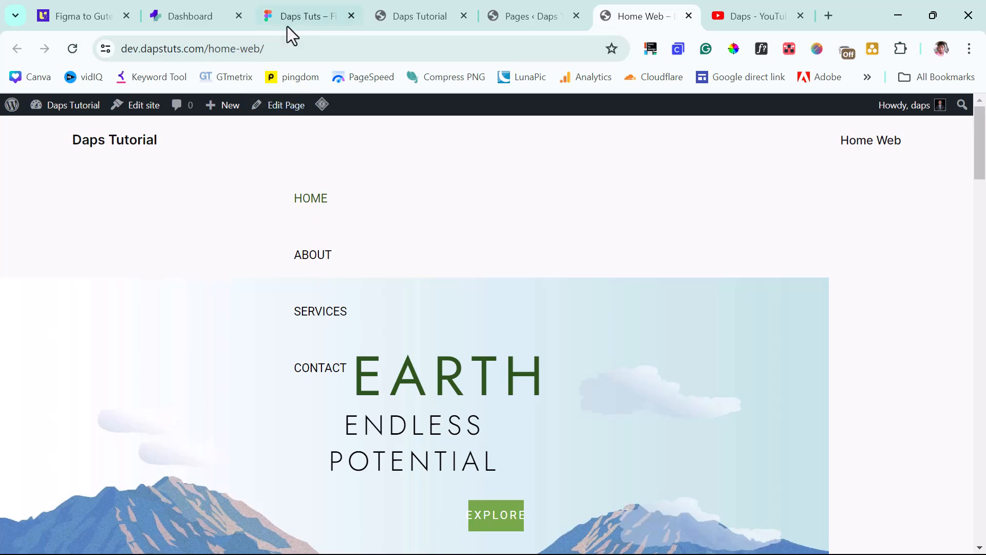
pyautogui.click(302, 15)
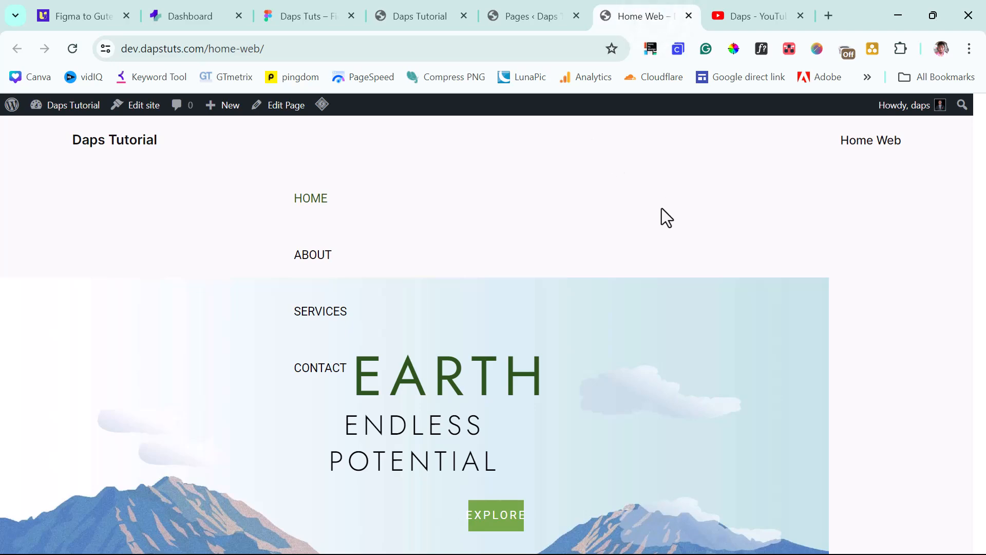
pyautogui.scroll(-3)
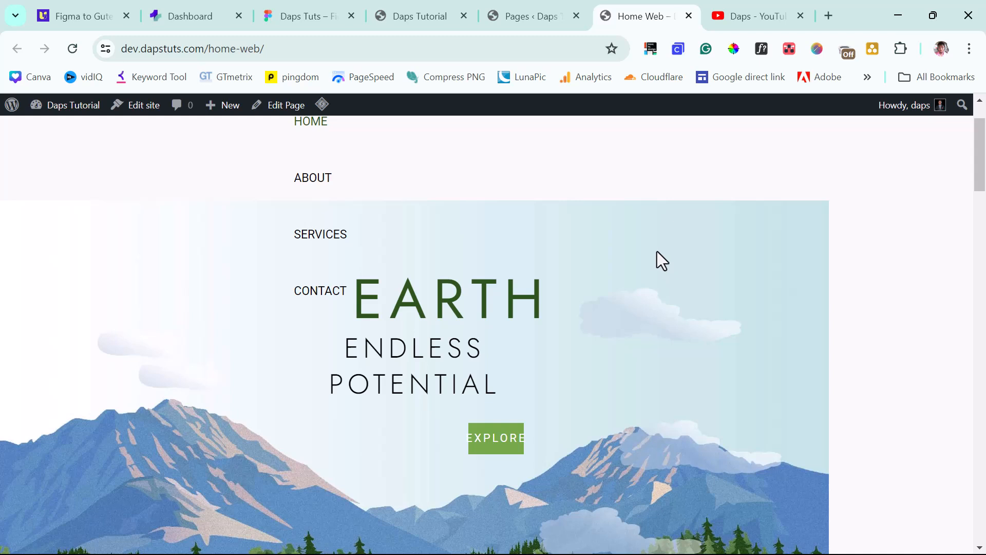
pyautogui.moveTo(480, 243)
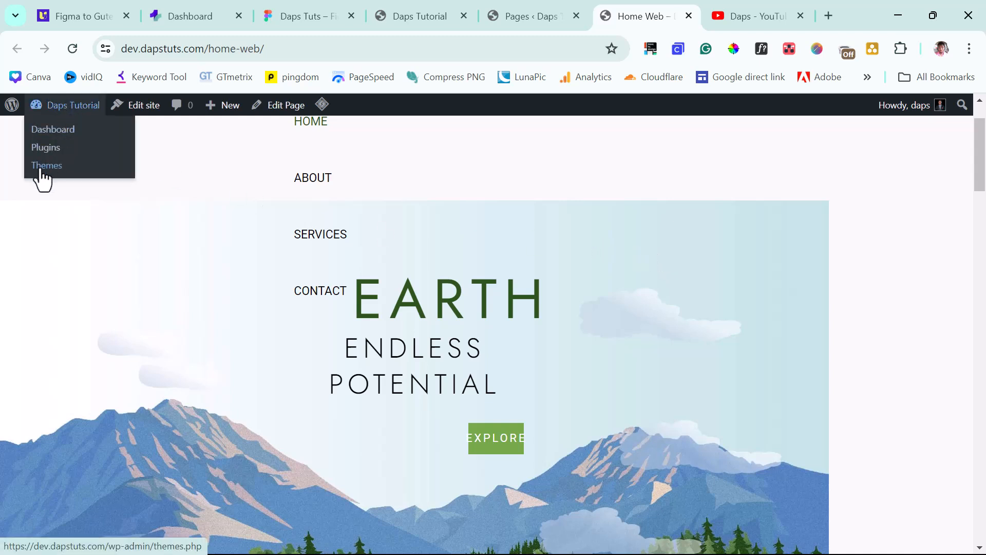
# - From Appearance > Themes > Add New, search "nexter", install Nexter and activate it
pyautogui.click(46, 165)
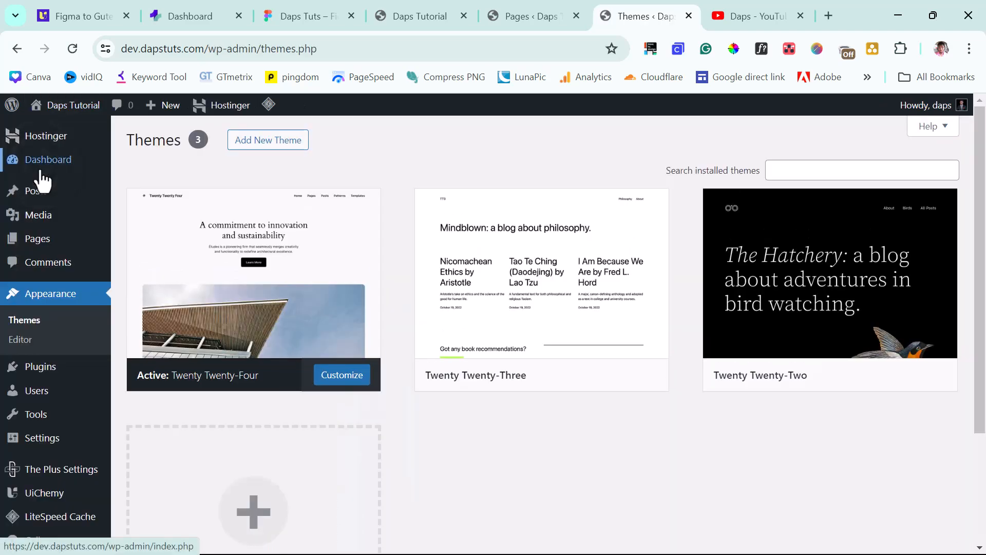
pyautogui.moveTo(455, 309)
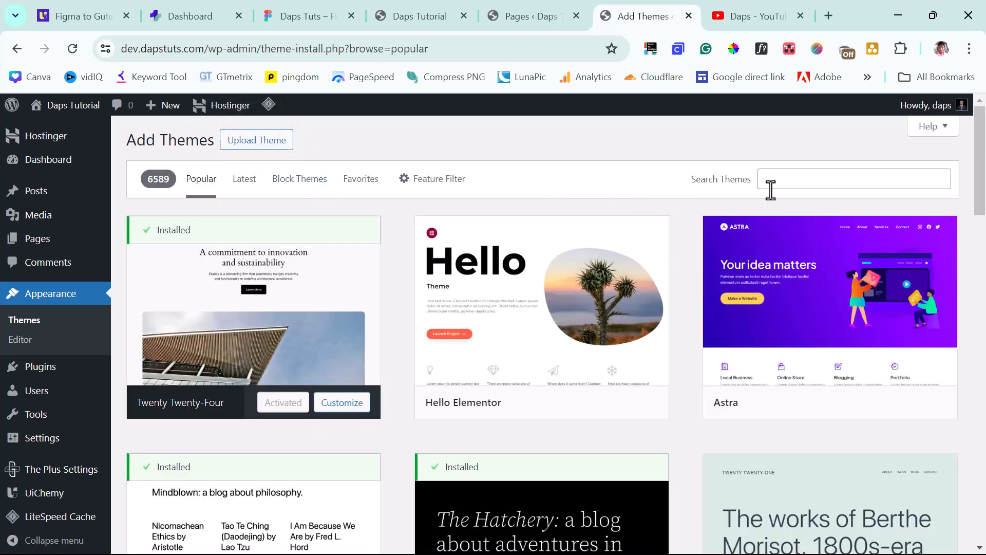
pyautogui.click(854, 179)
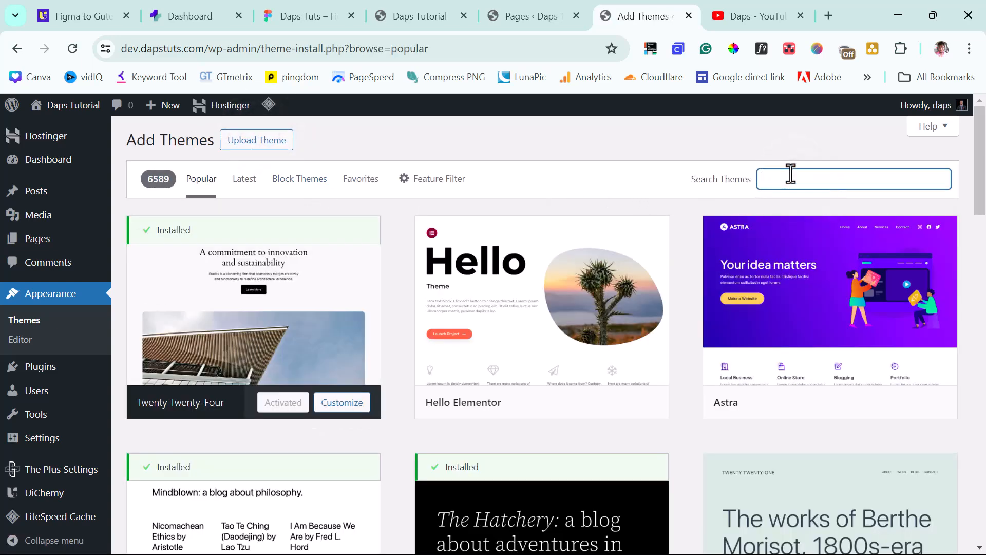
pyautogui.write('nexter')
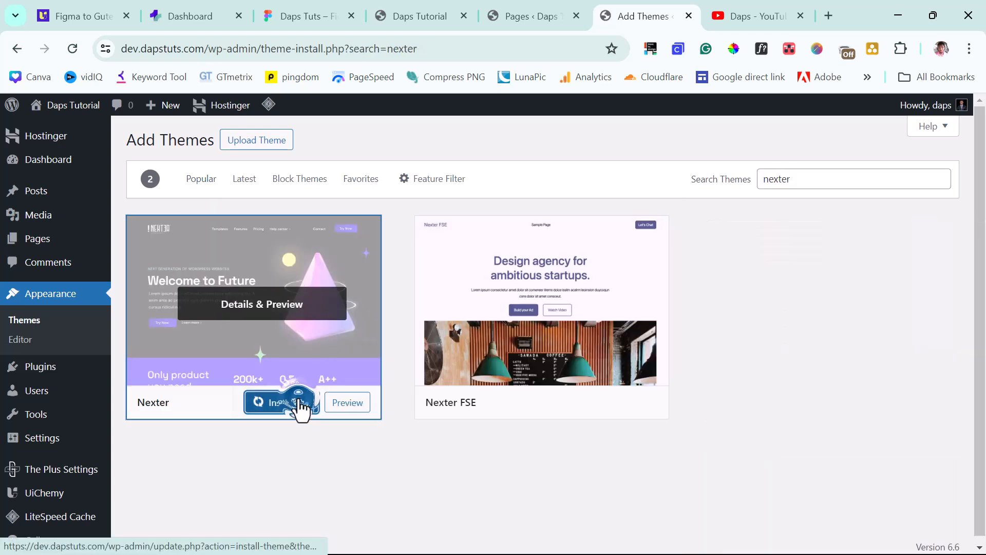
pyautogui.click(281, 402)
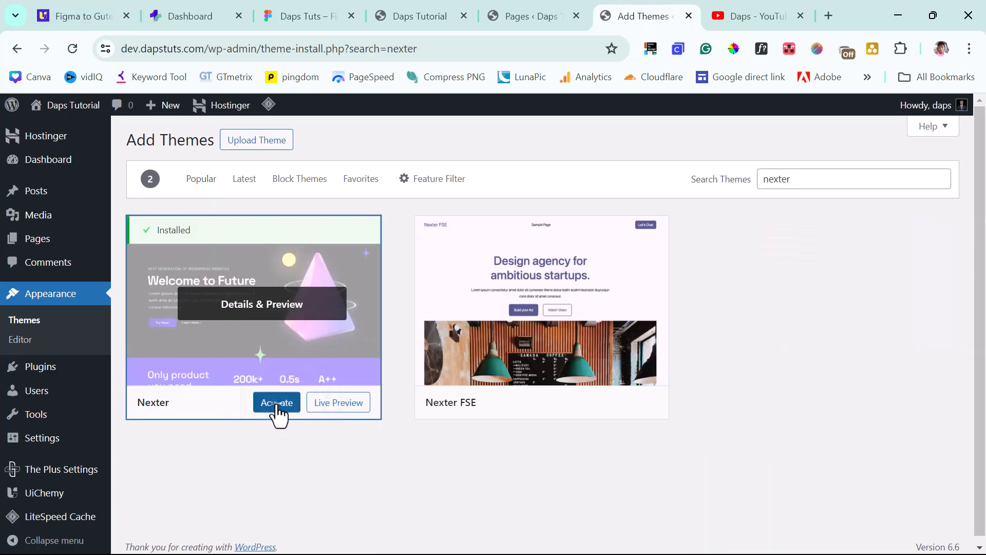
pyautogui.click(276, 403)
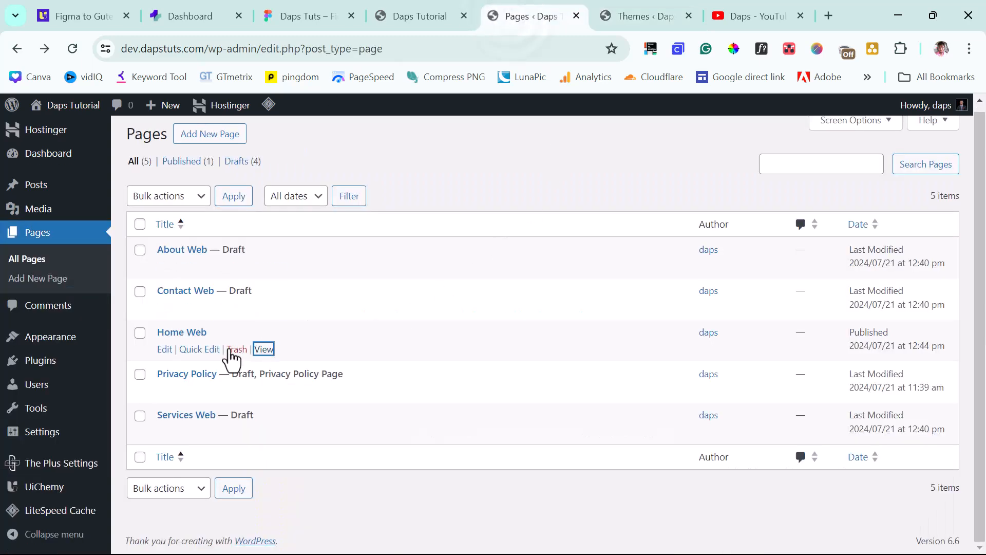
pyautogui.moveTo(301, 370)
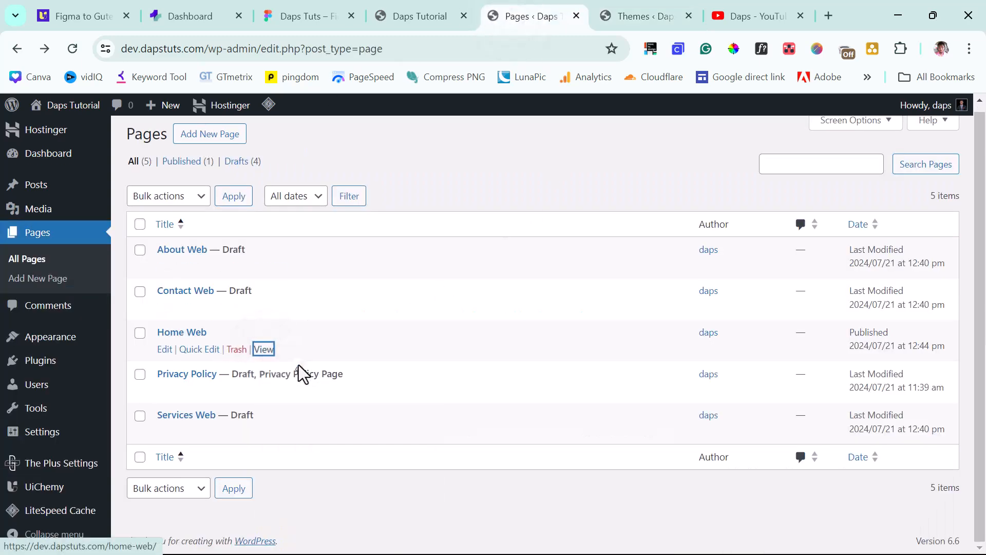
# - Review the live Home Web page under the Nexter theme, then start editing it
pyautogui.click(263, 349)
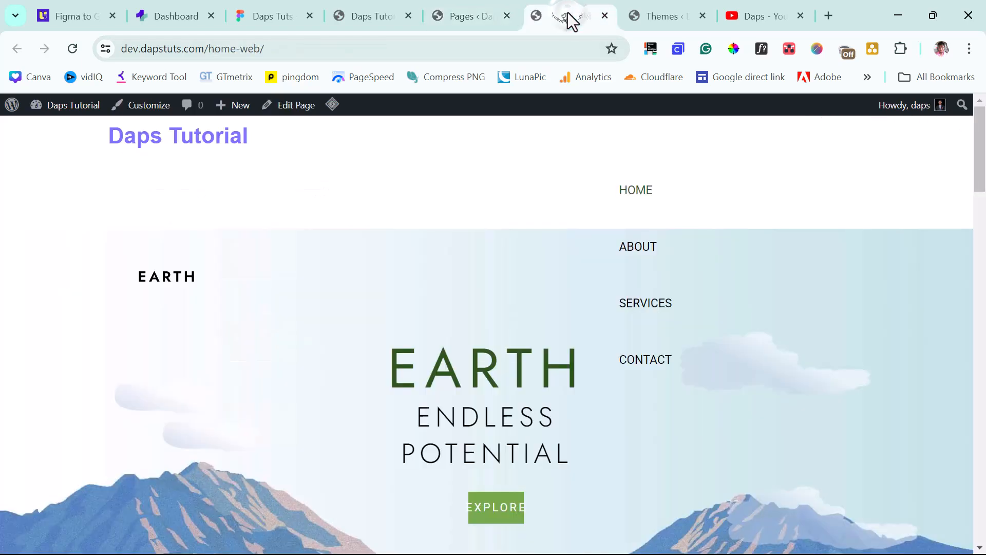
pyautogui.scroll(-3)
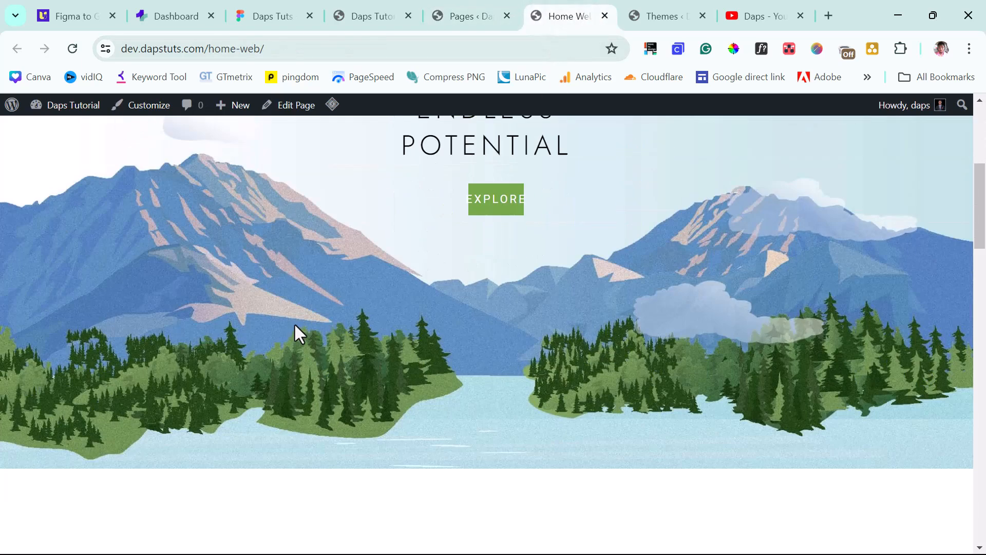
pyautogui.scroll(-3)
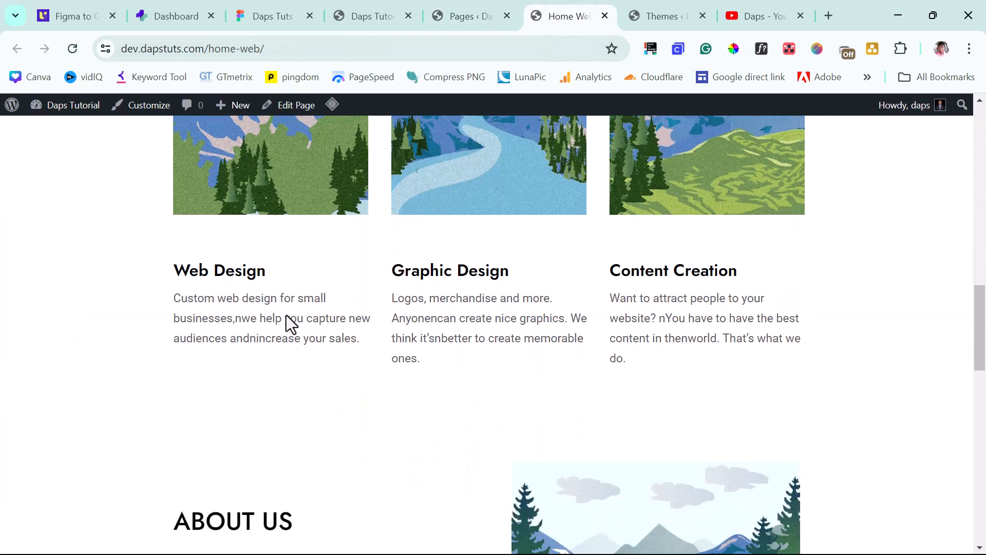
pyautogui.scroll(-3)
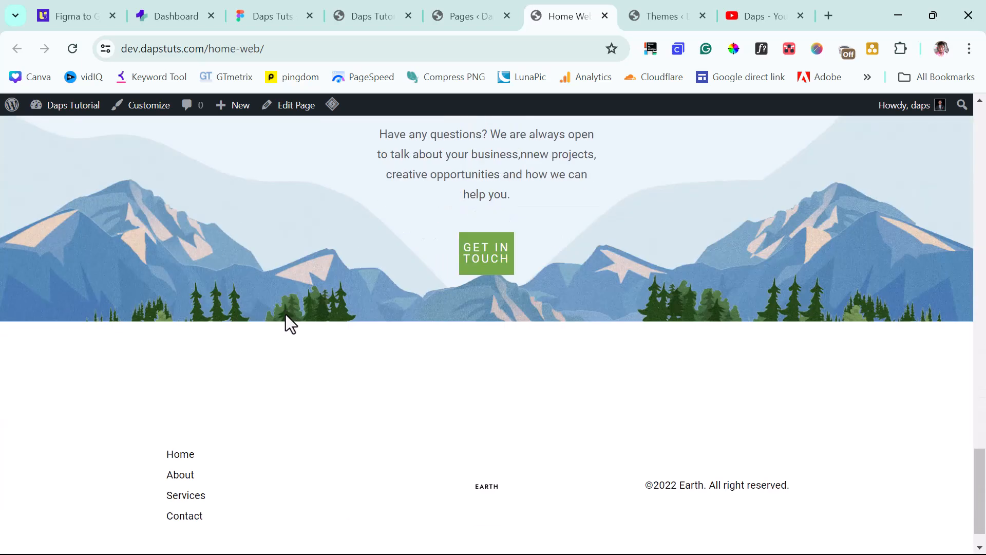
pyautogui.scroll(3)
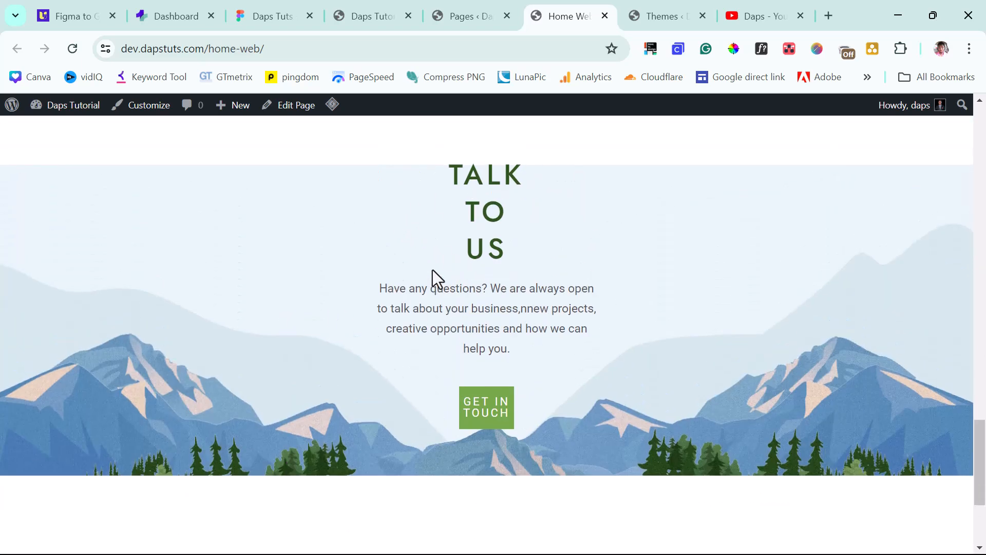
pyautogui.scroll(-3)
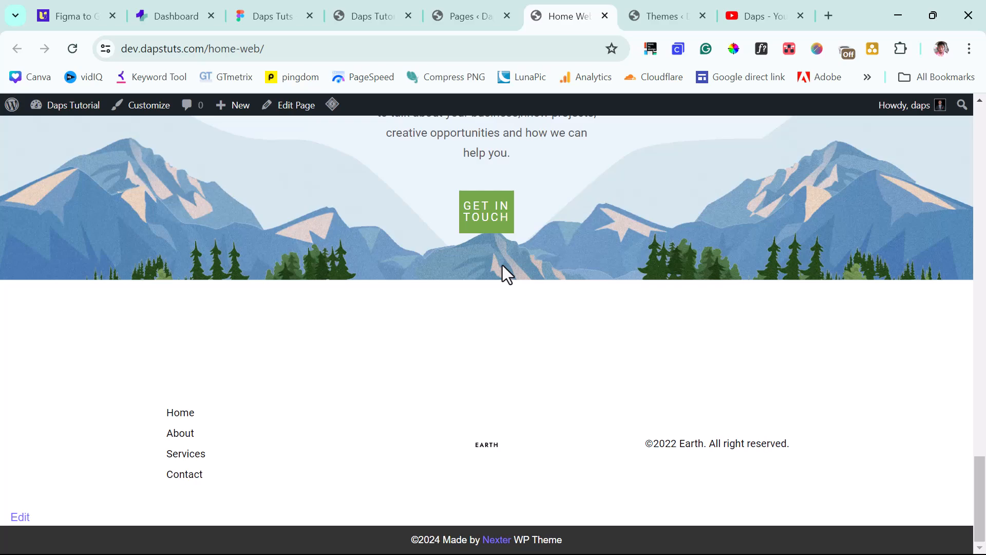
pyautogui.scroll(3)
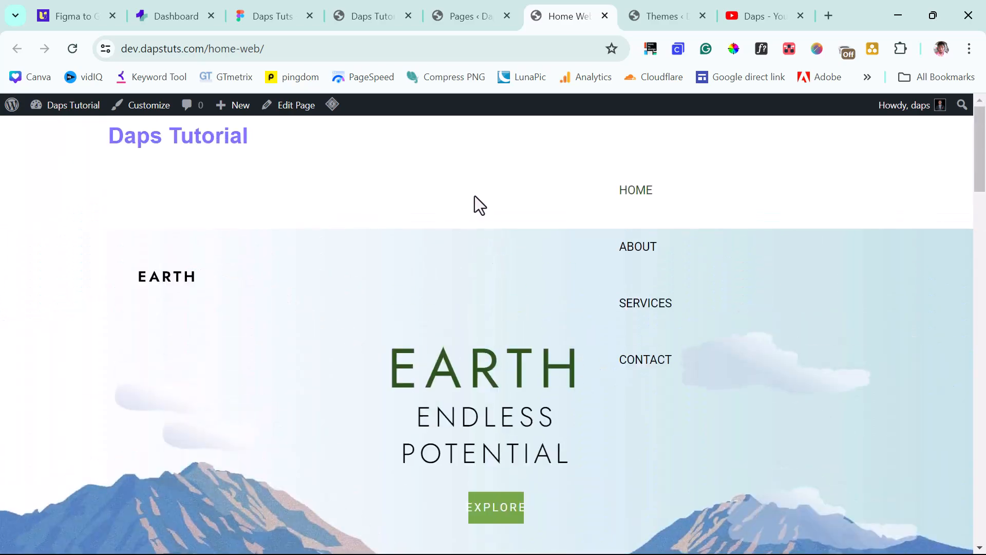
pyautogui.click(296, 105)
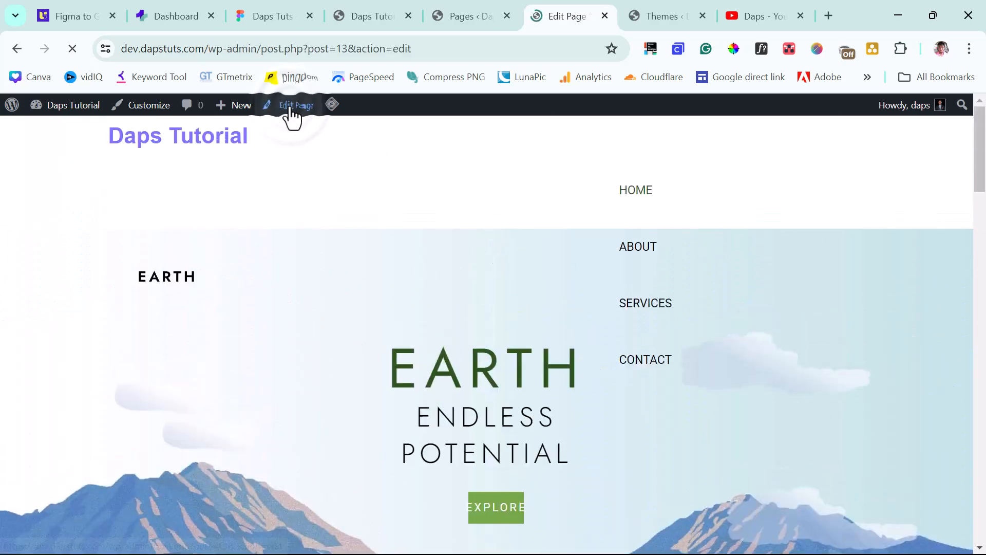
# - Delete the duplicate HOME and ABOUT menu headings and their leftover empty container
pyautogui.click(296, 105)
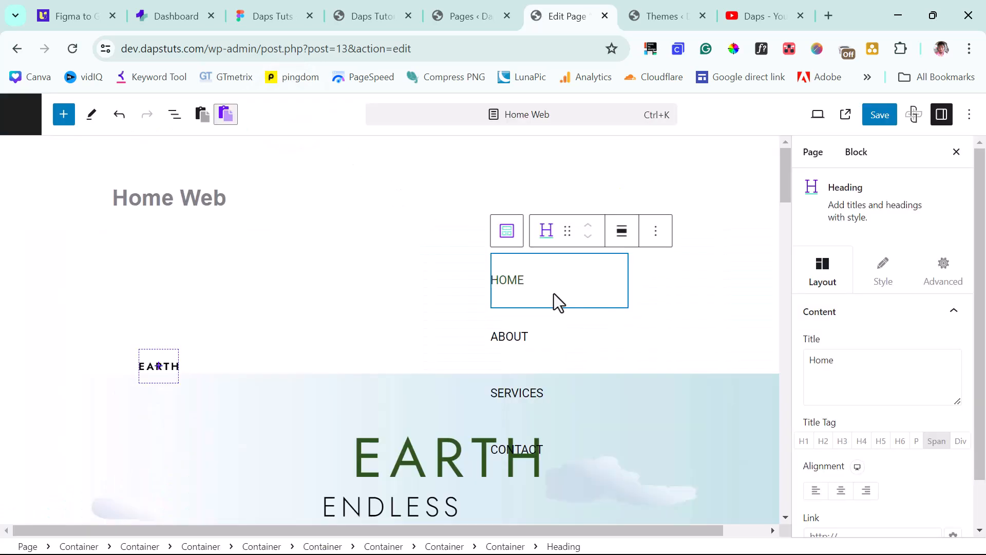
pyautogui.moveTo(559, 289)
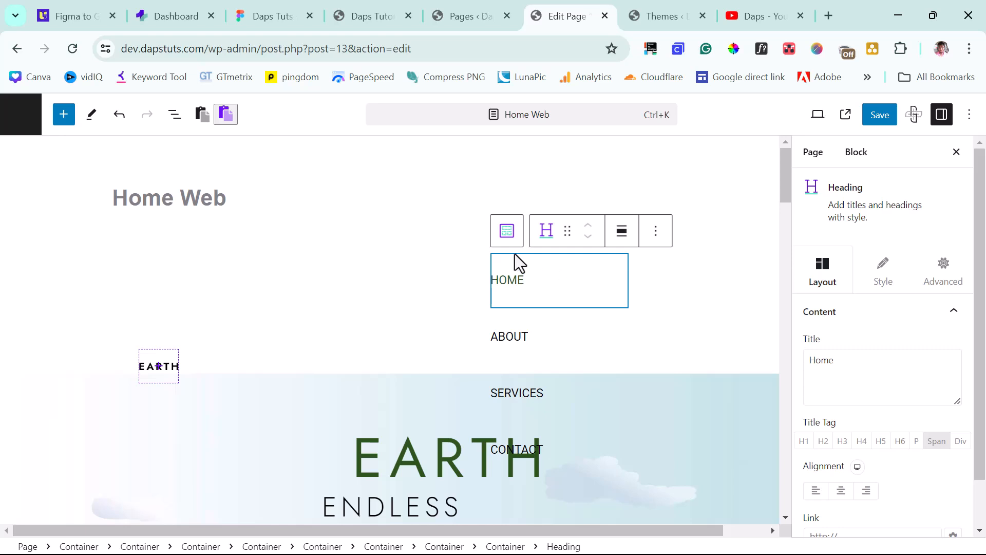
pyautogui.moveTo(516, 354)
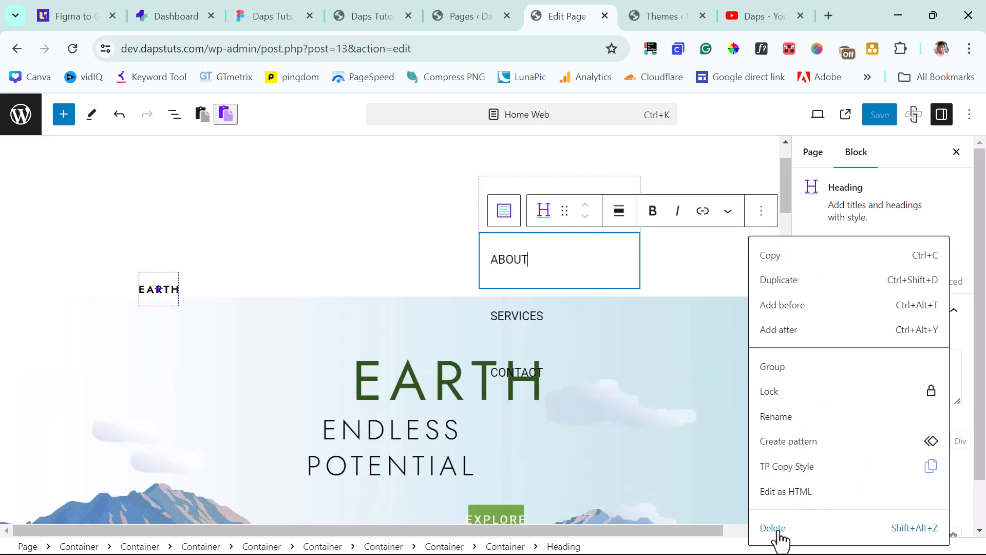
pyautogui.click(773, 528)
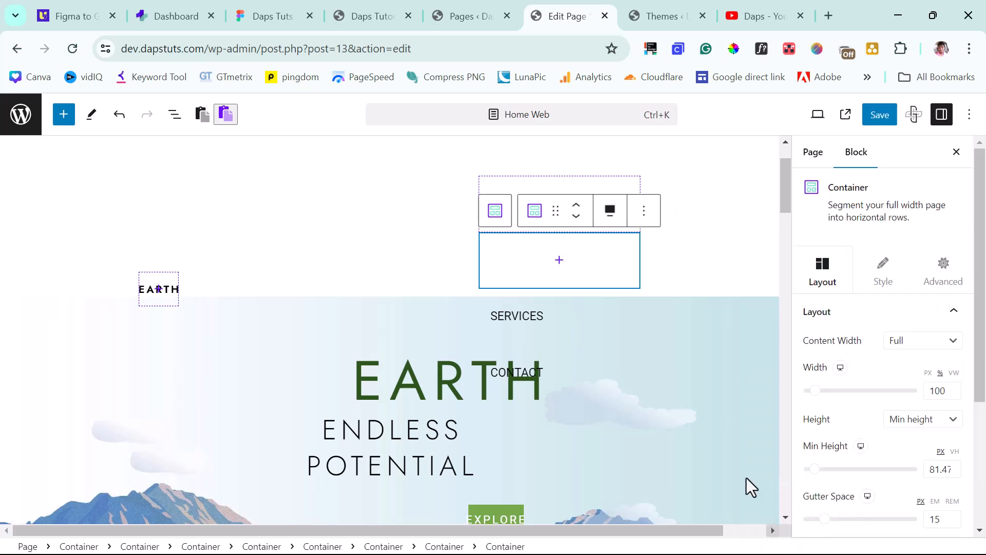
pyautogui.click(643, 209)
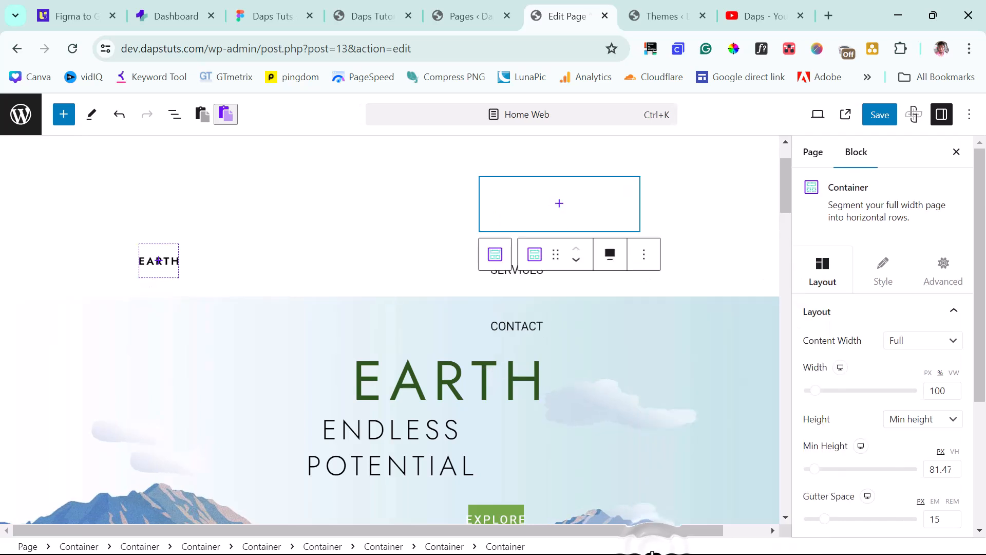
pyautogui.click(643, 254)
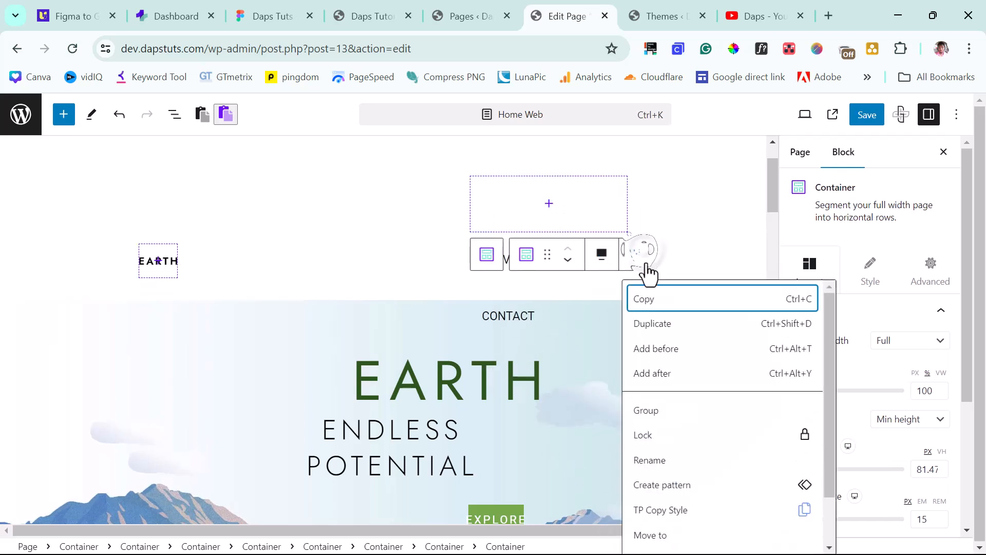
# - Delete the SERVICES and CONTACT container and the remaining empty container above the hero
pyautogui.scroll(-3)
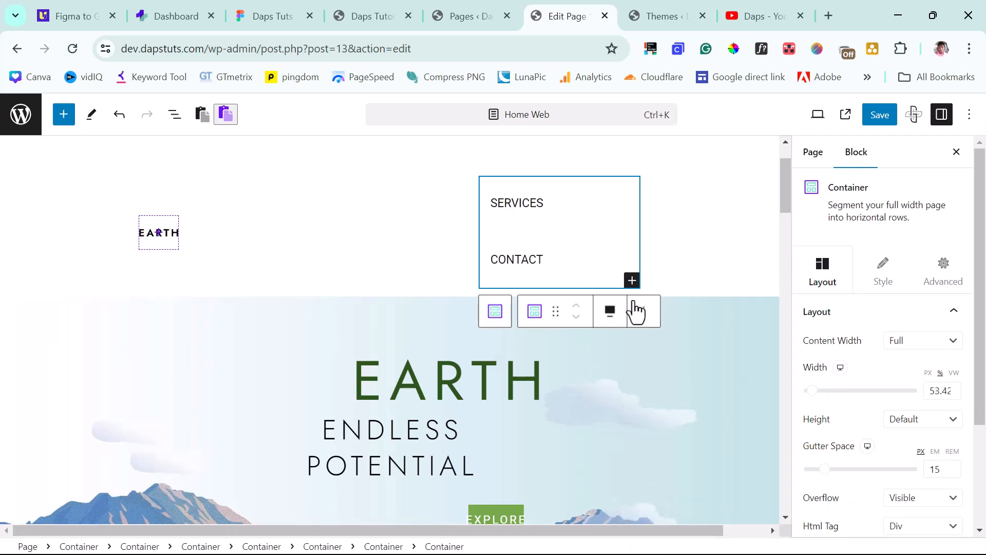
pyautogui.click(635, 311)
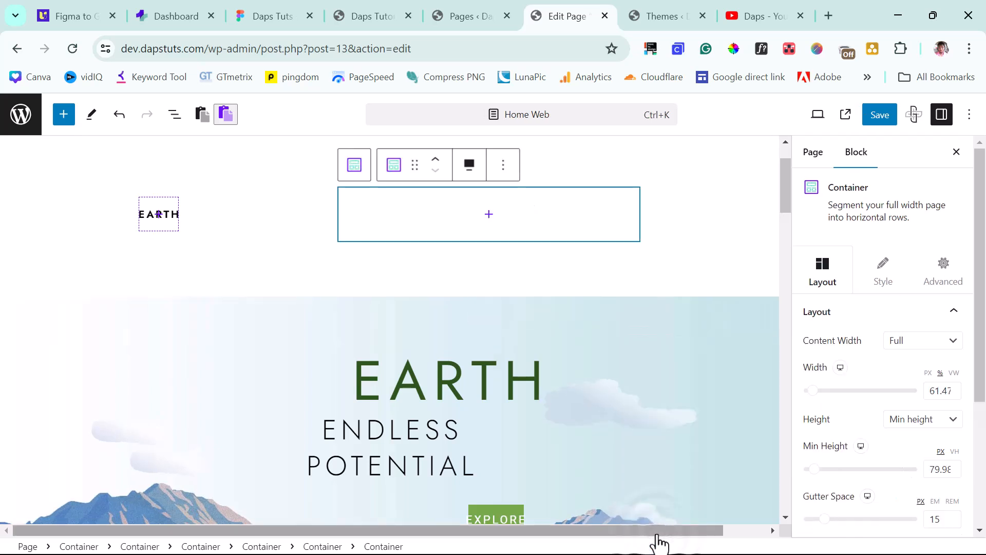
pyautogui.click(502, 164)
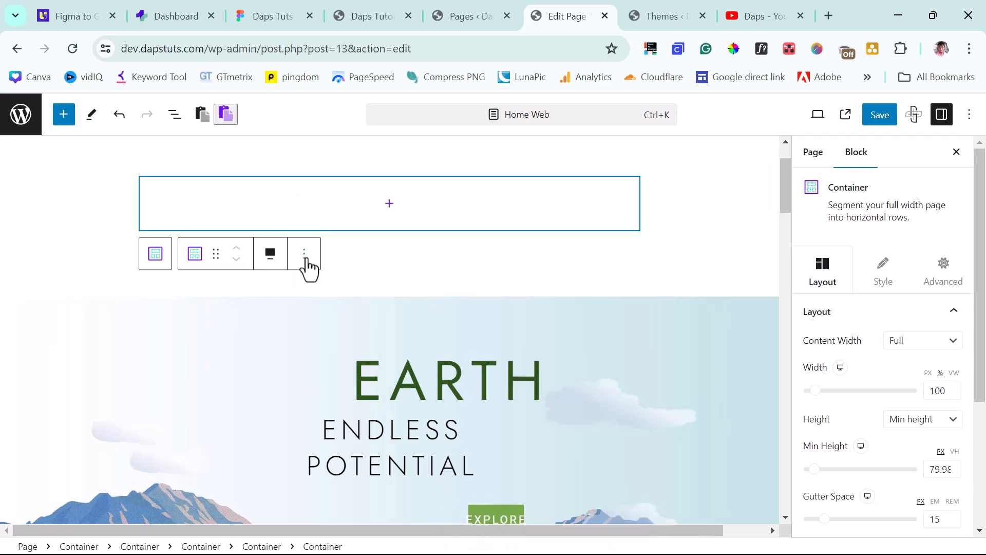
pyautogui.click(304, 253)
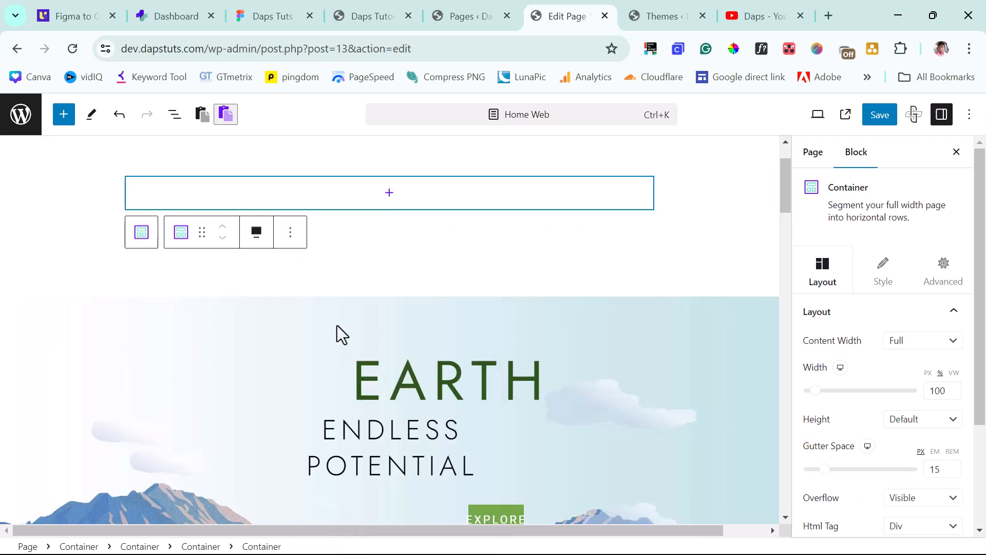
# - Check the cleaned Home Web layout and save the page until 'Page updated' appears
pyautogui.scroll(-3)
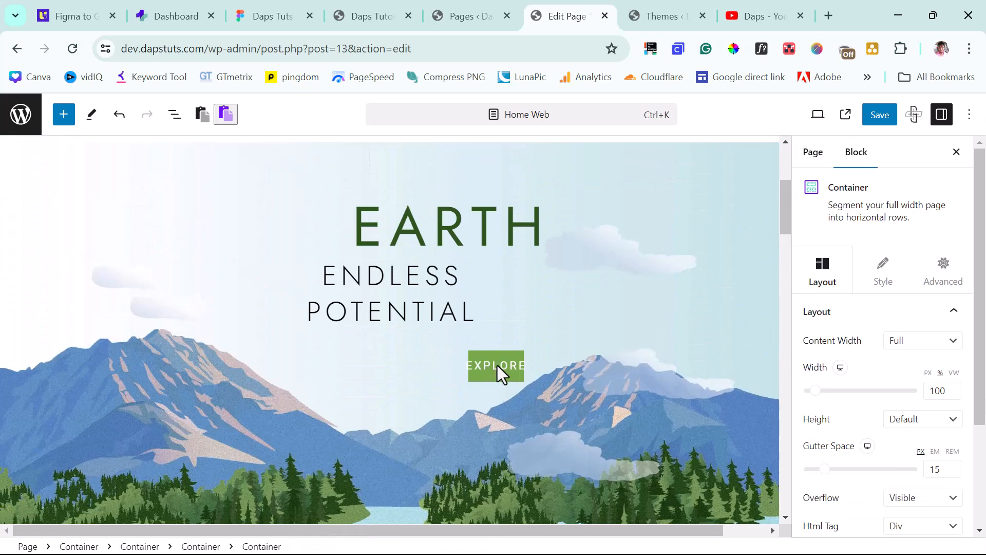
pyautogui.moveTo(352, 202)
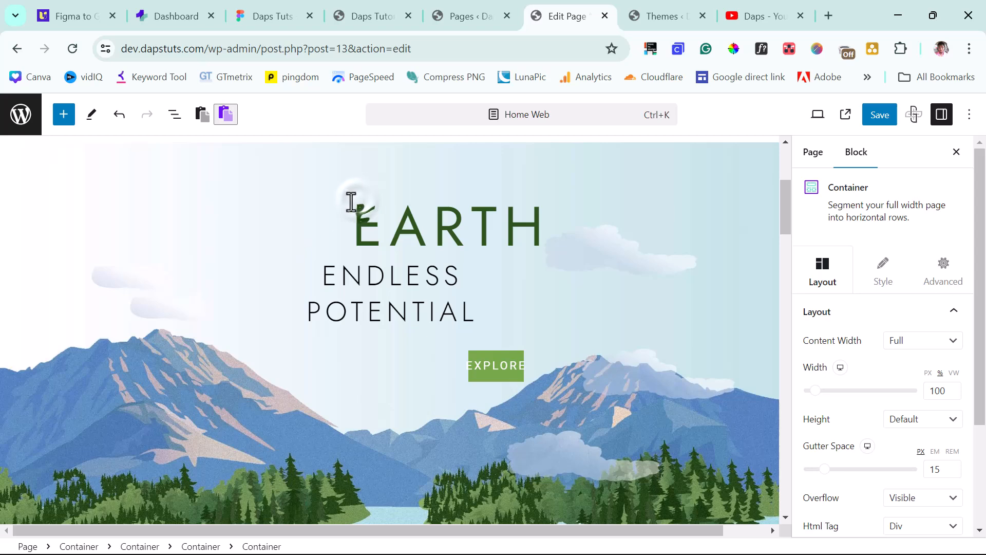
pyautogui.scroll(-3)
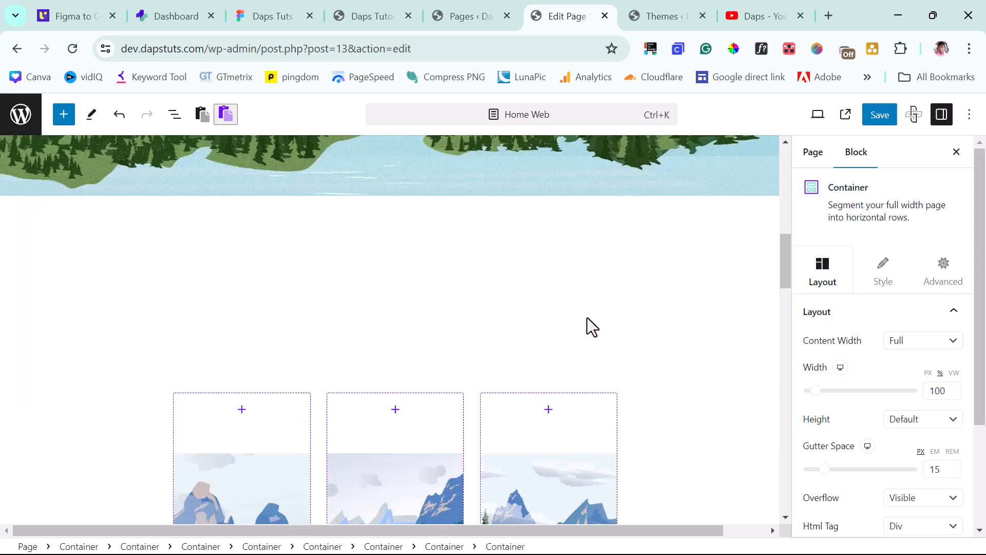
pyautogui.moveTo(459, 480)
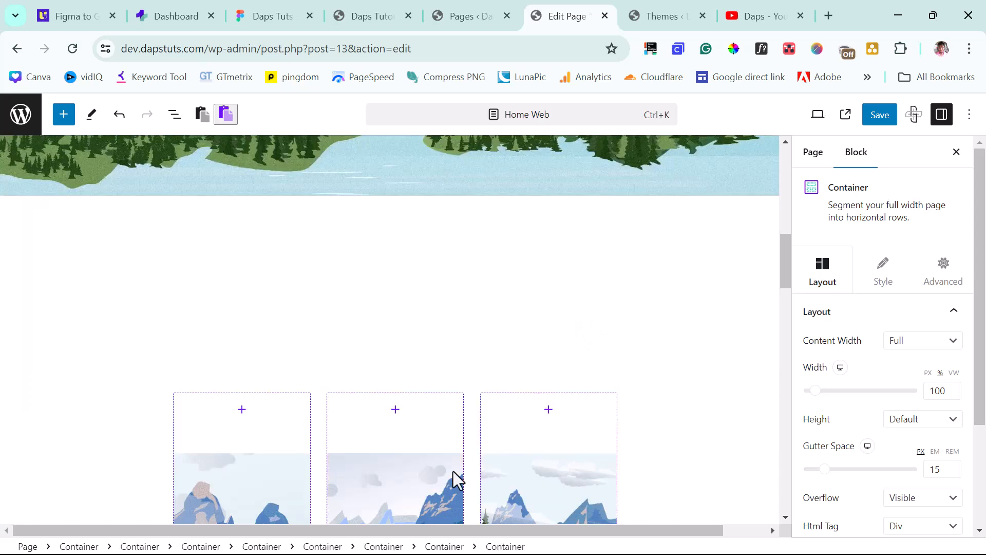
pyautogui.scroll(-3)
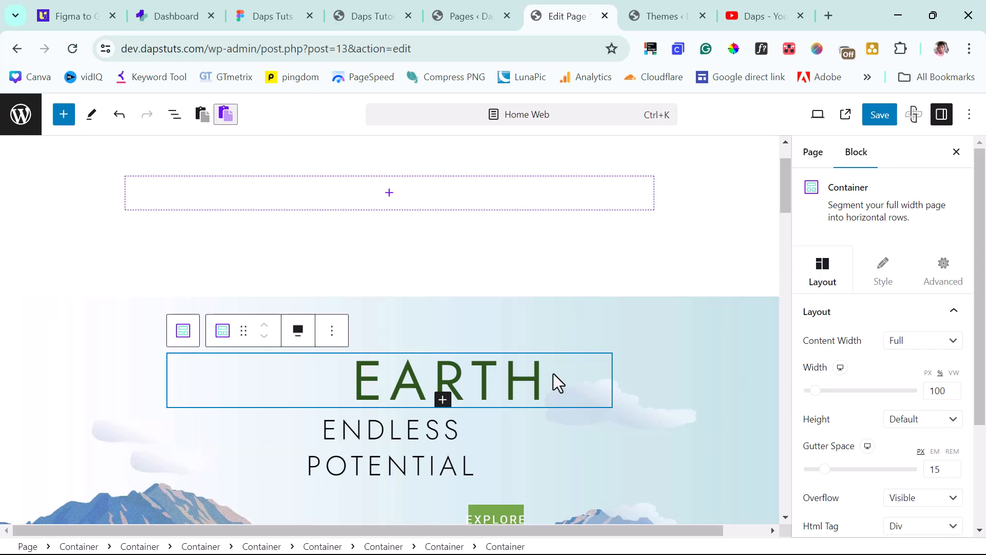
pyautogui.moveTo(537, 341)
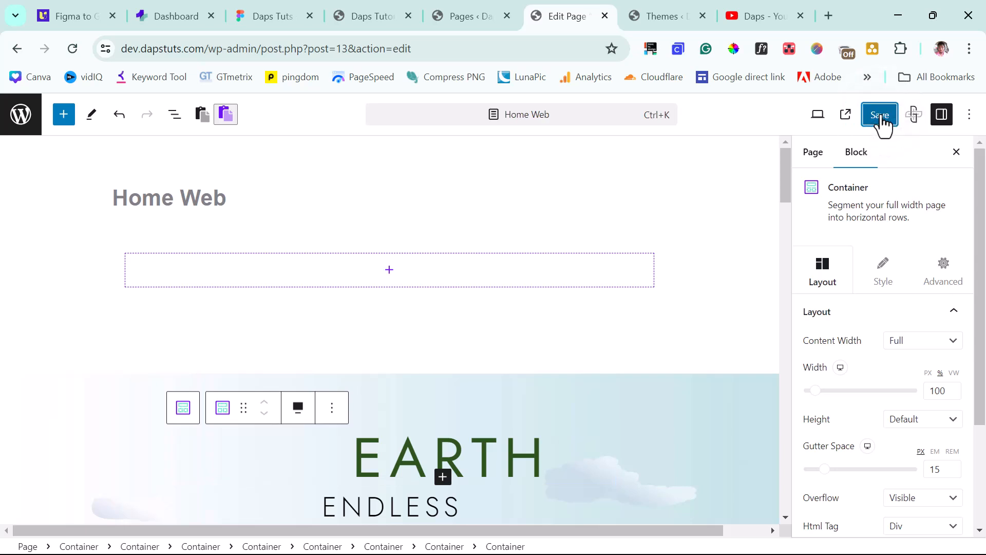
pyautogui.click(880, 114)
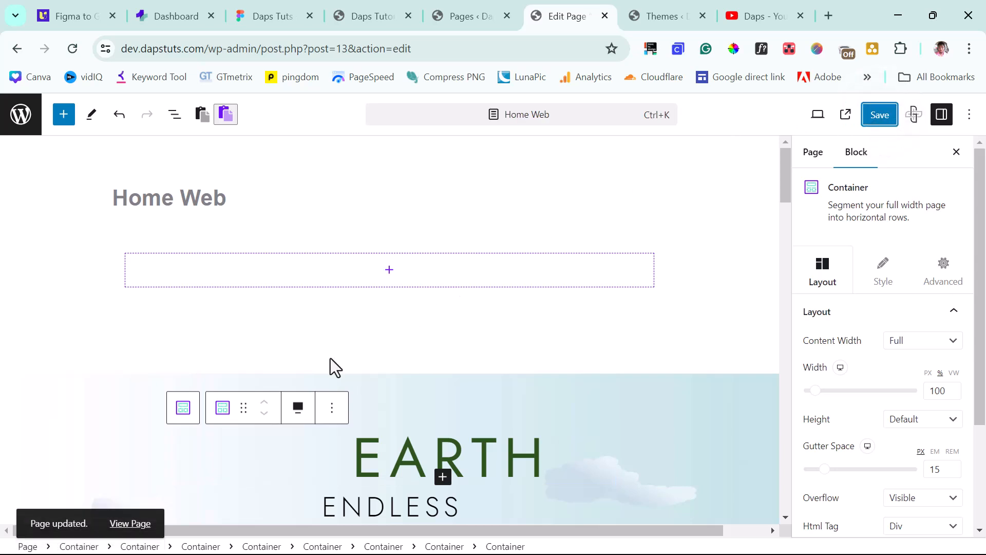
pyautogui.click(129, 523)
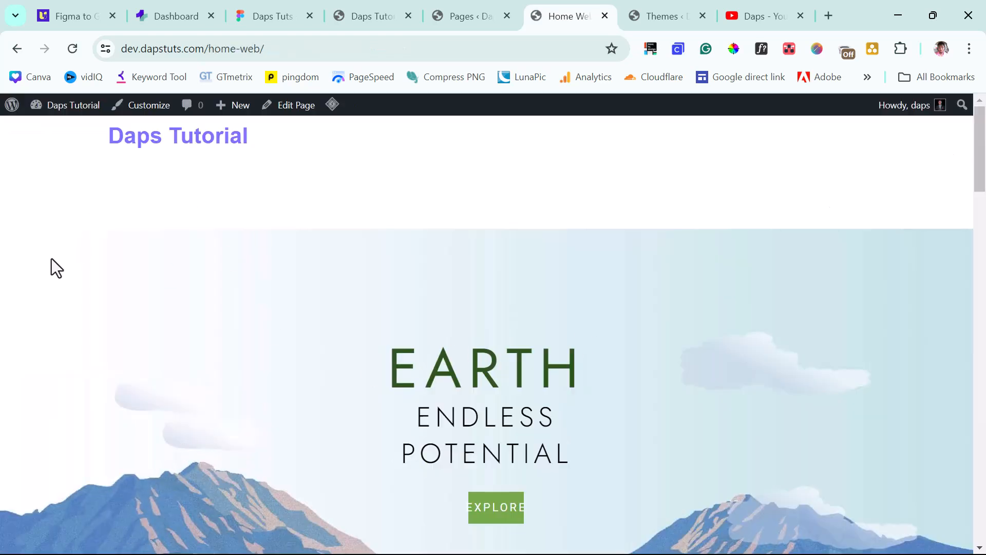
pyautogui.moveTo(545, 241)
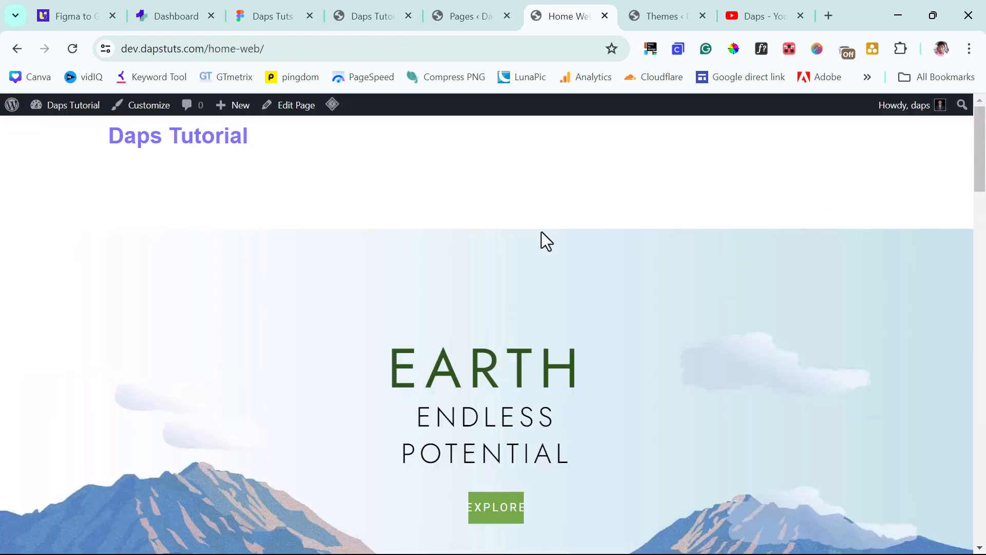
# - Scroll the live Home Web page from the EARTH hero to the footer, then return to Pages
pyautogui.scroll(-3)
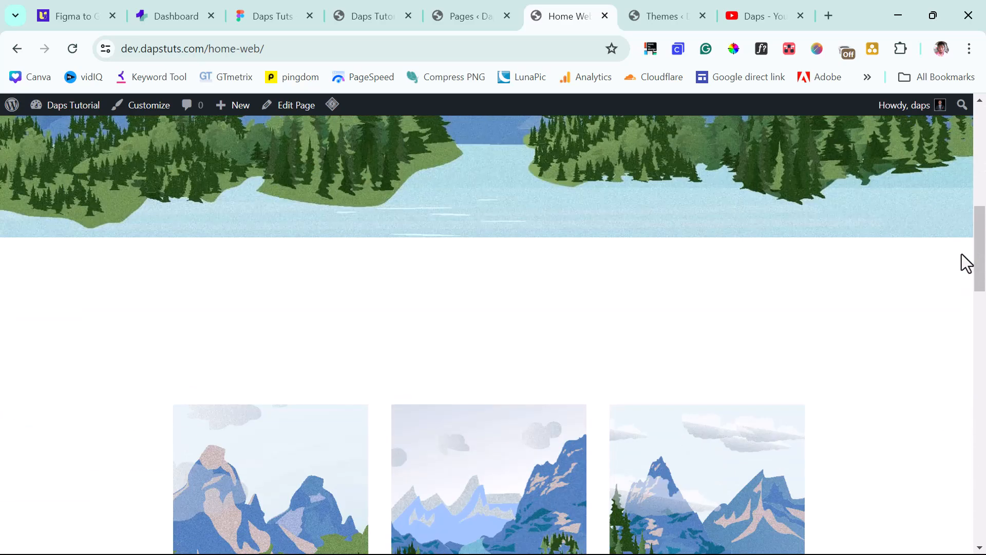
pyautogui.scroll(3)
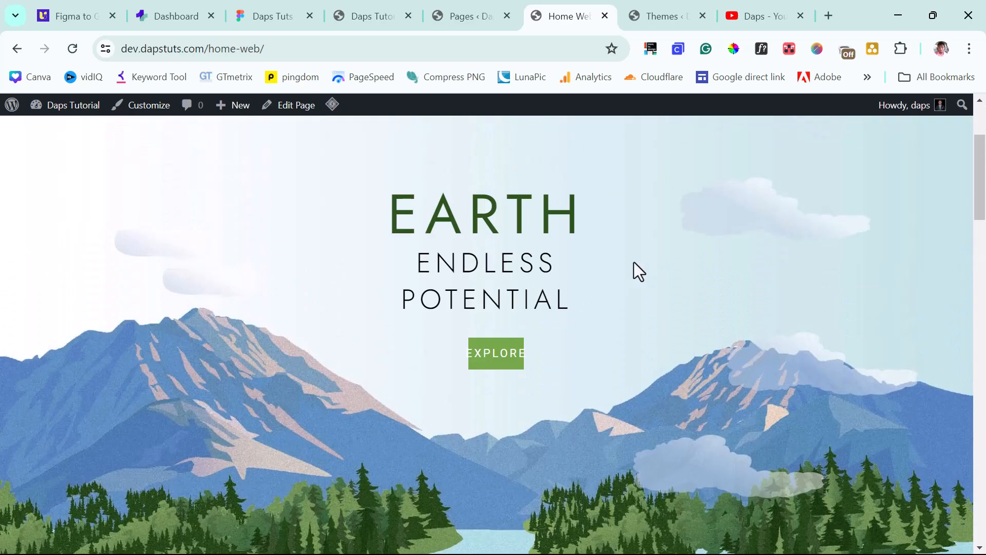
pyautogui.scroll(-3)
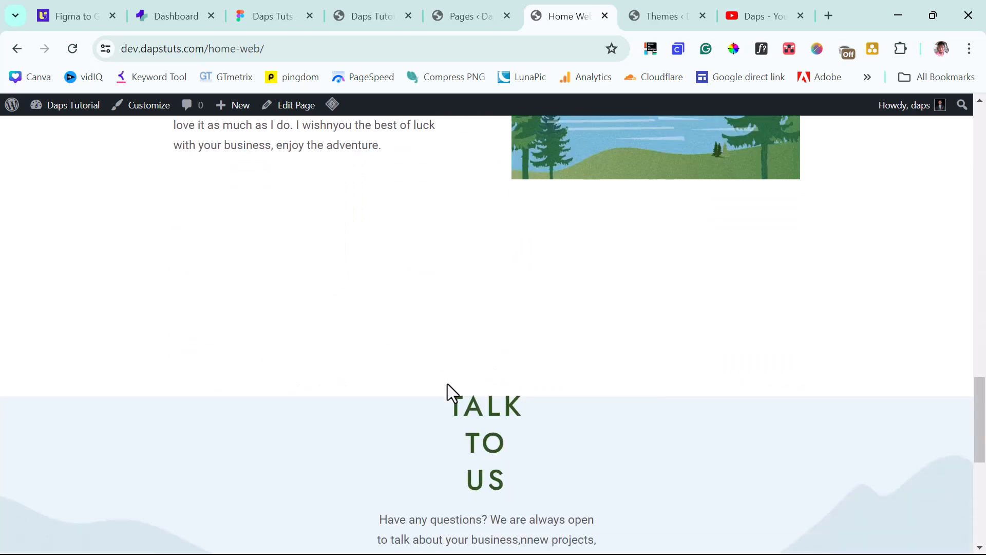
pyautogui.scroll(-3)
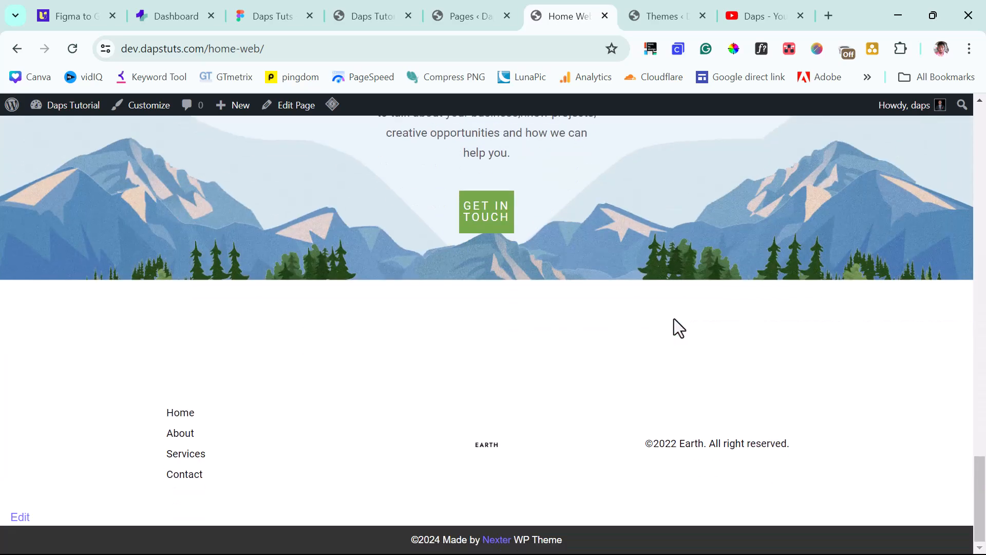
pyautogui.scroll(3)
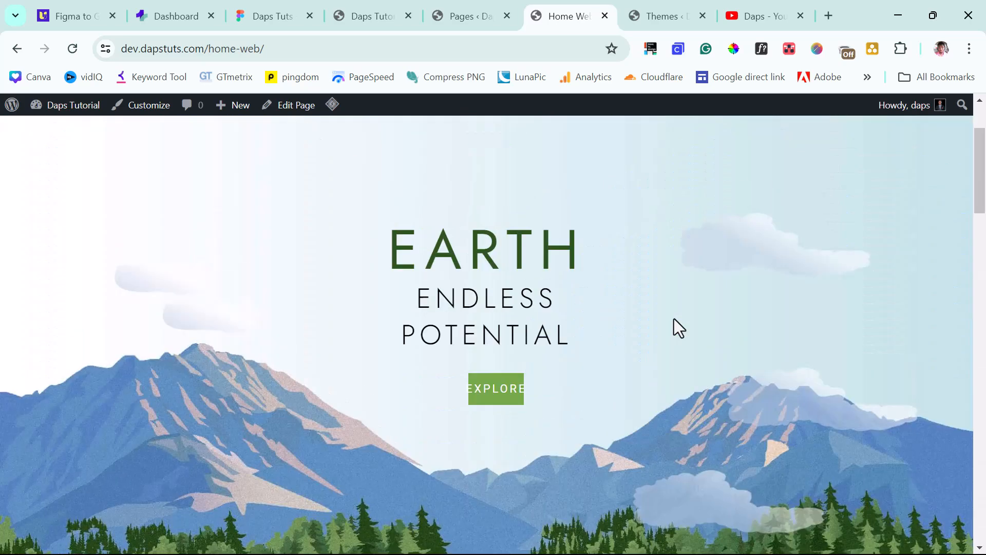
pyautogui.scroll(3)
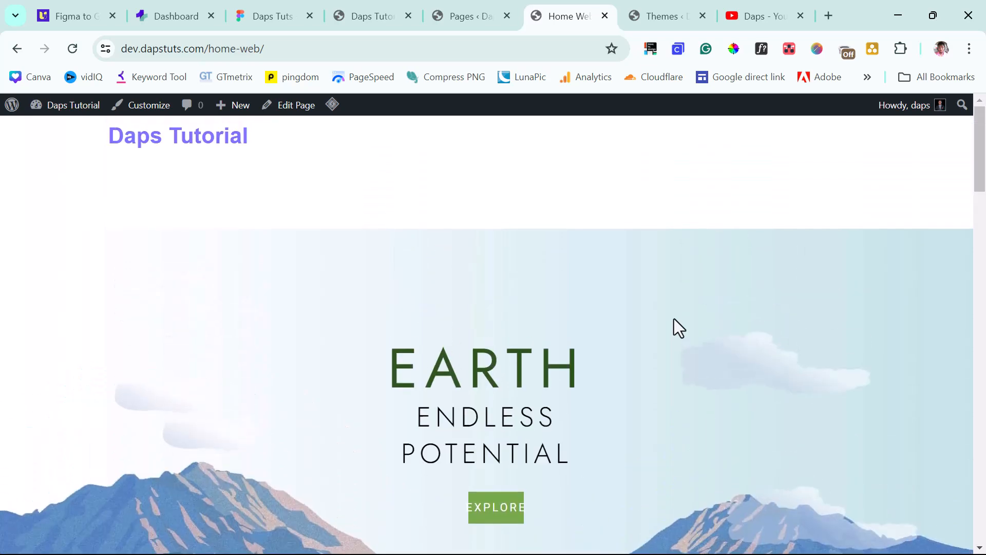
pyautogui.click(468, 15)
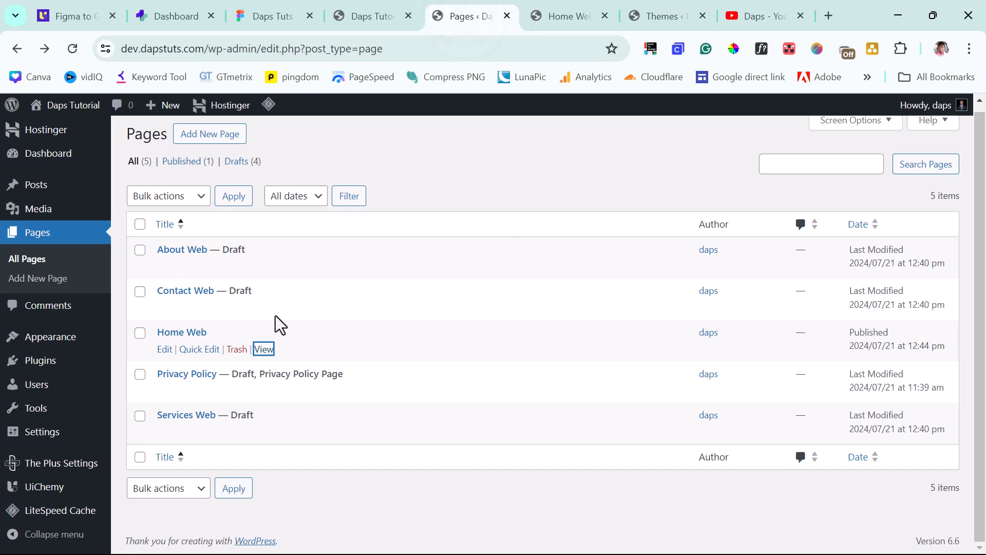
pyautogui.moveTo(182, 248)
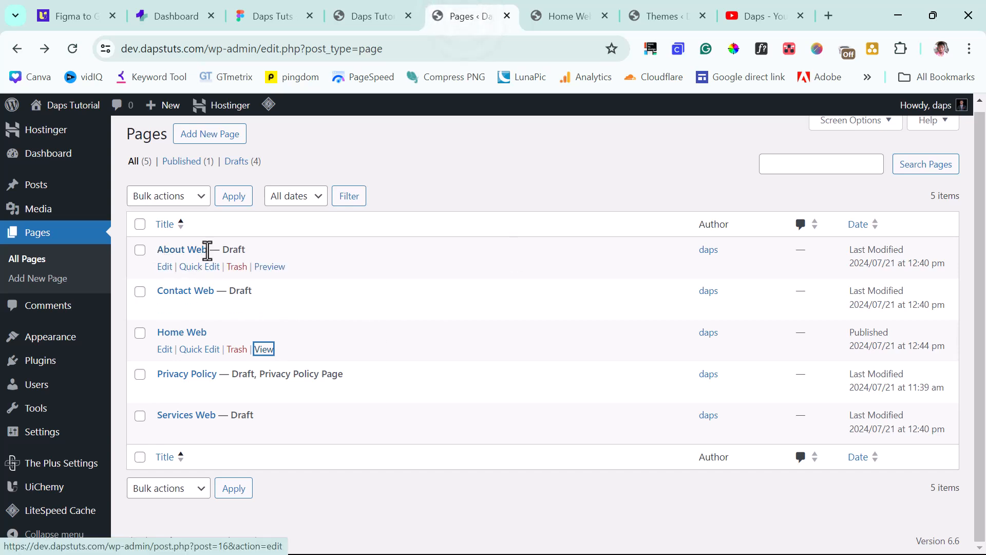
pyautogui.moveTo(164, 267)
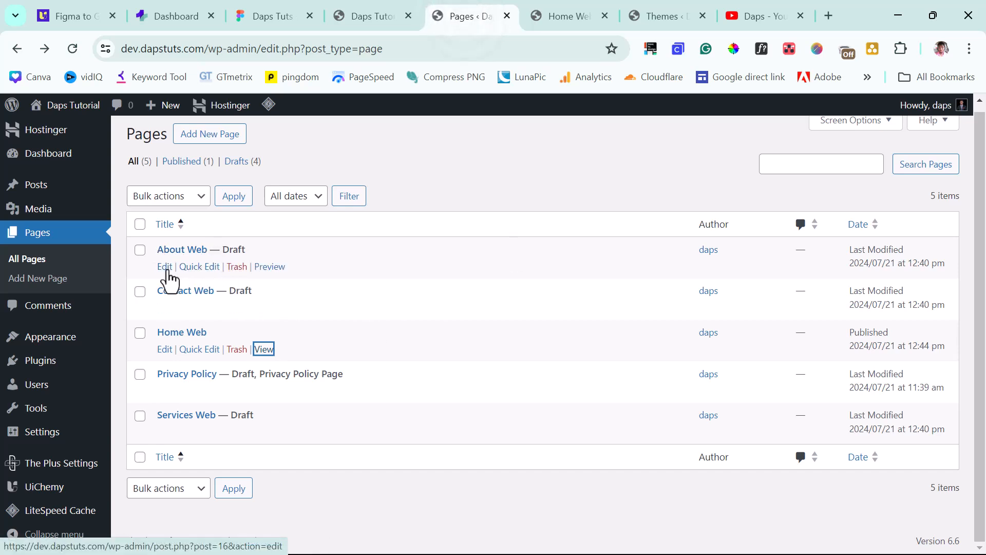
# - Set About Web's status to Published via Quick Edit and update it
pyautogui.click(200, 266)
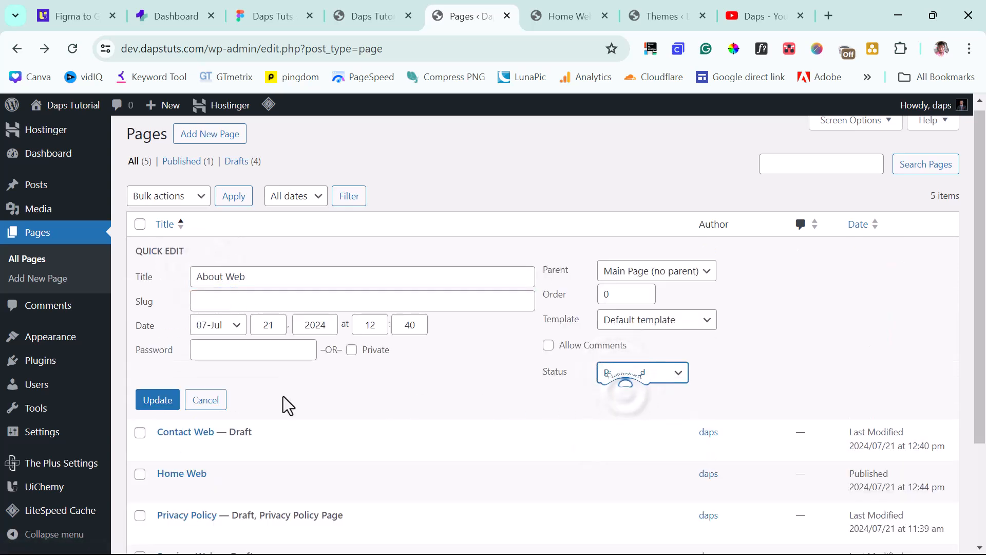
pyautogui.click(157, 399)
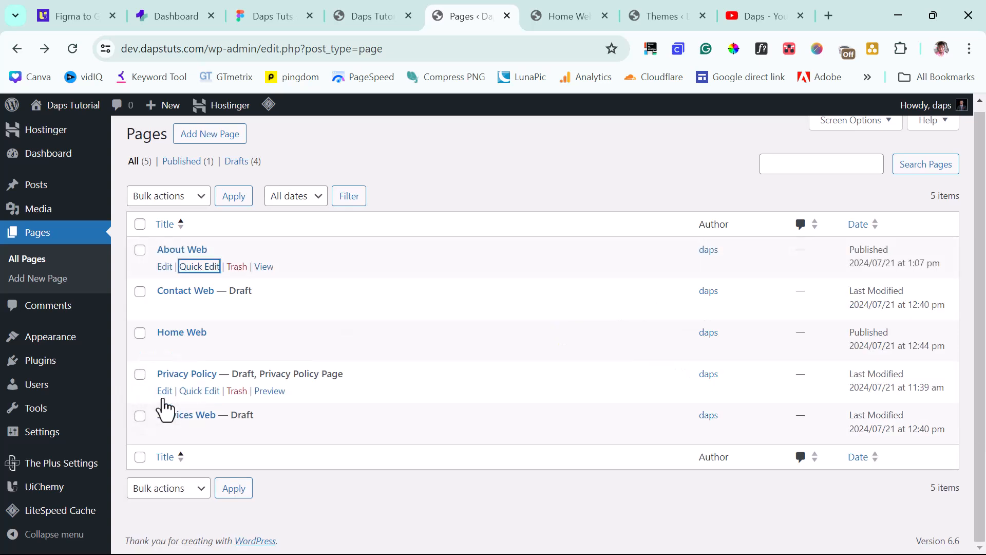
pyautogui.moveTo(100, 308)
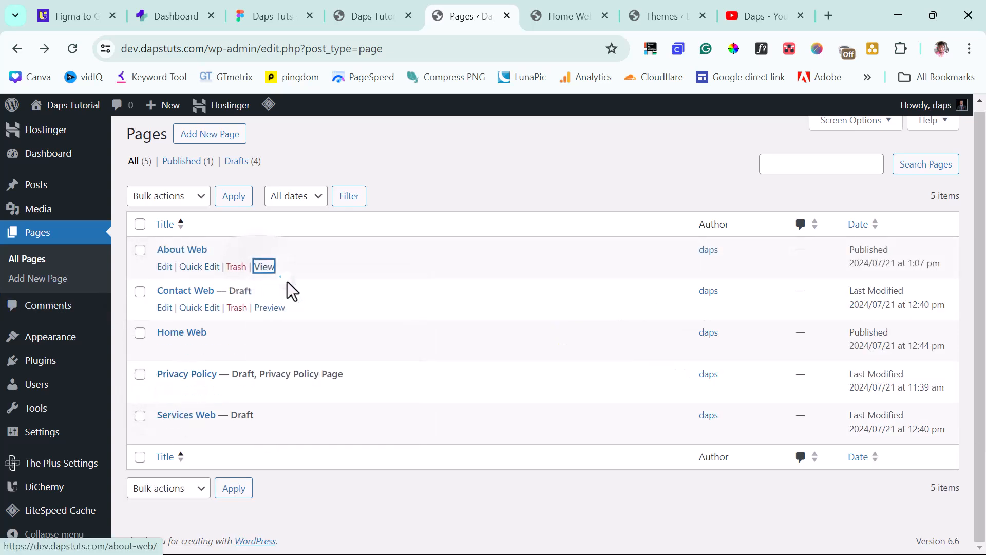
pyautogui.click(264, 266)
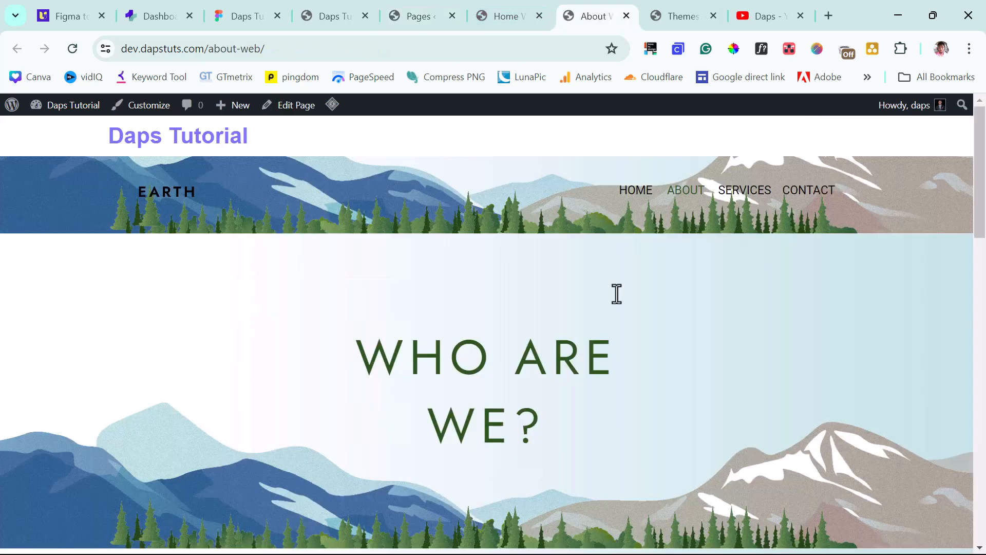
pyautogui.moveTo(154, 241)
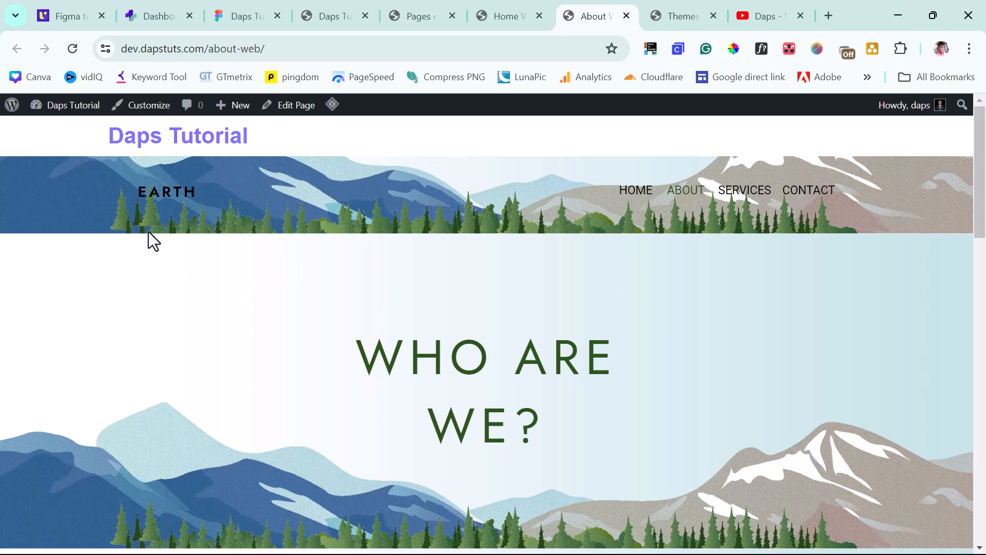
pyautogui.moveTo(930, 253)
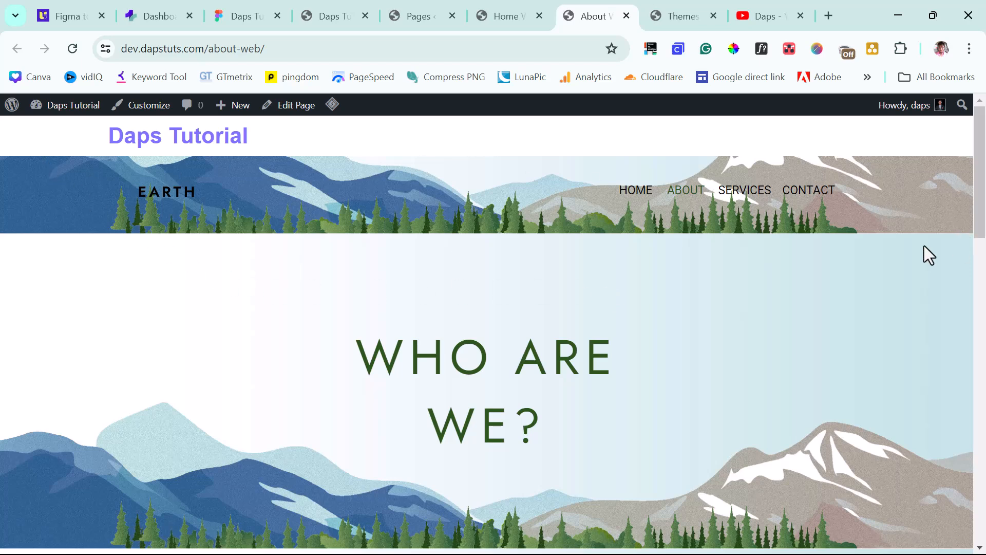
pyautogui.click(415, 15)
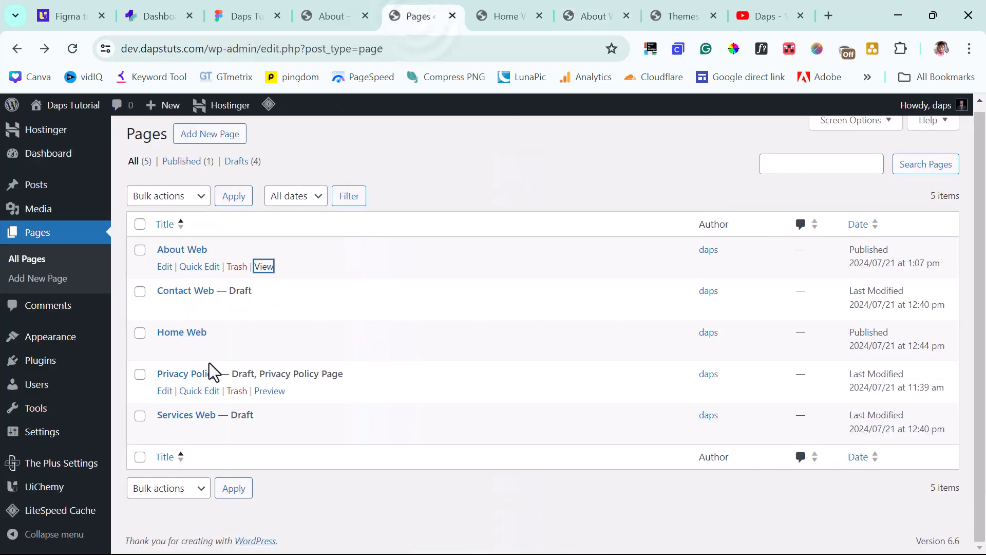
pyautogui.moveTo(182, 332)
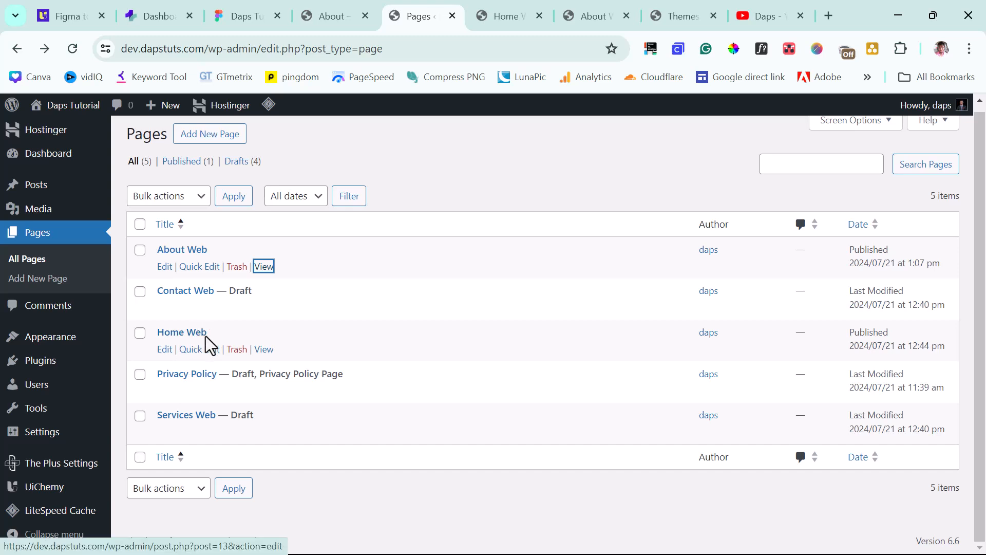